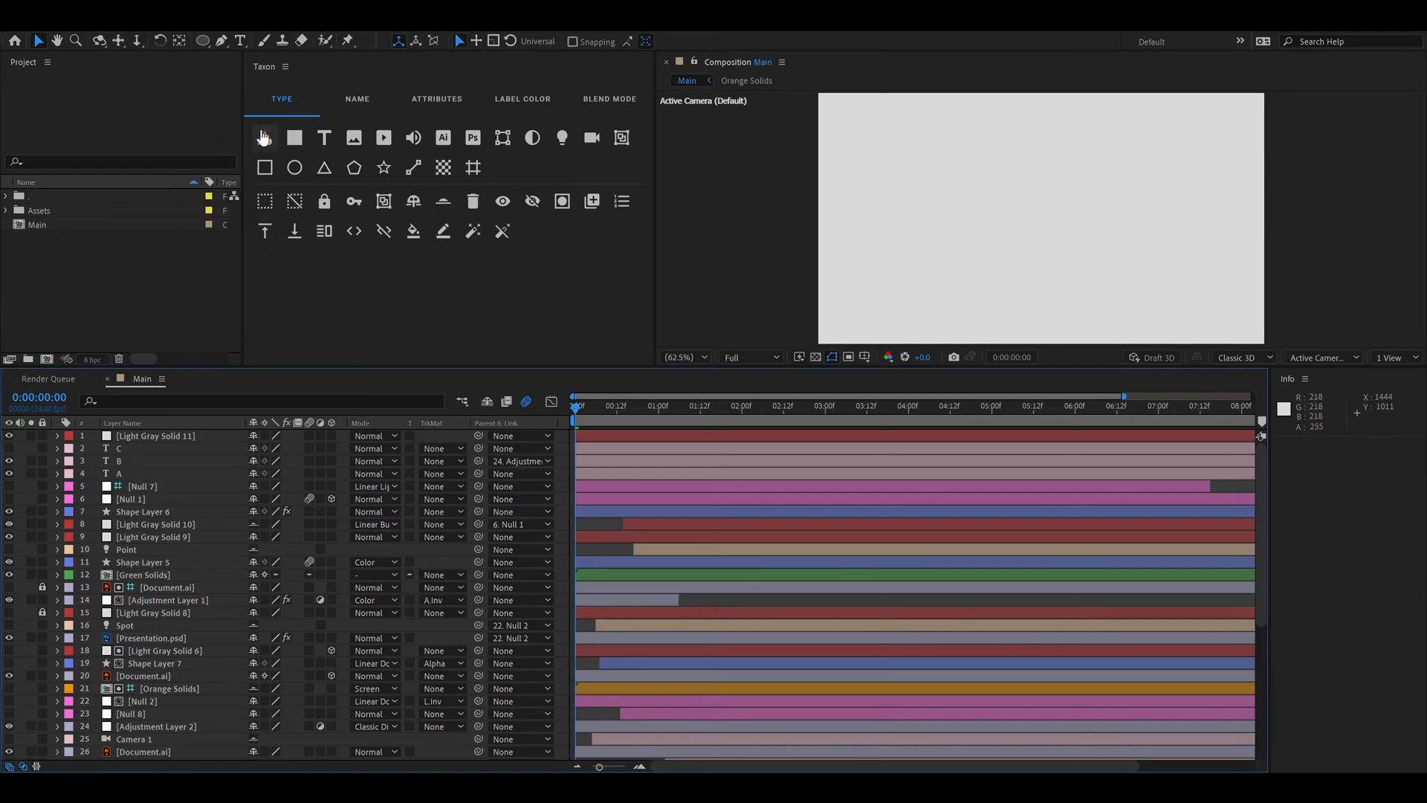
Step: Select all eight shape layers via the Shape Layer type selector
left_click(264, 136)
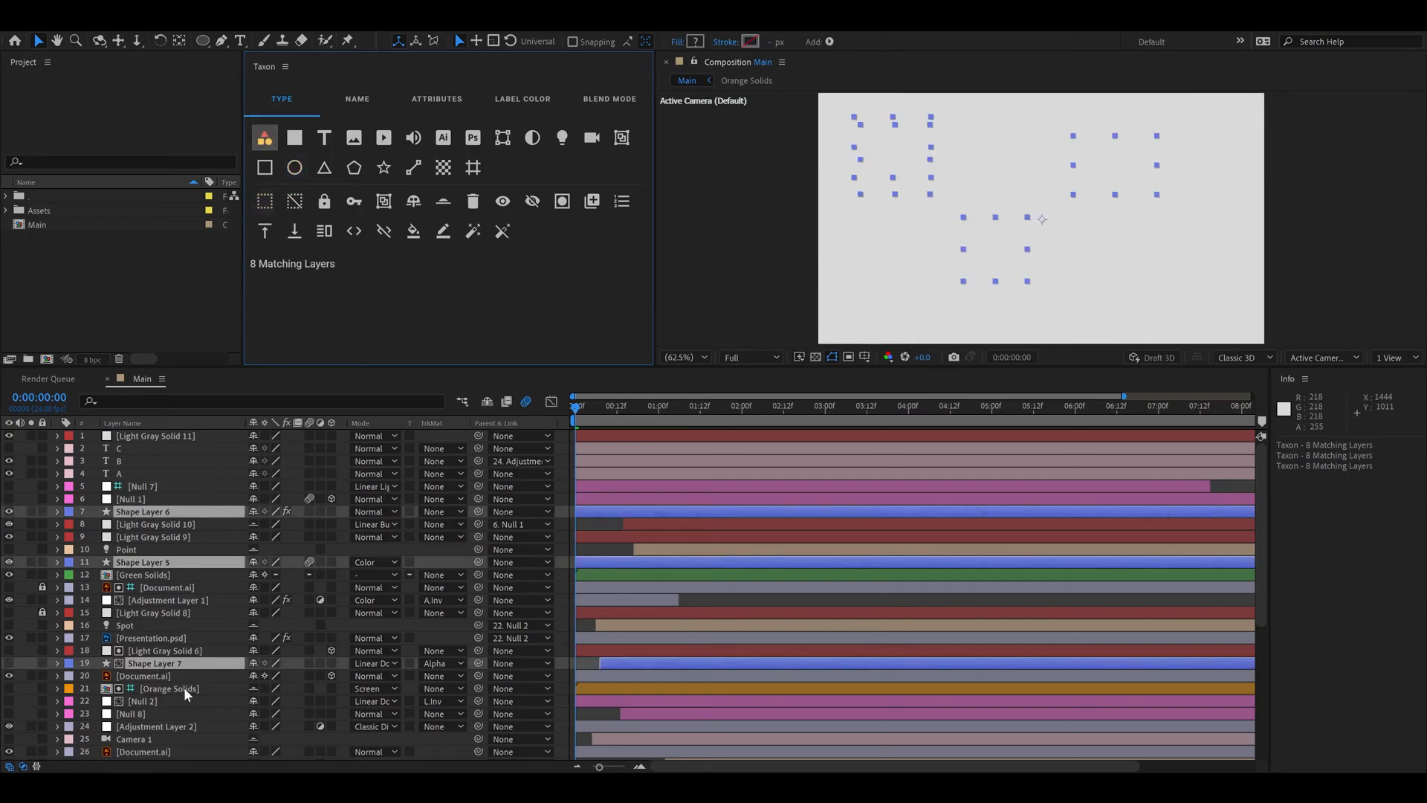
mouse_move(550, 294)
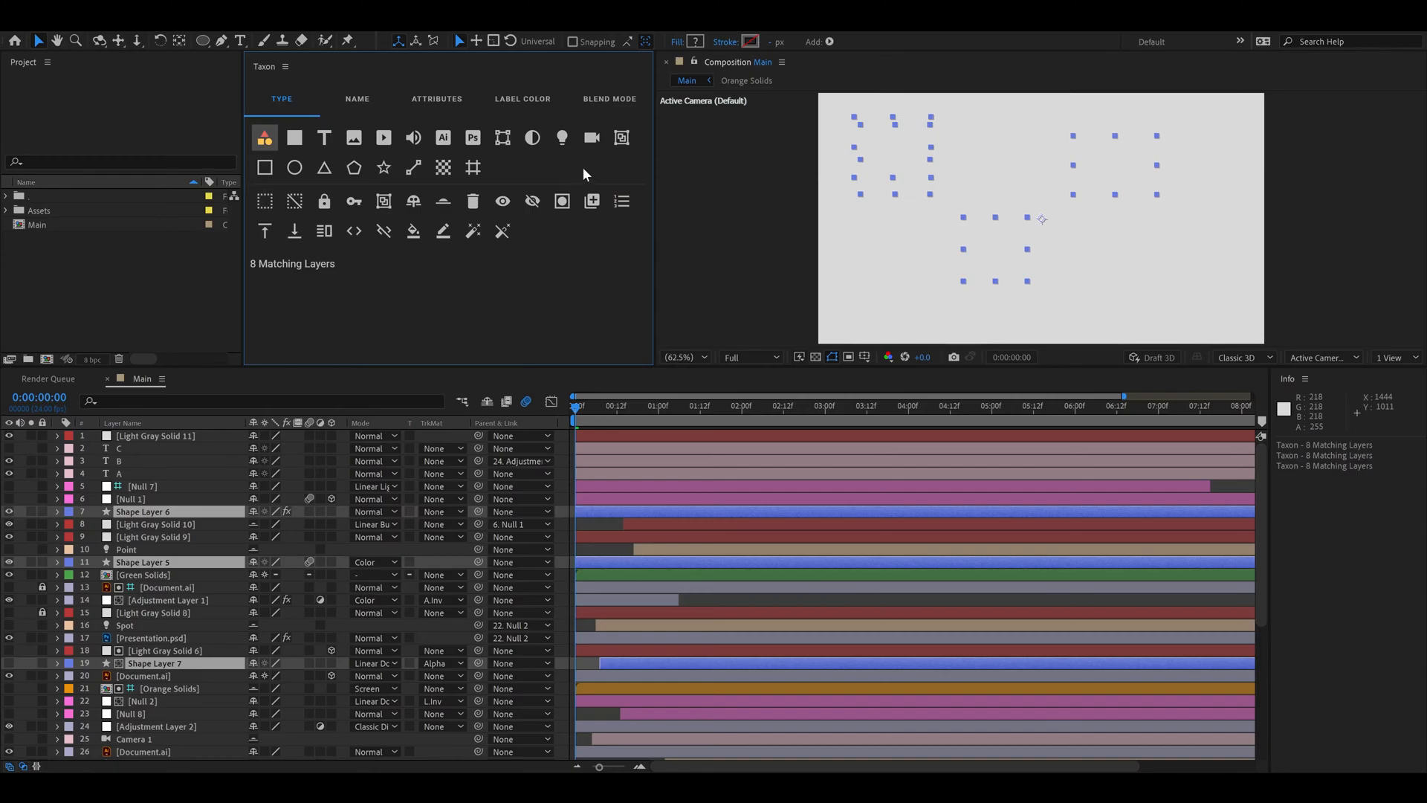
mouse_move(549, 173)
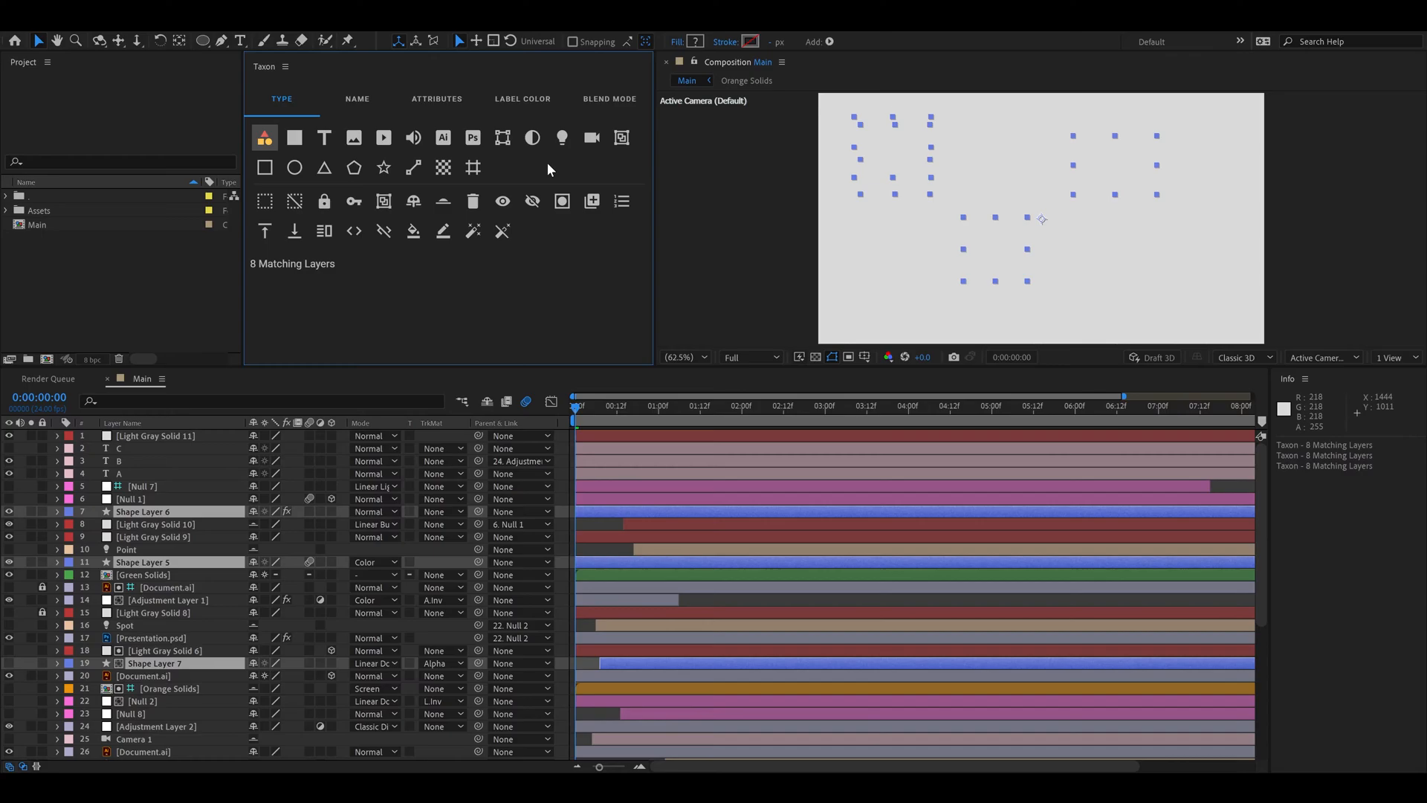
mouse_move(270, 288)
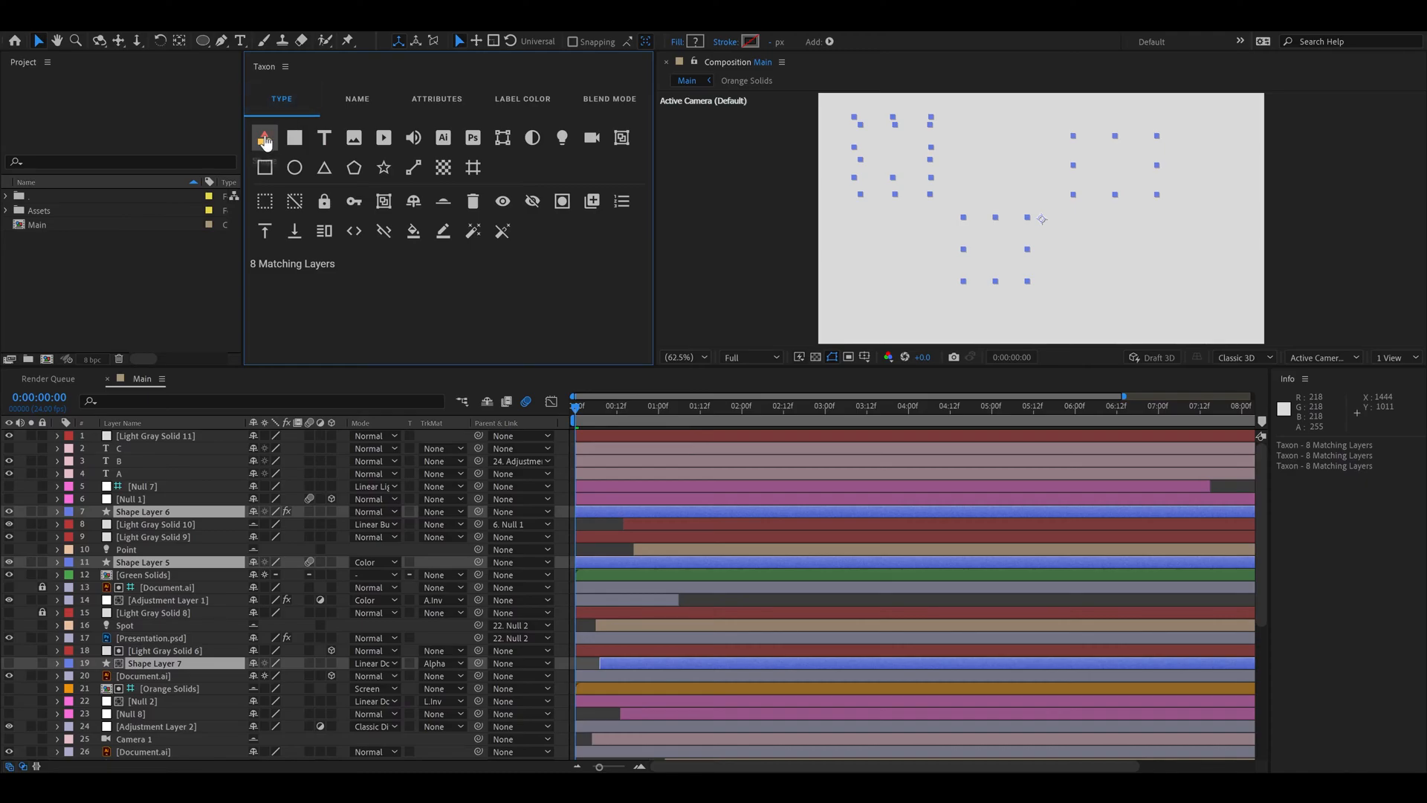
mouse_move(295, 137)
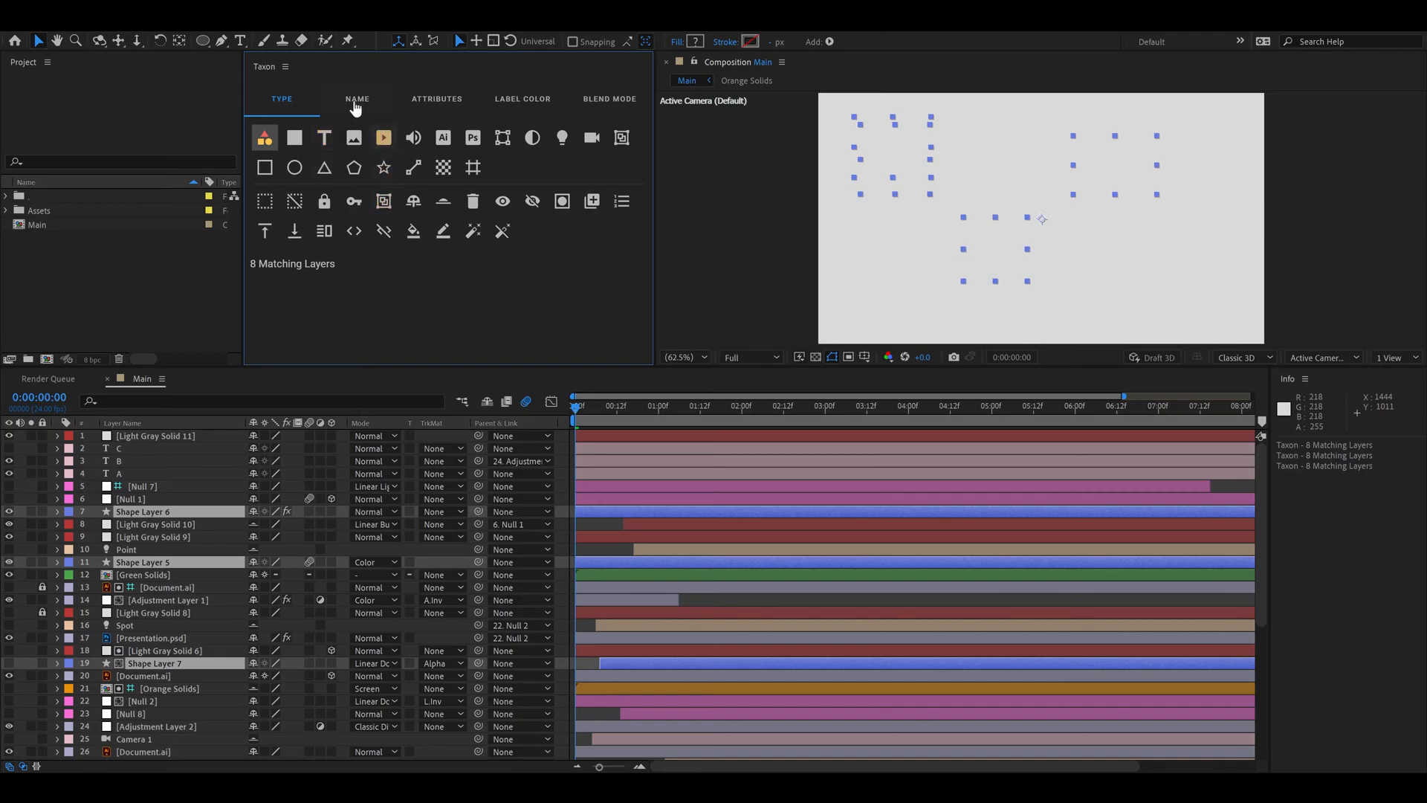
Step: Match layers by name containing 'shape', finding eight layers
left_click(356, 98)
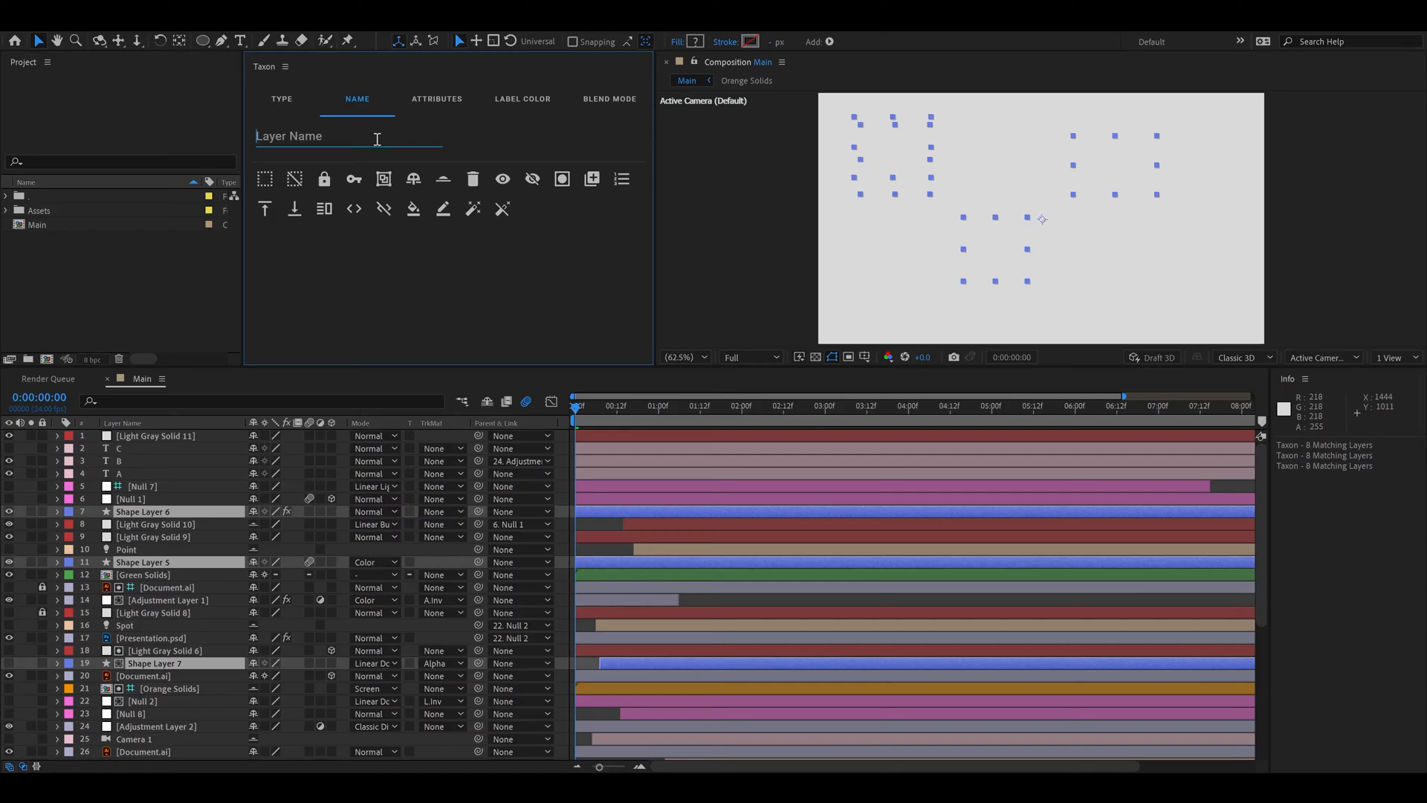
type("shape")
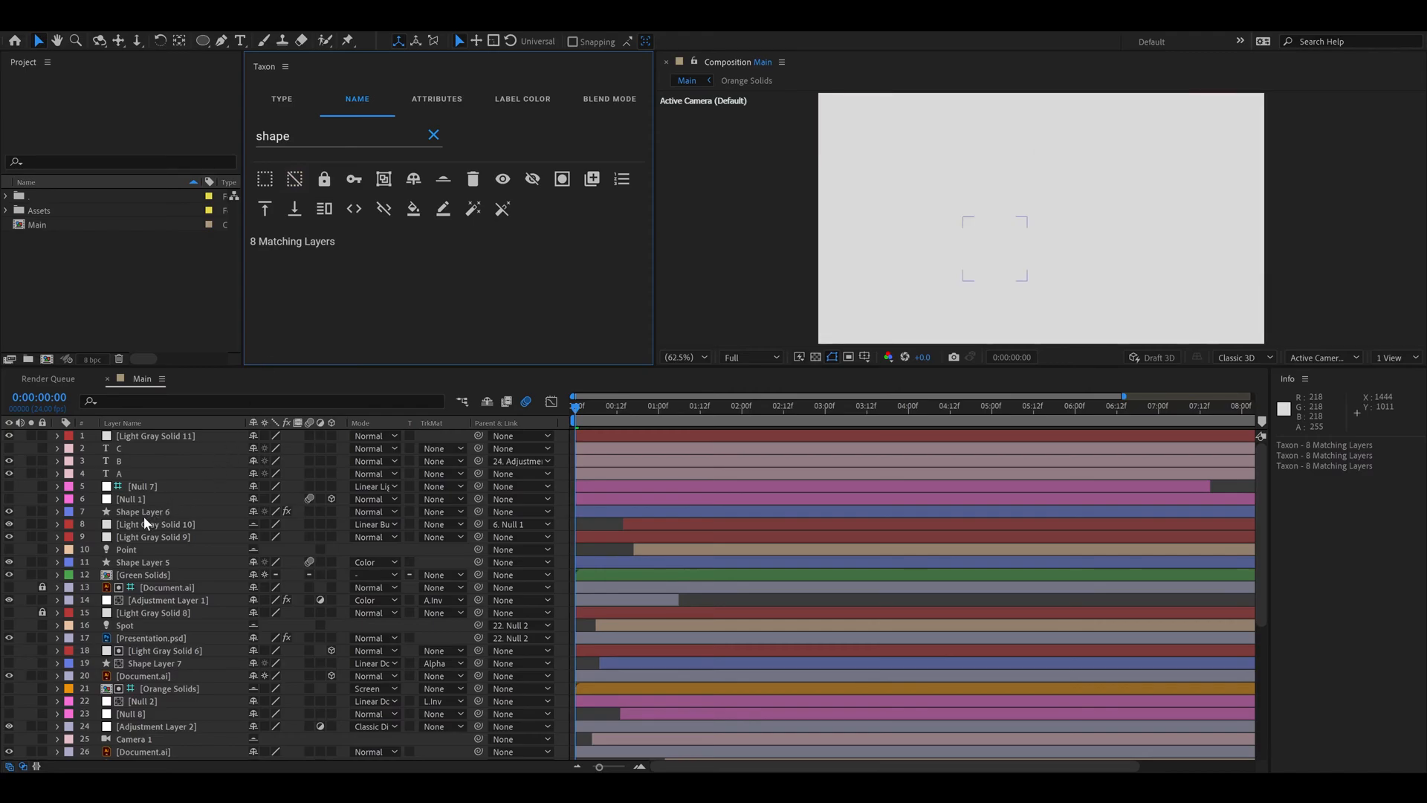
mouse_move(136, 517)
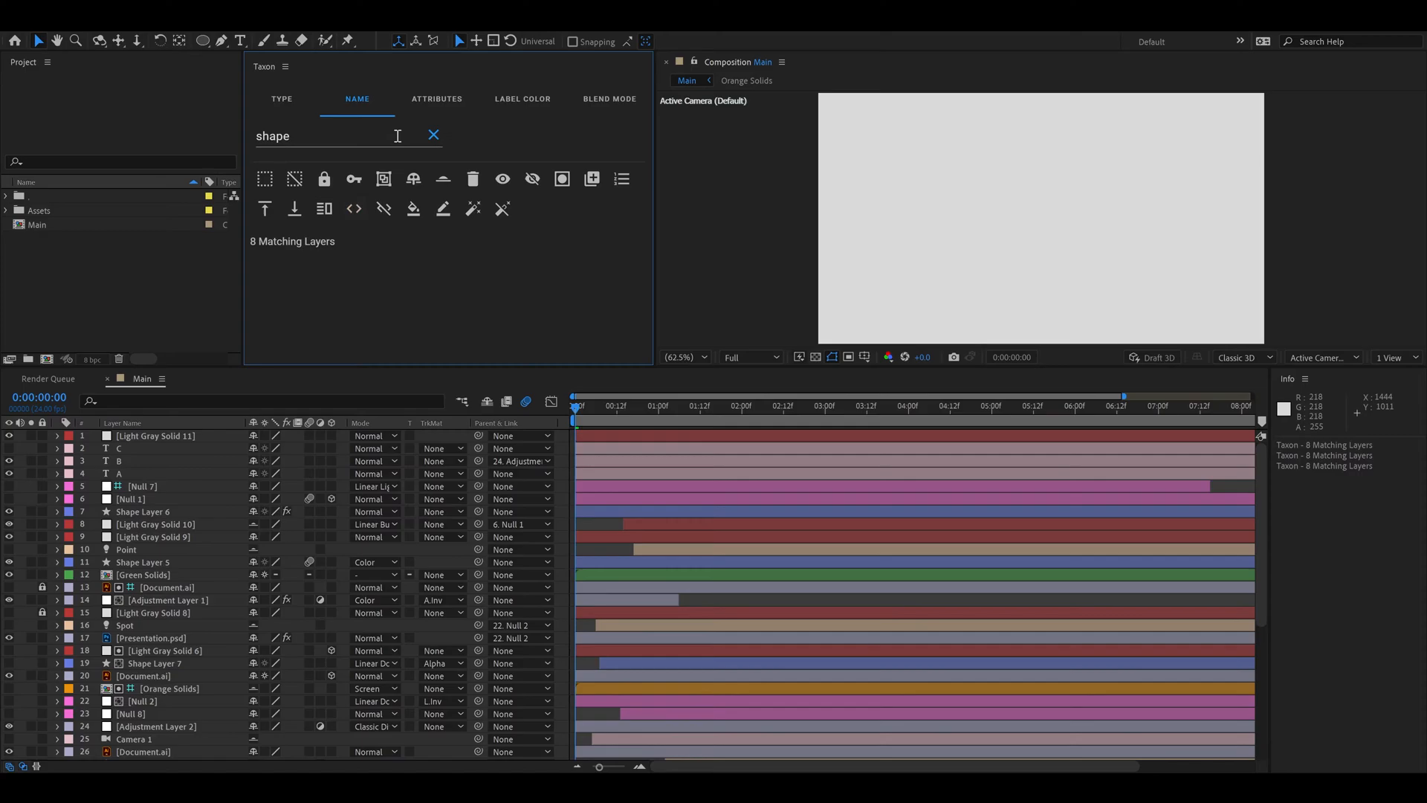
Step: Browse the Attributes, Label Color and Blend Mode filters, then return to Type filters
left_click(435, 98)
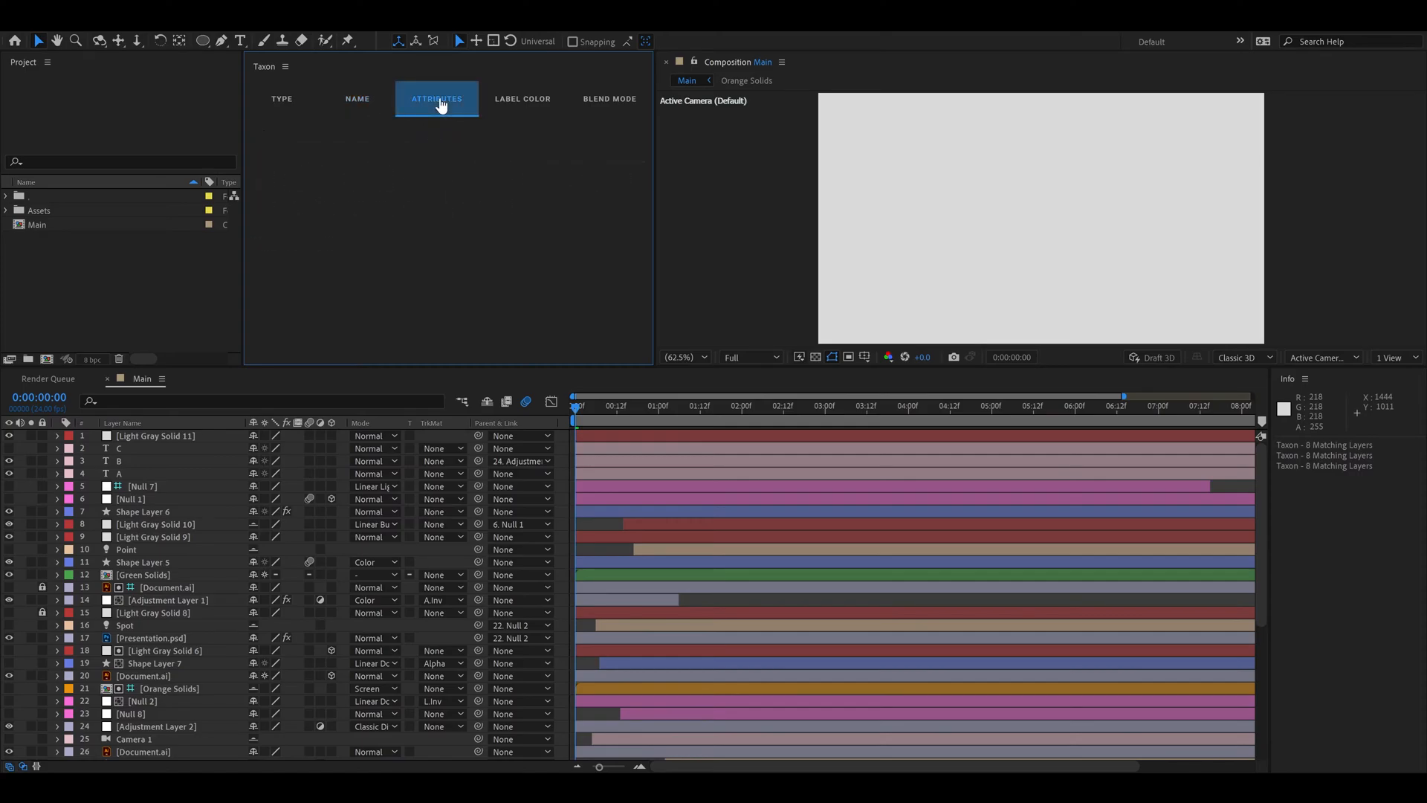
left_click(437, 98)
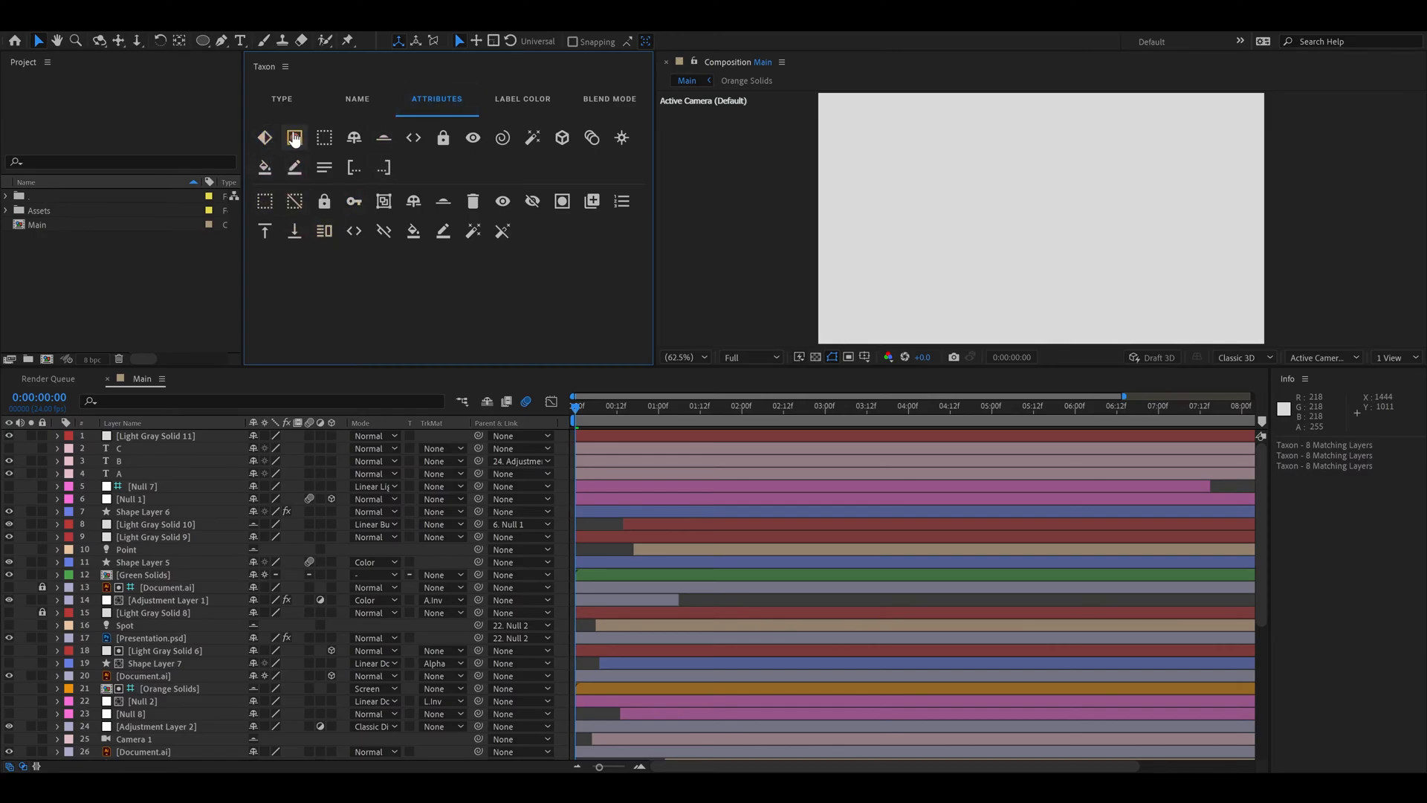
mouse_move(443, 137)
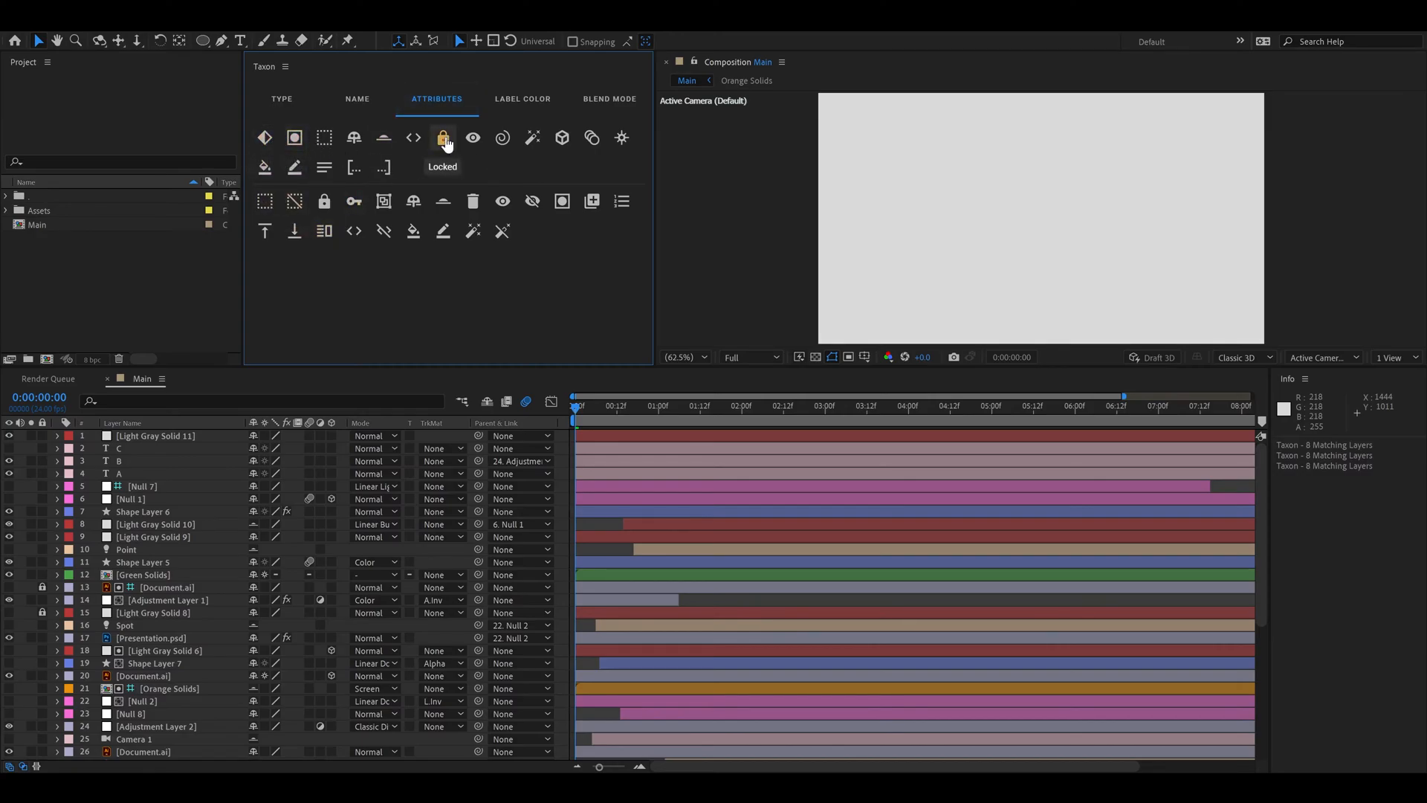
mouse_move(502, 137)
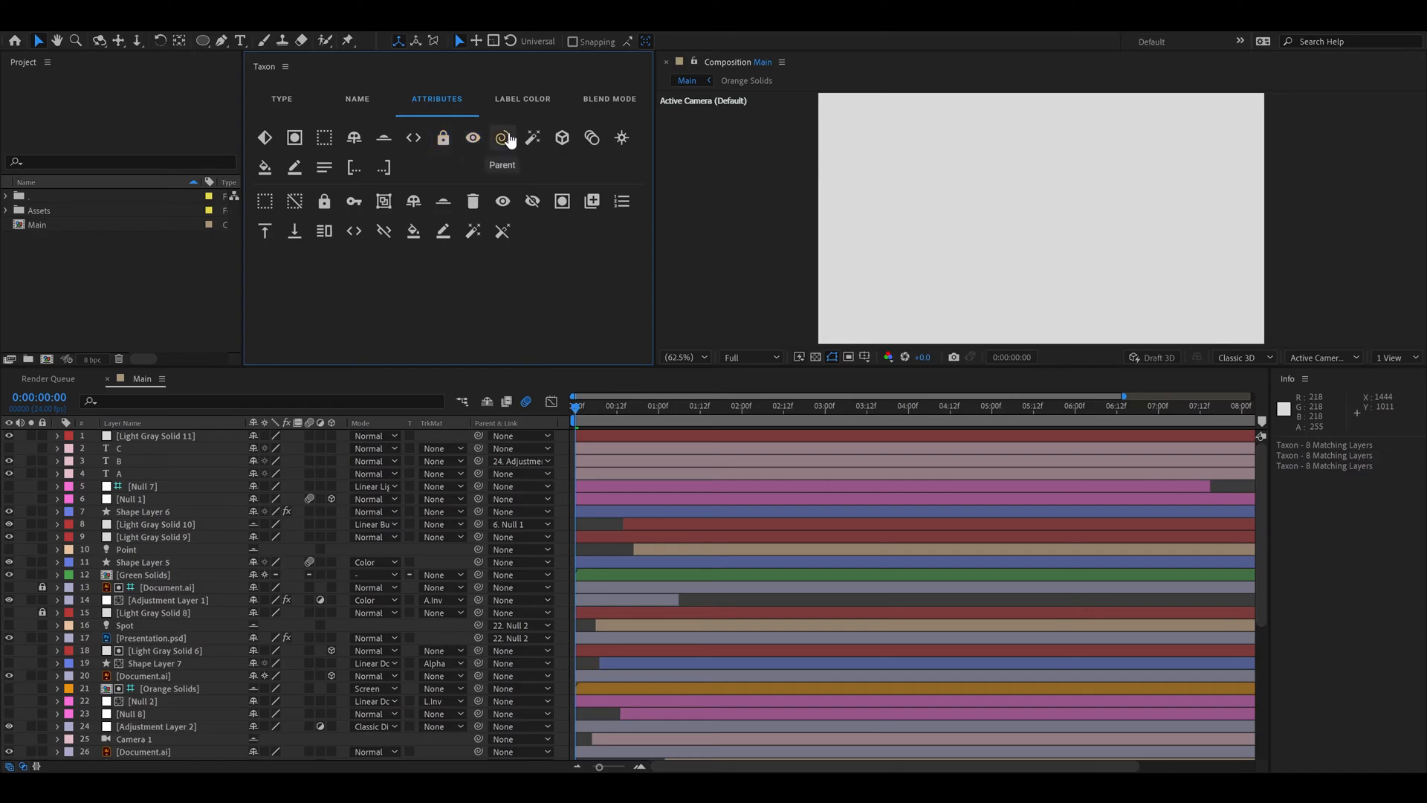
mouse_move(516, 116)
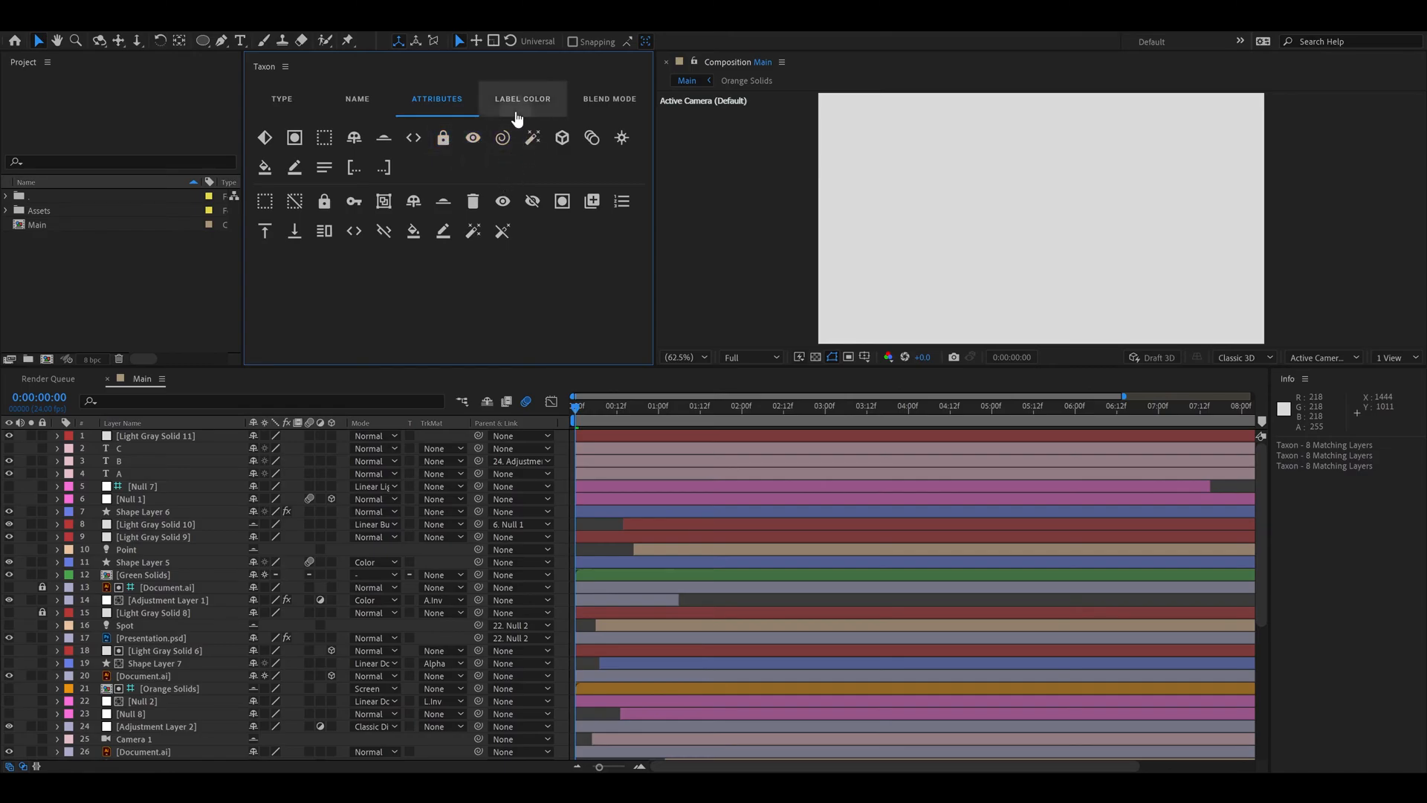
left_click(521, 98)
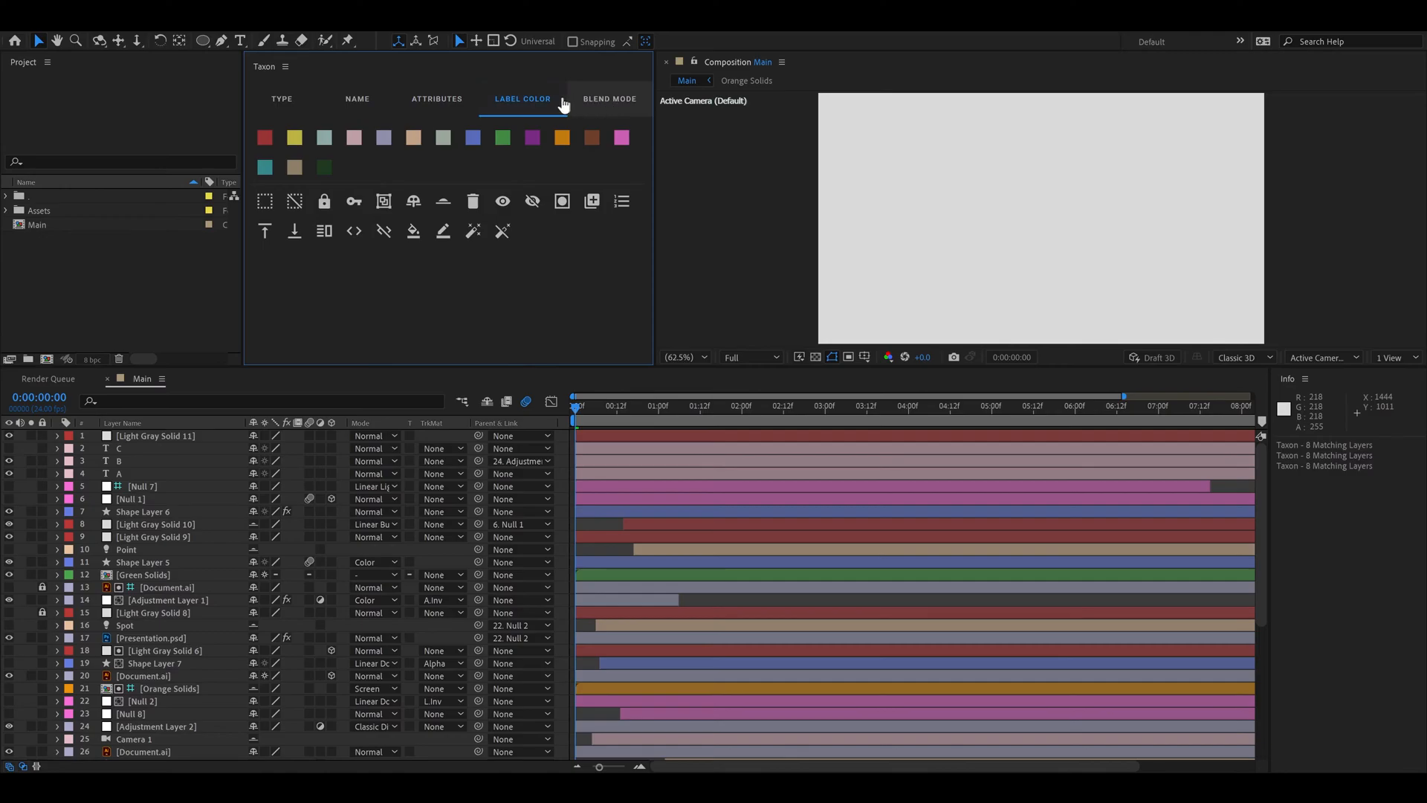
mouse_move(22, 509)
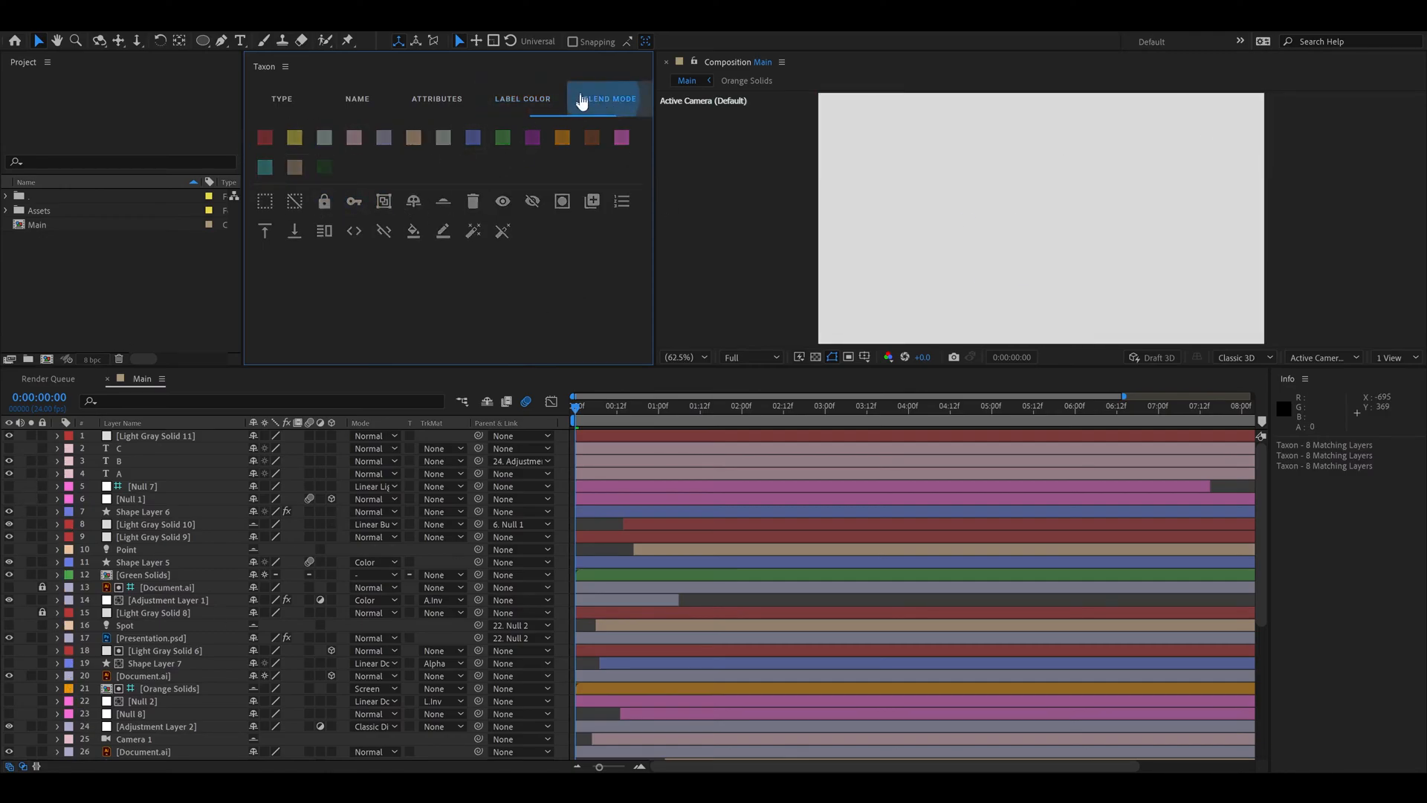
left_click(608, 98)
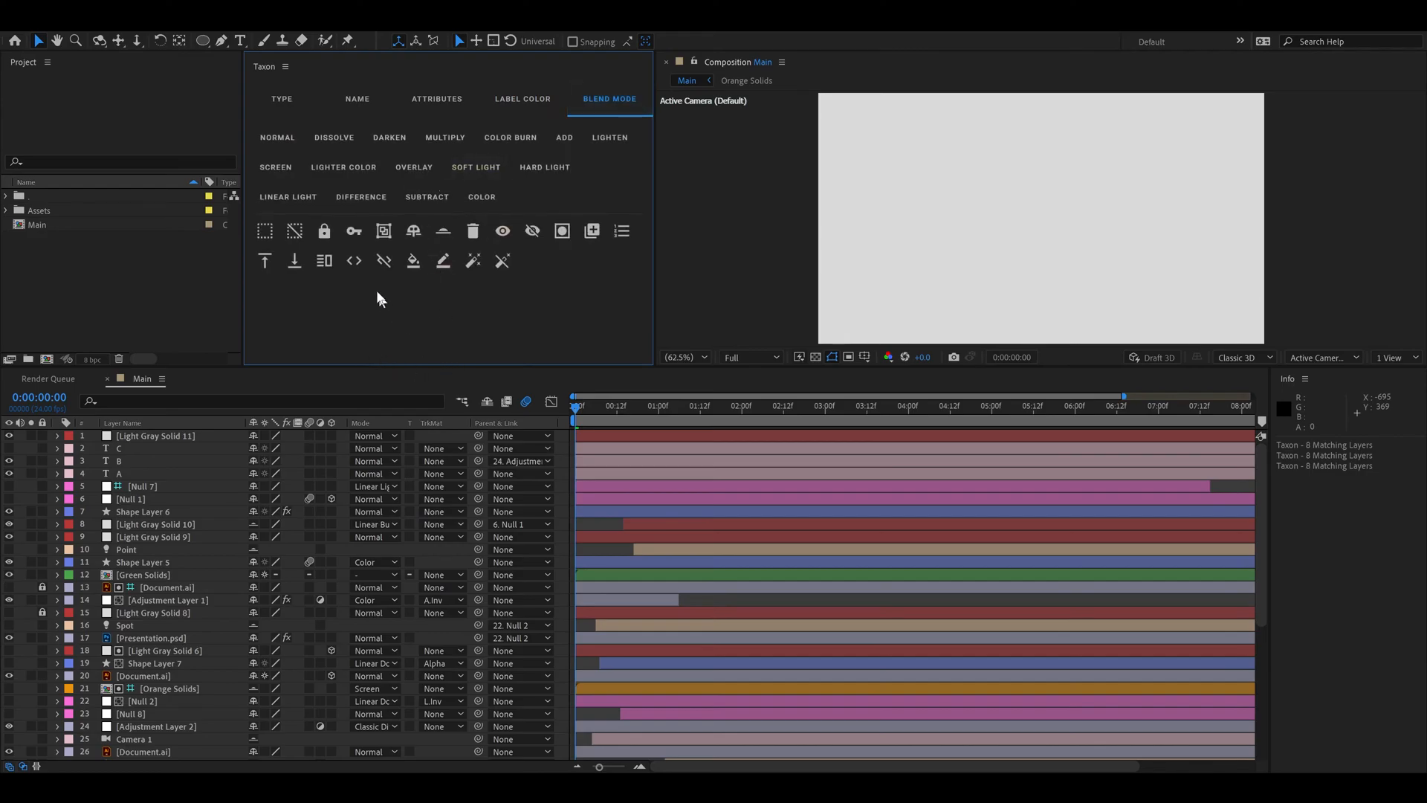
left_click(281, 98)
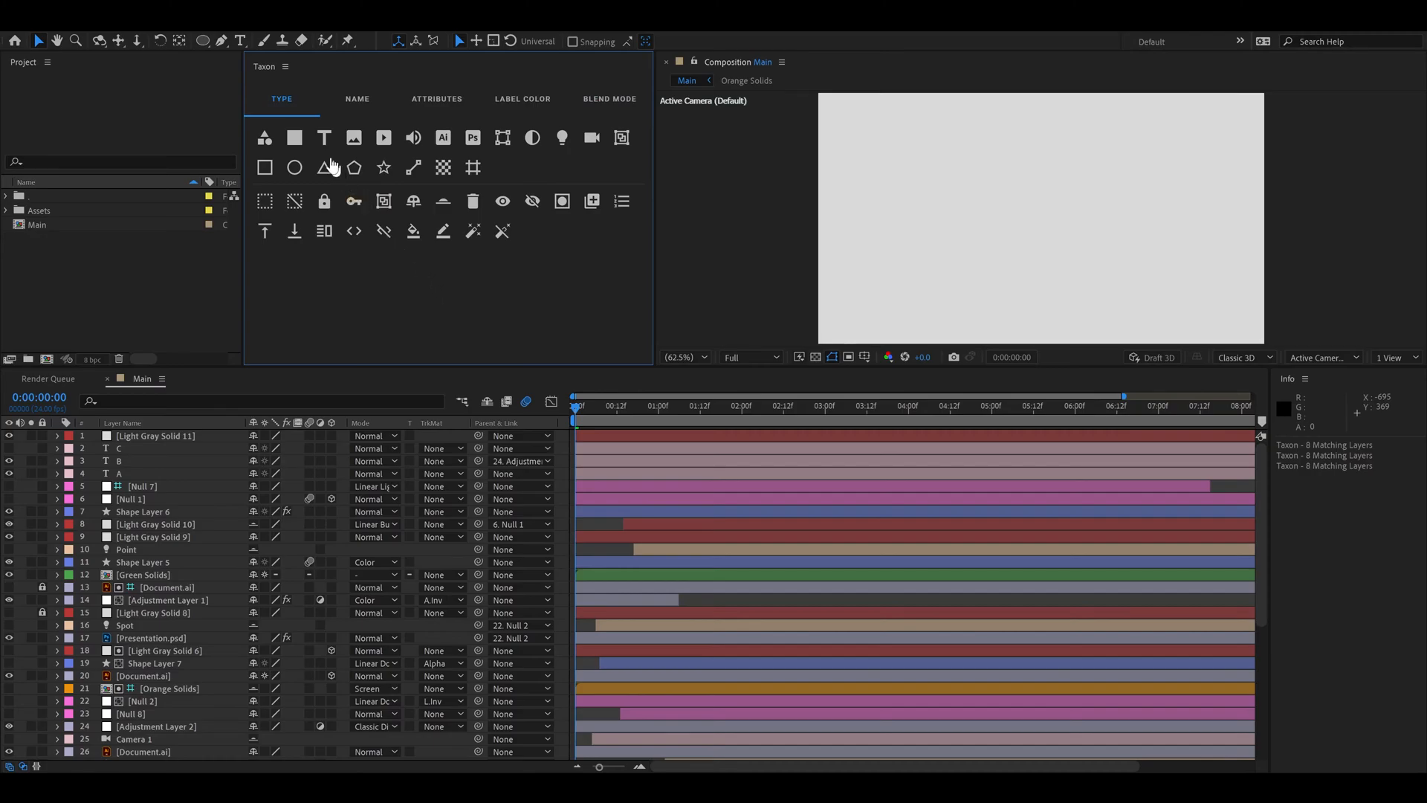
Step: Match the three text layers, then the eleven red-labelled layers, and return to Type filters
left_click(521, 98)
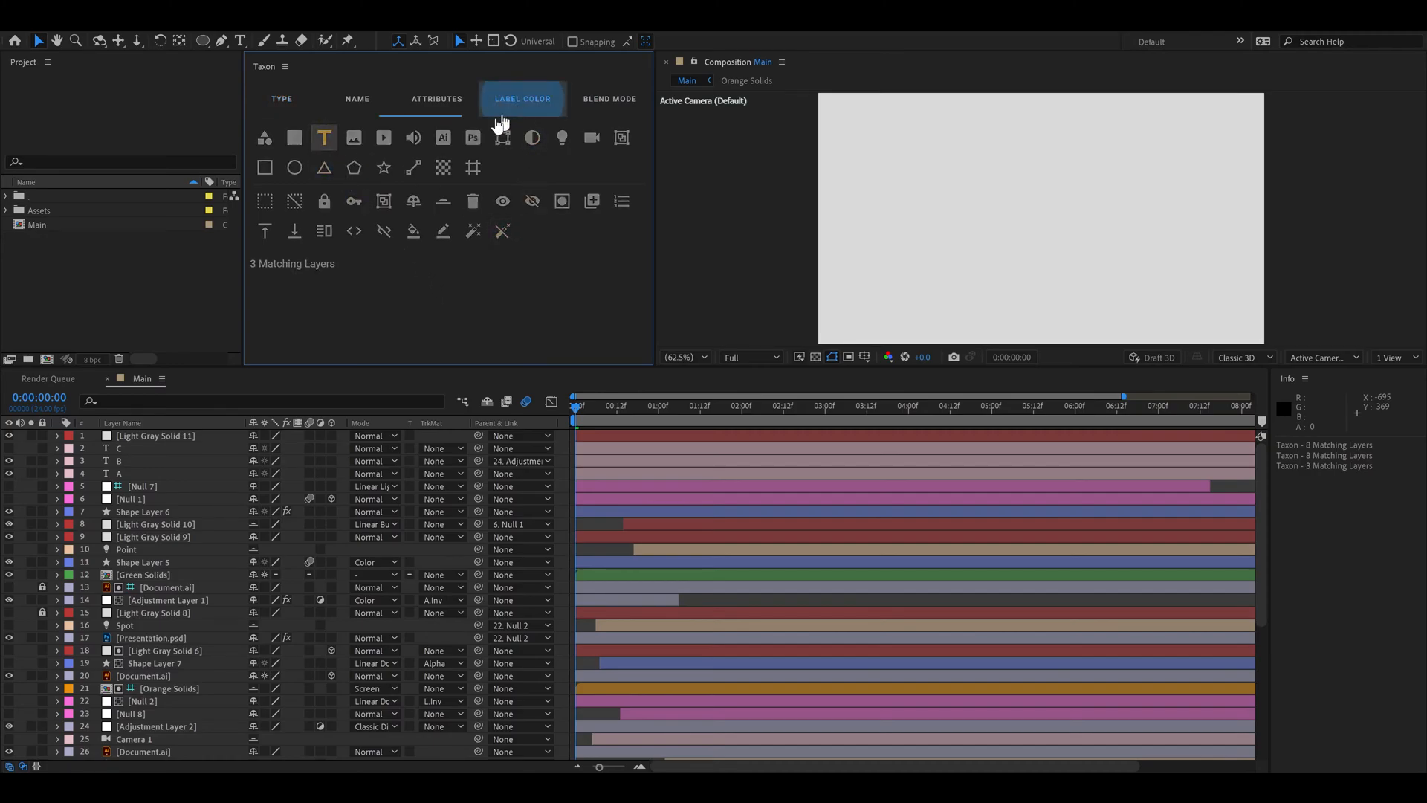
left_click(521, 98)
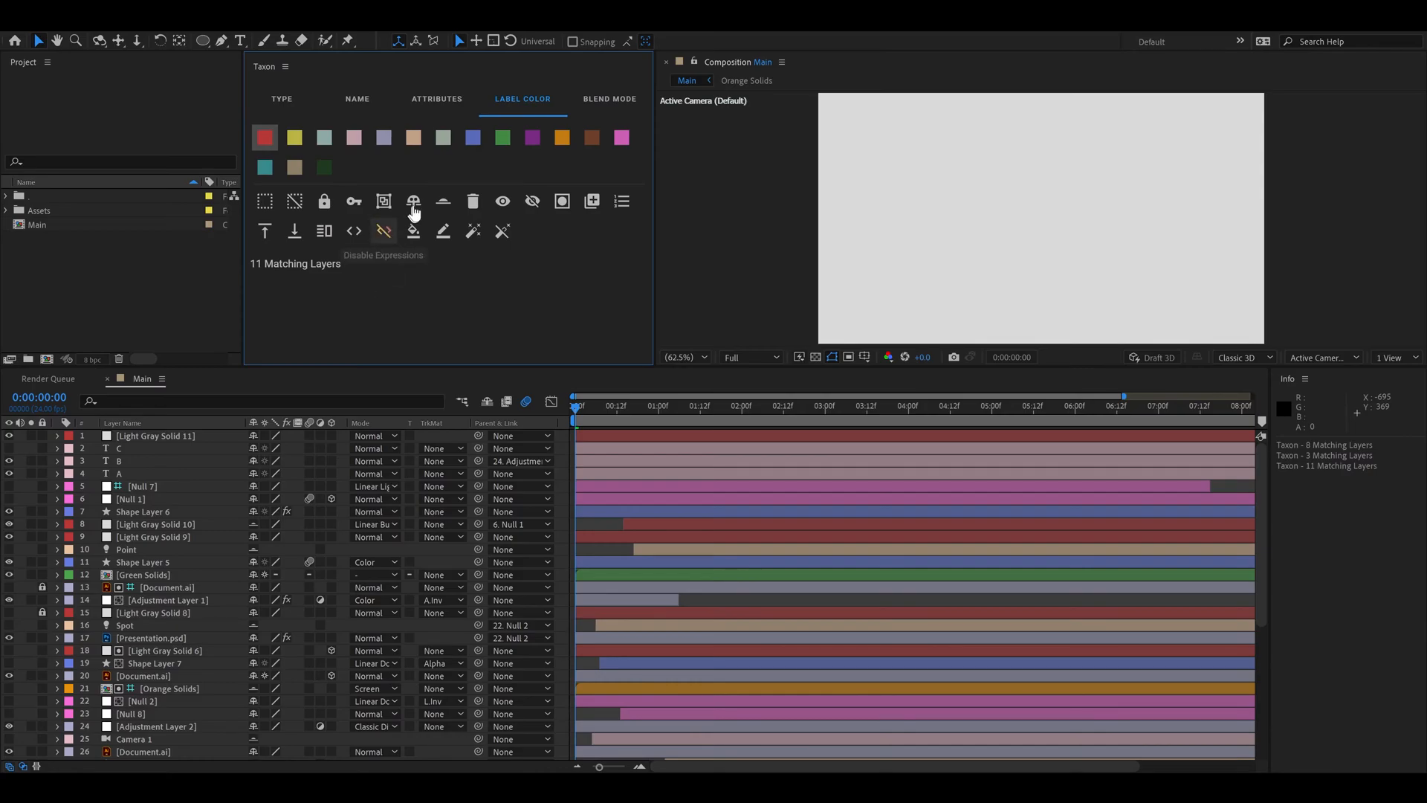
left_click(281, 98)
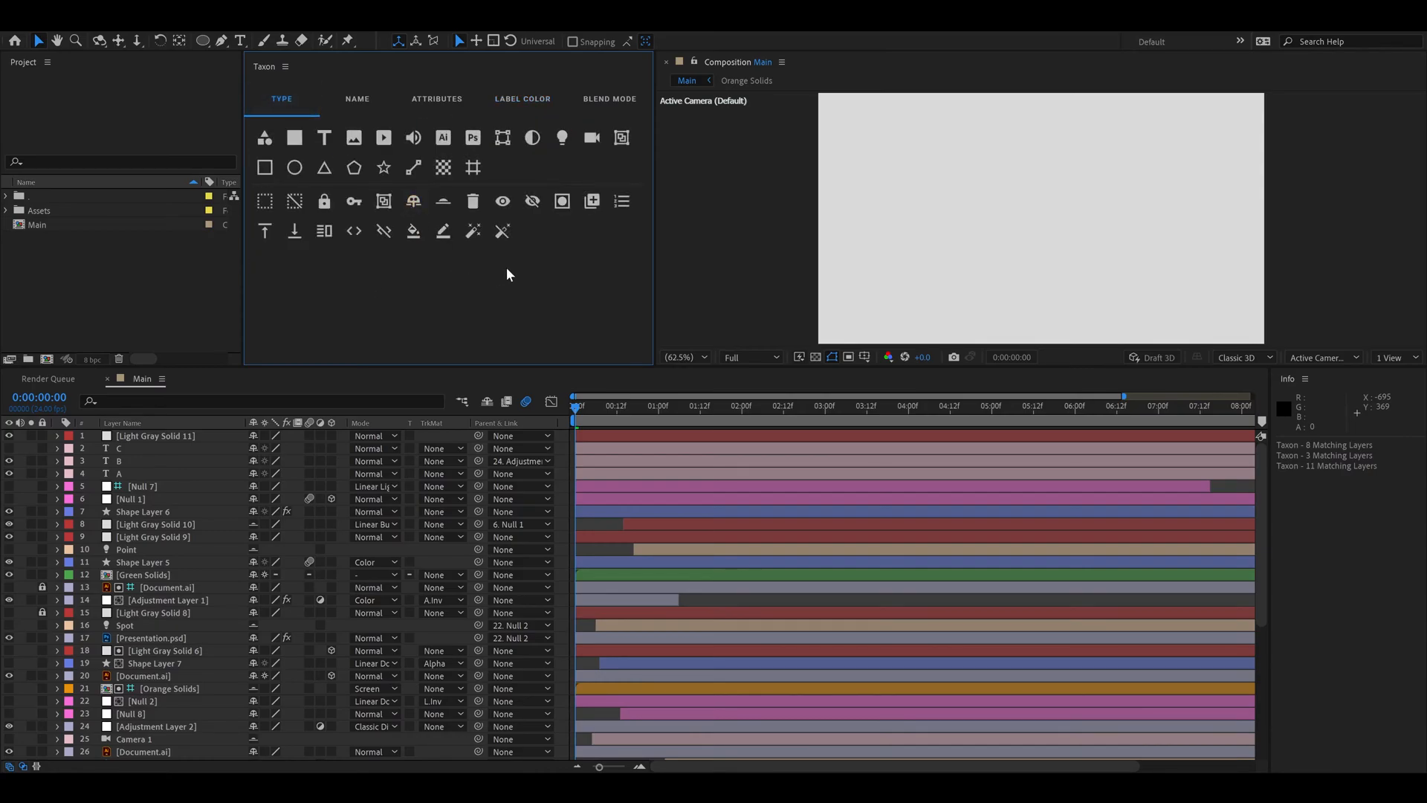
mouse_move(562, 319)
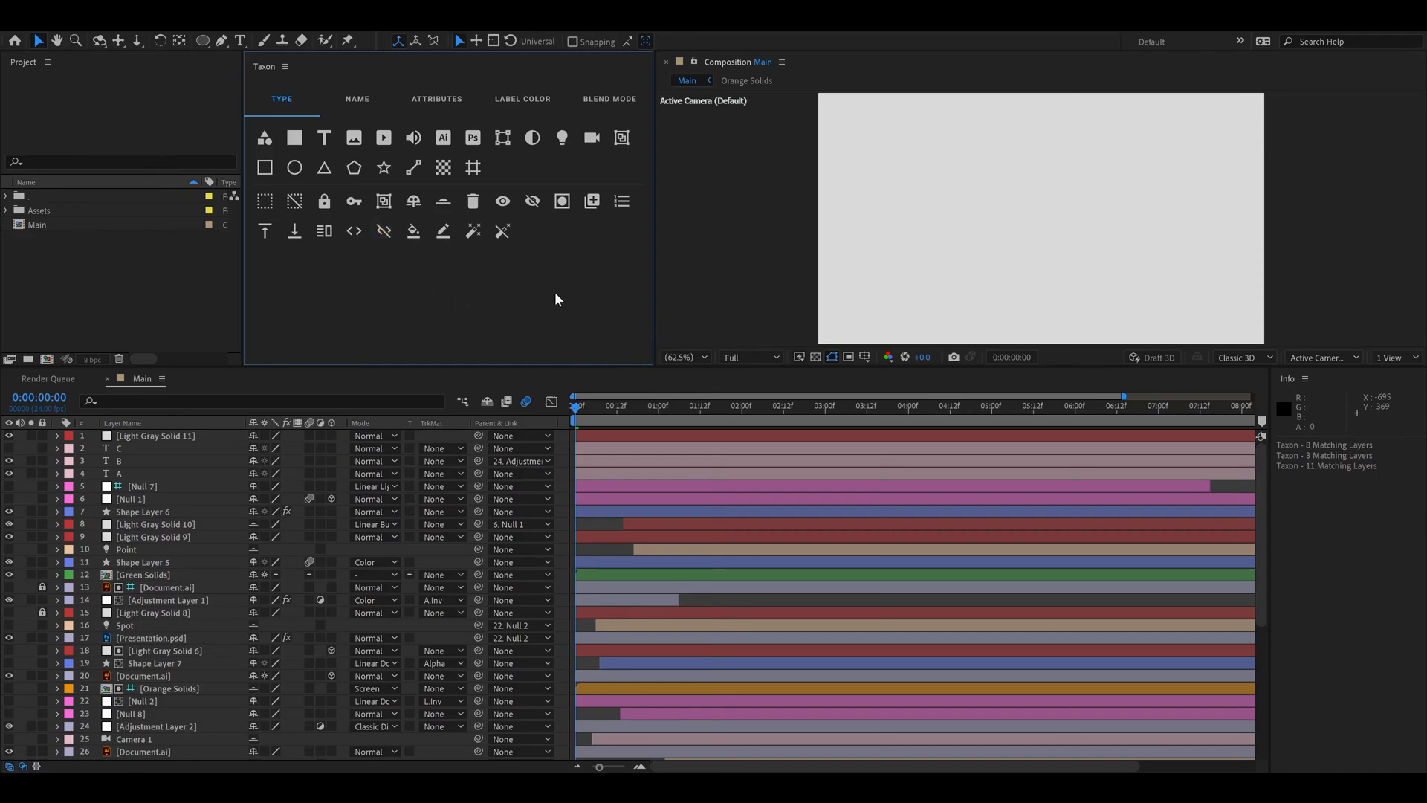
Step: Combine text-layer and red-label filters for 14 matches, then show the Taxon panel menu
left_click(325, 137)
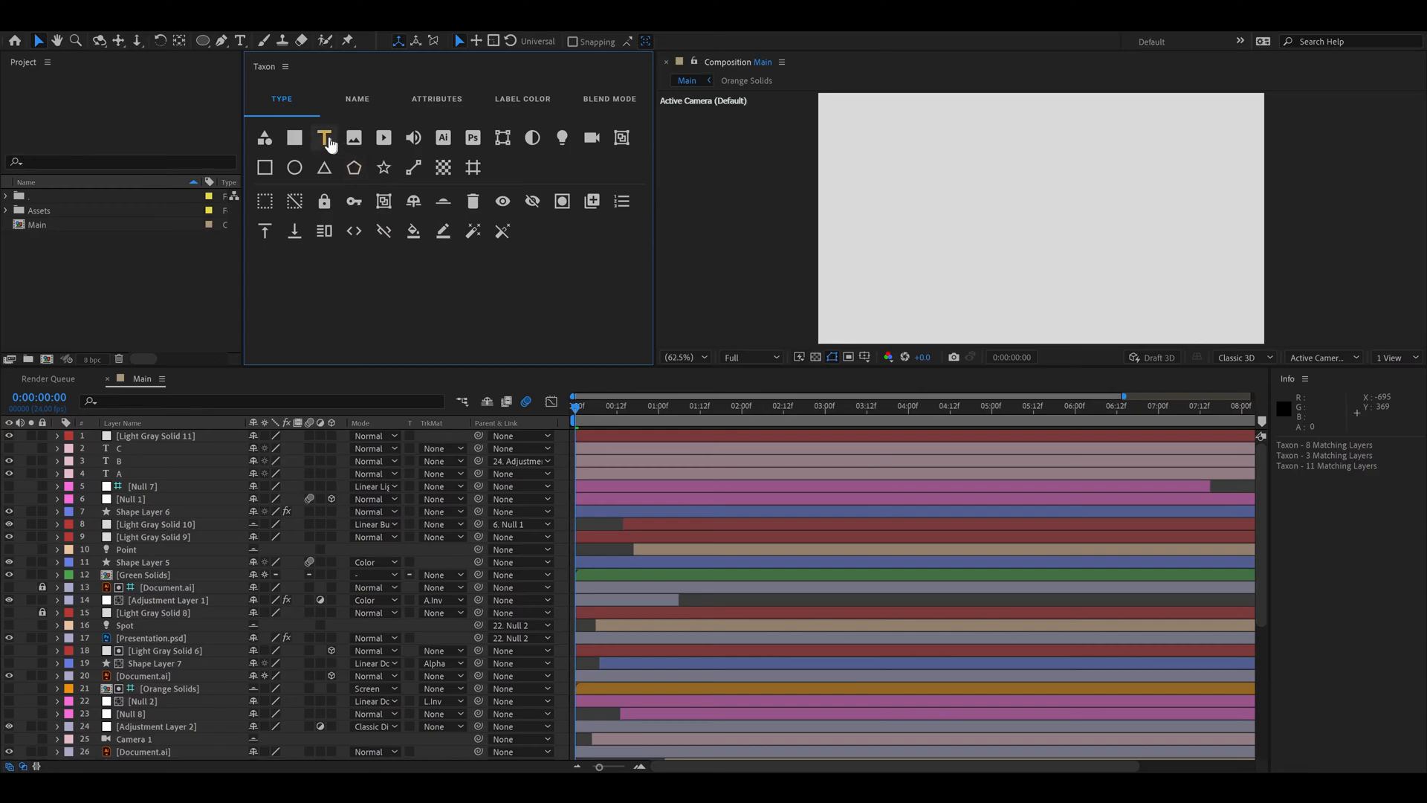
left_click(522, 99)
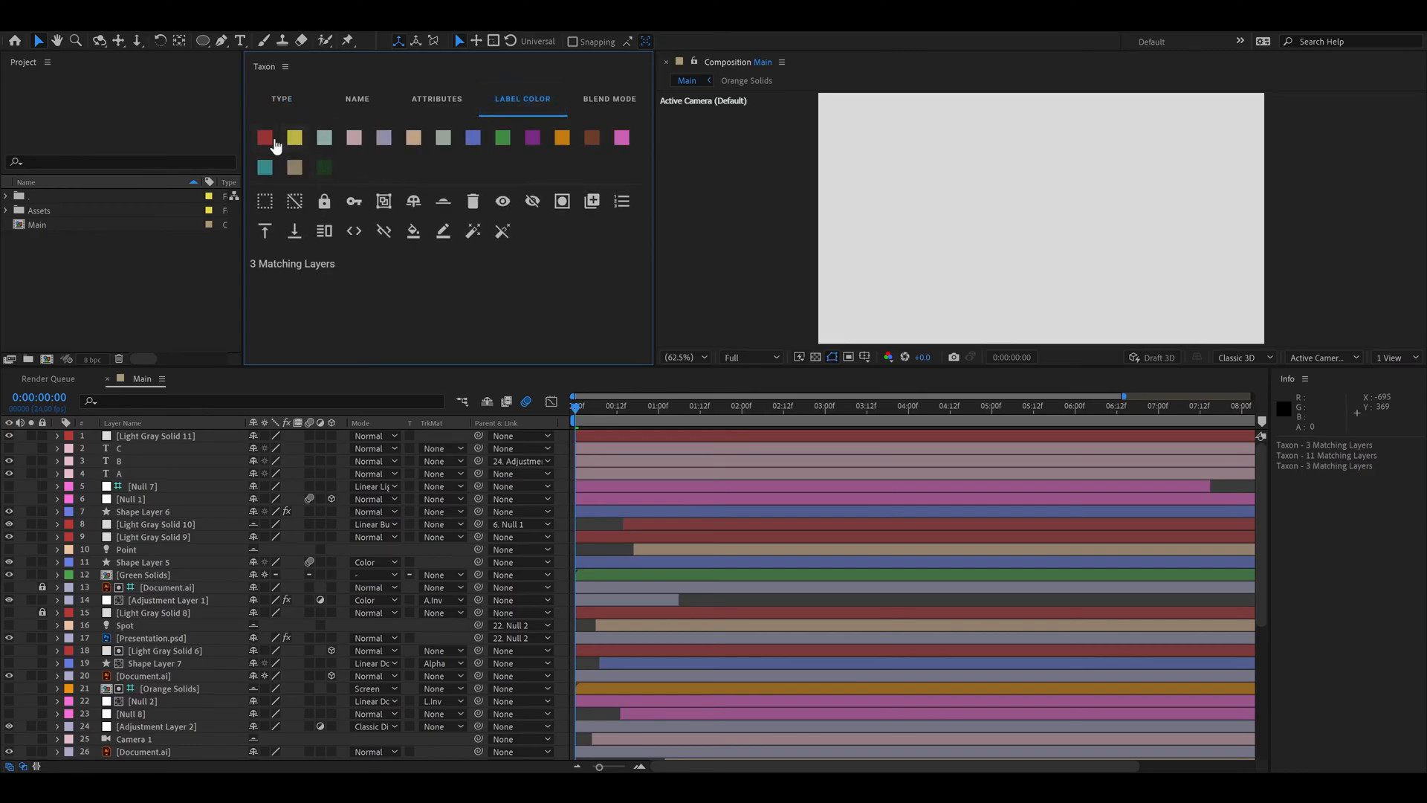
left_click(281, 99)
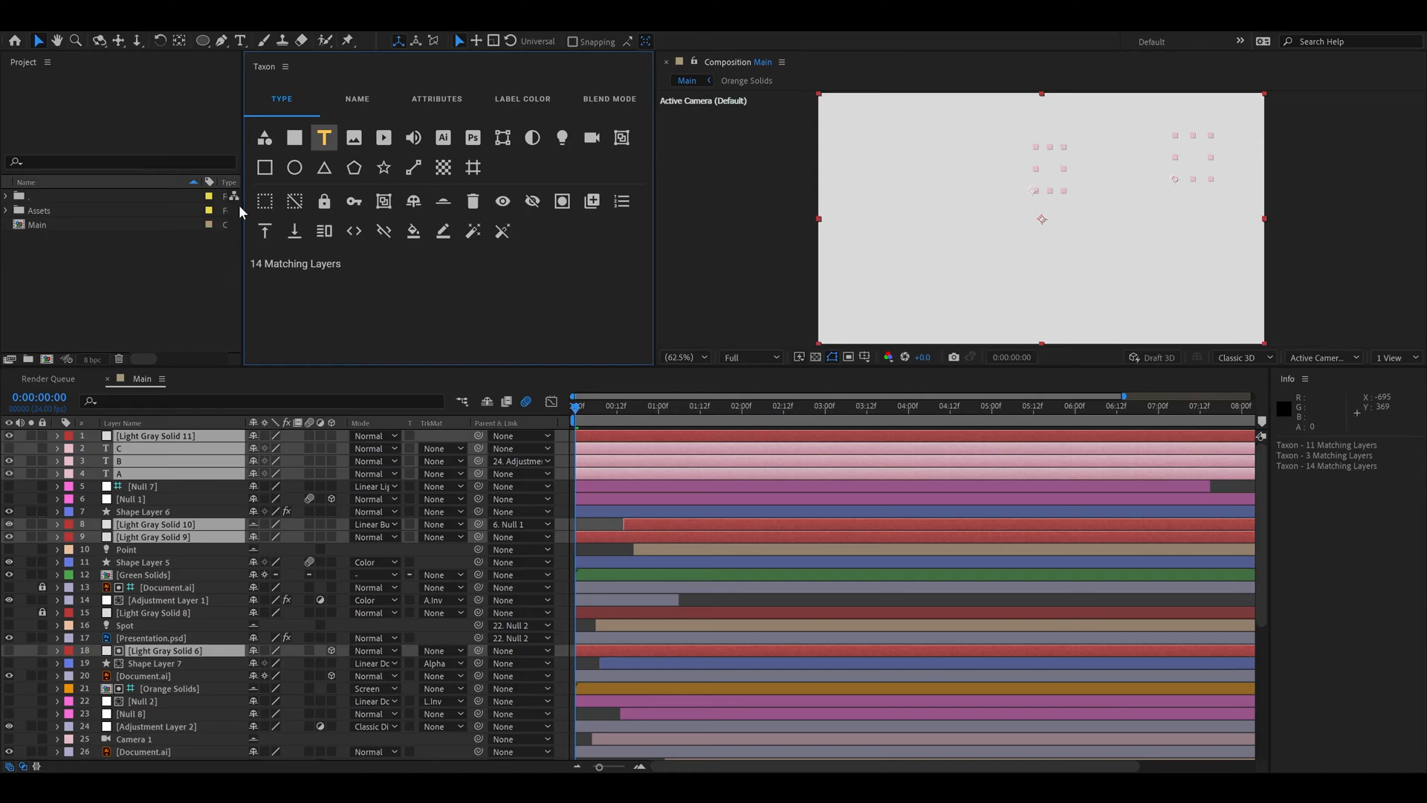
left_click(286, 65)
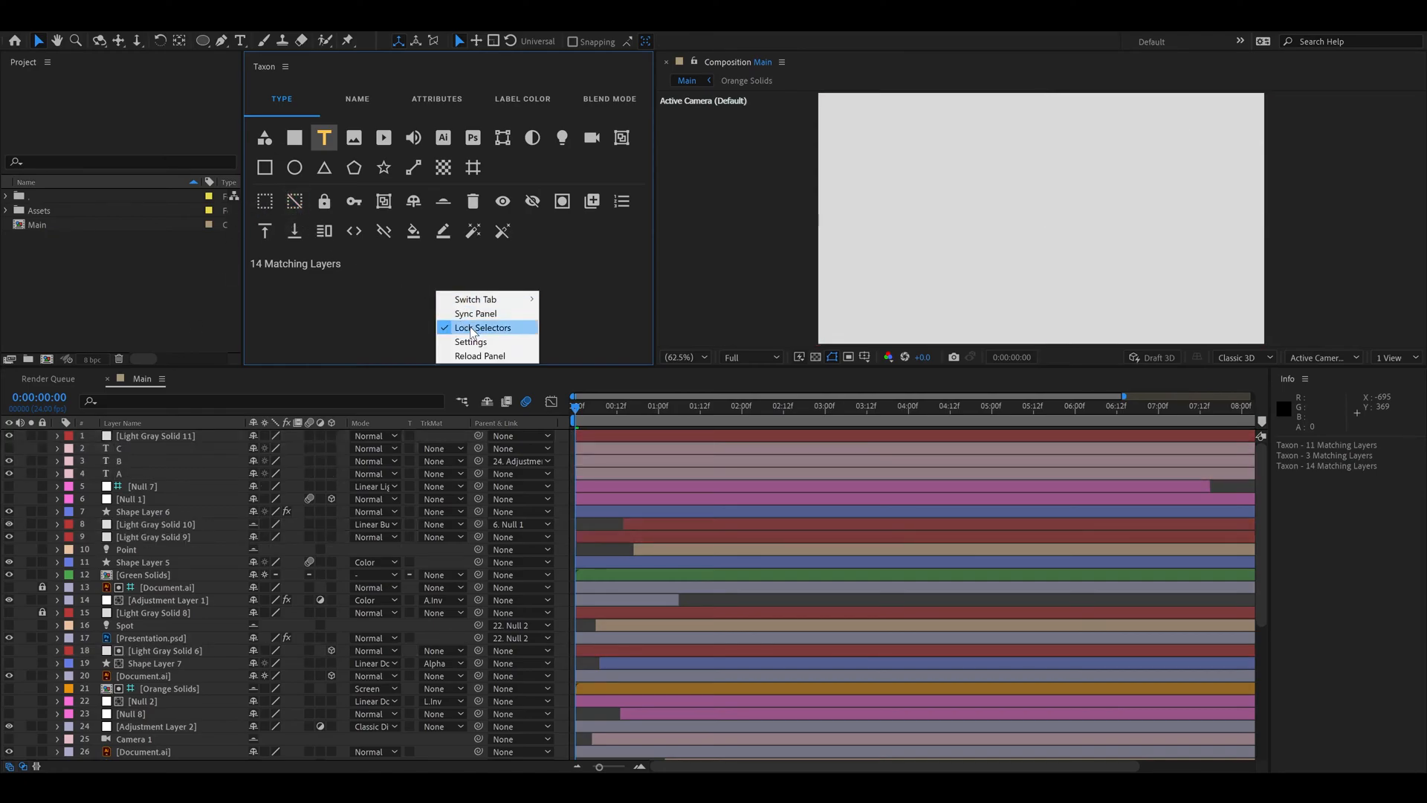
Step: Close the menu, apply one layer-type filter, then clear it leaving 8 matching layers
left_click(550, 294)
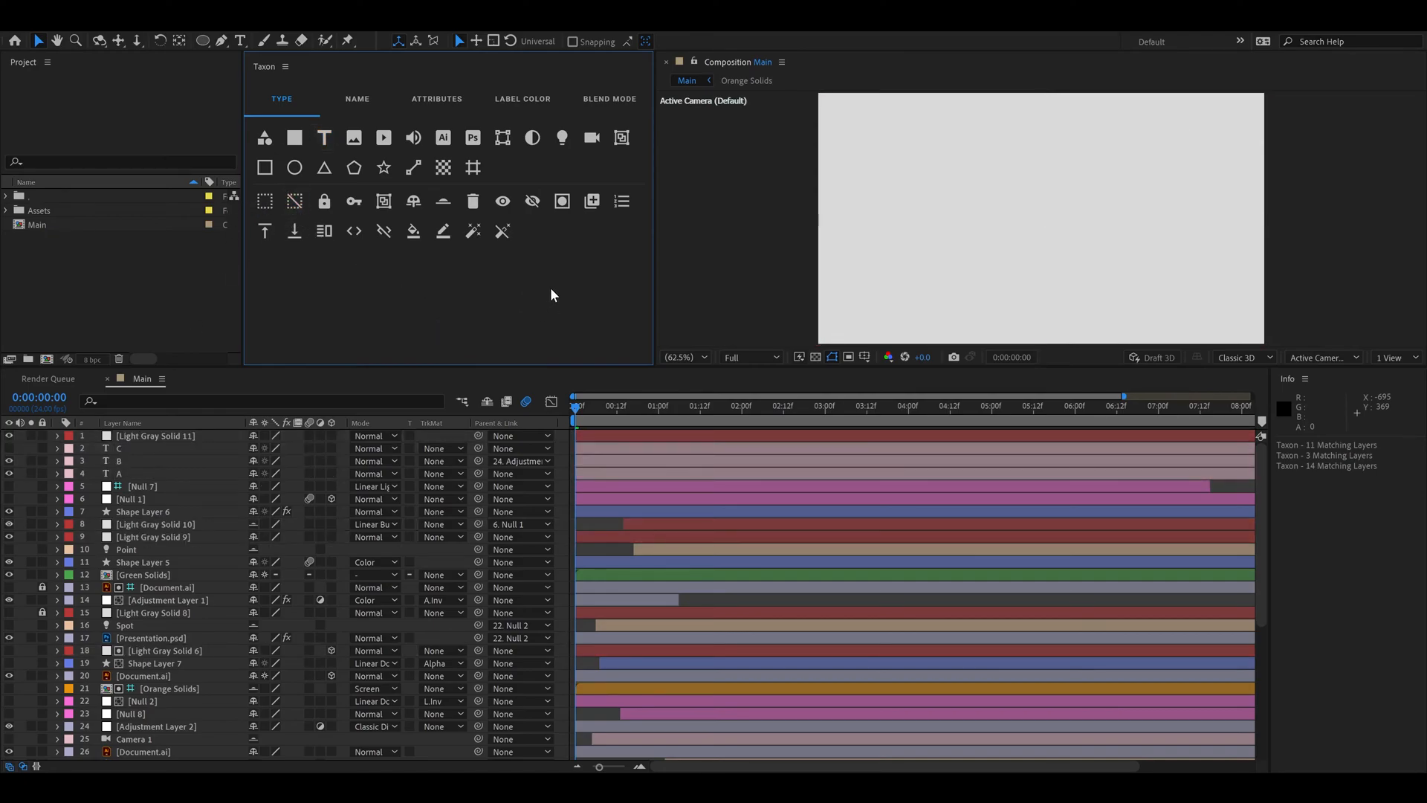
mouse_move(534, 297)
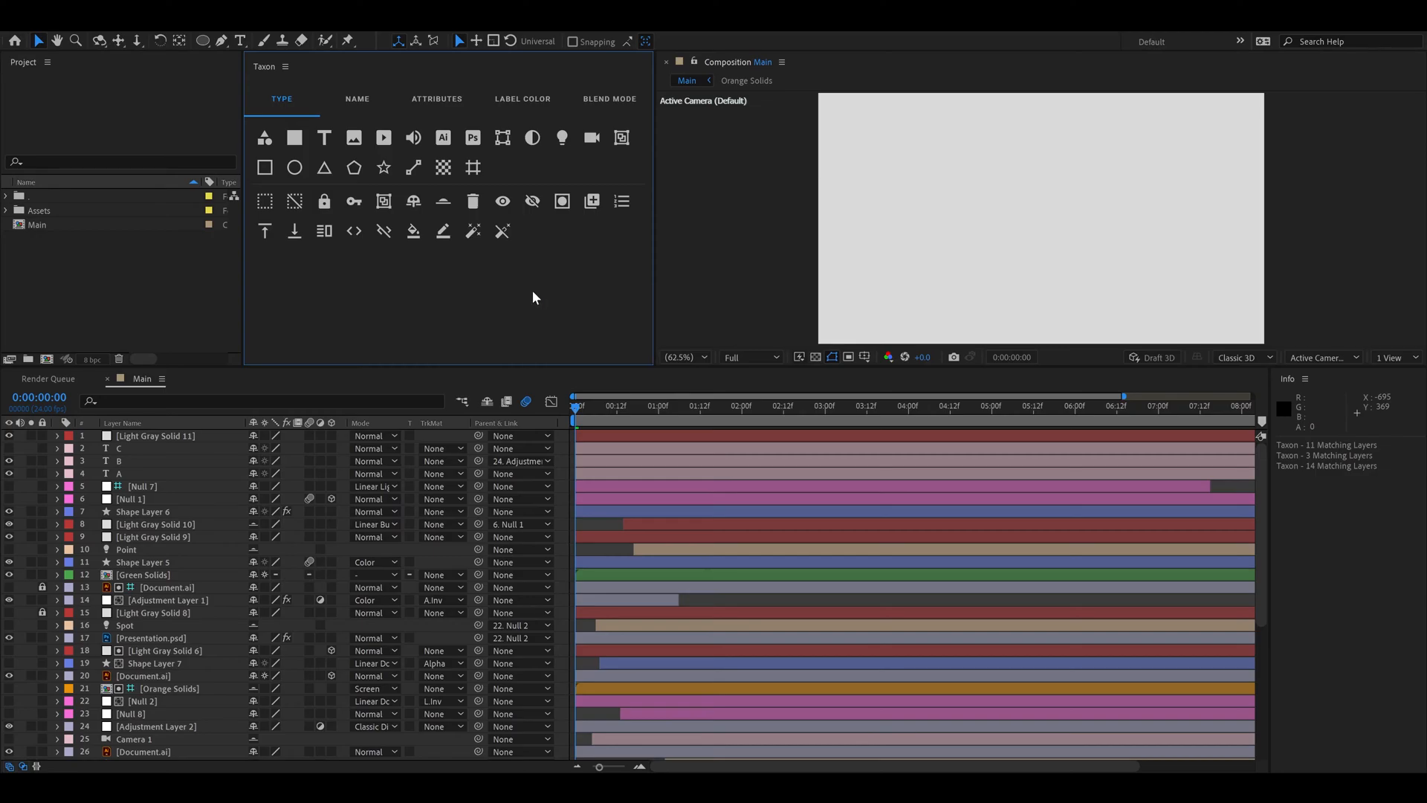
left_click(501, 136)
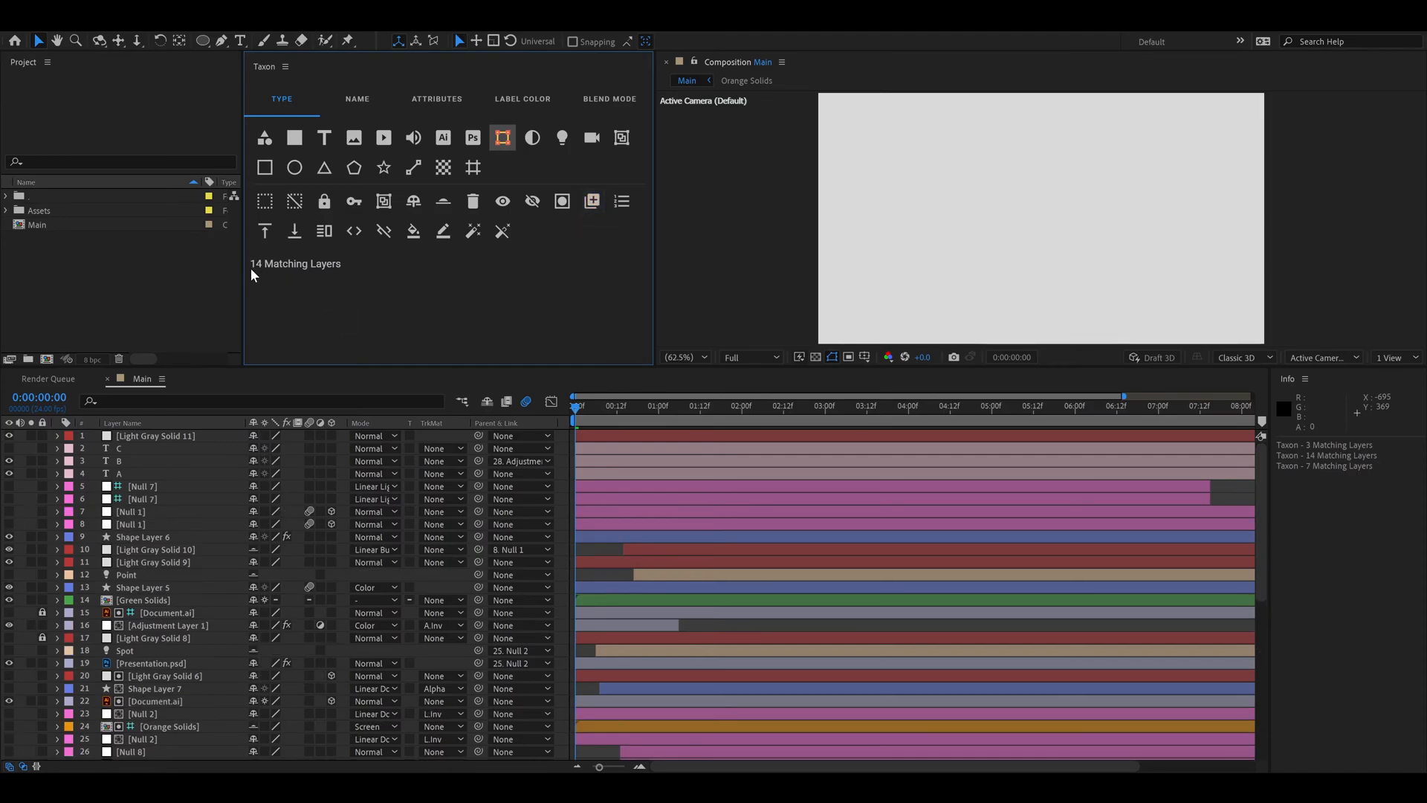
mouse_move(330, 312)
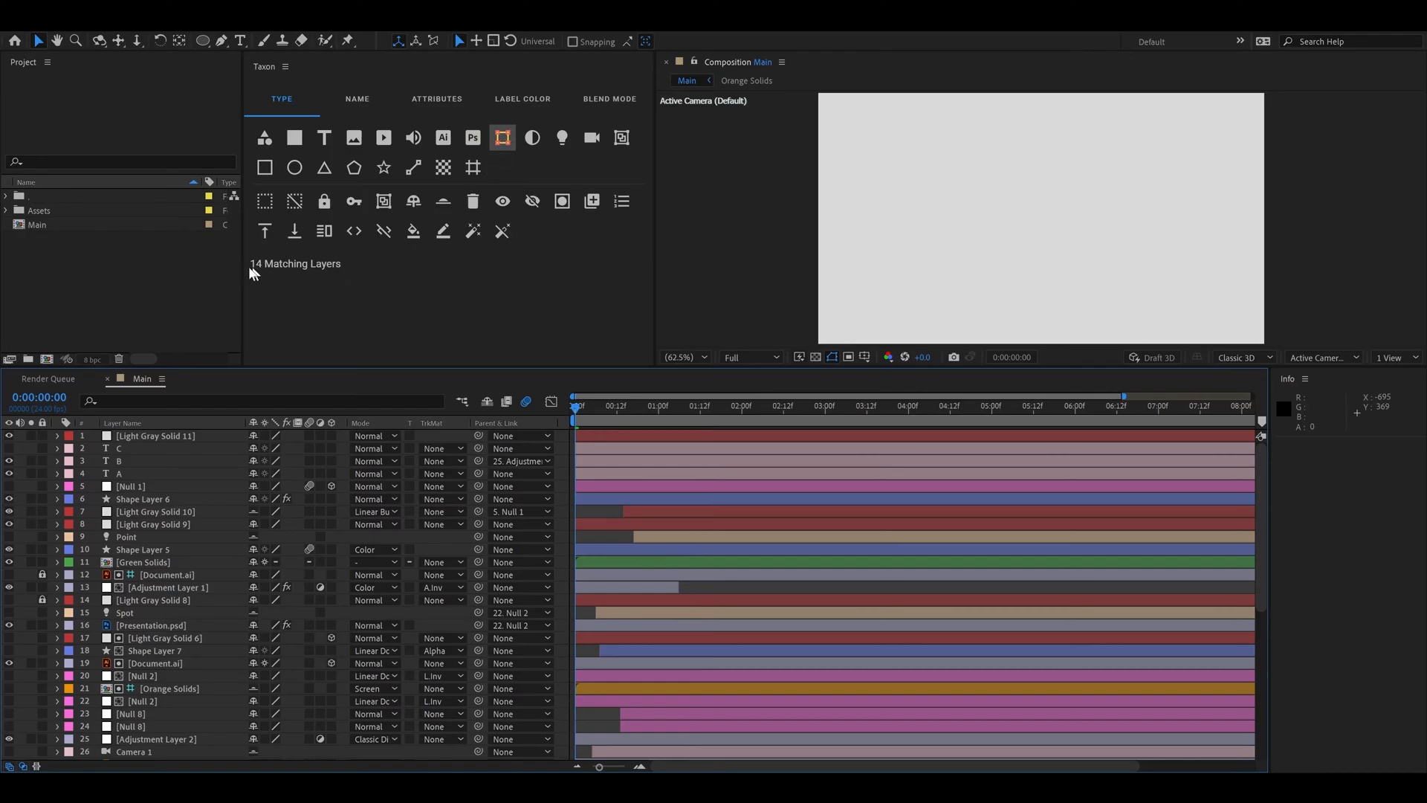
mouse_move(406, 281)
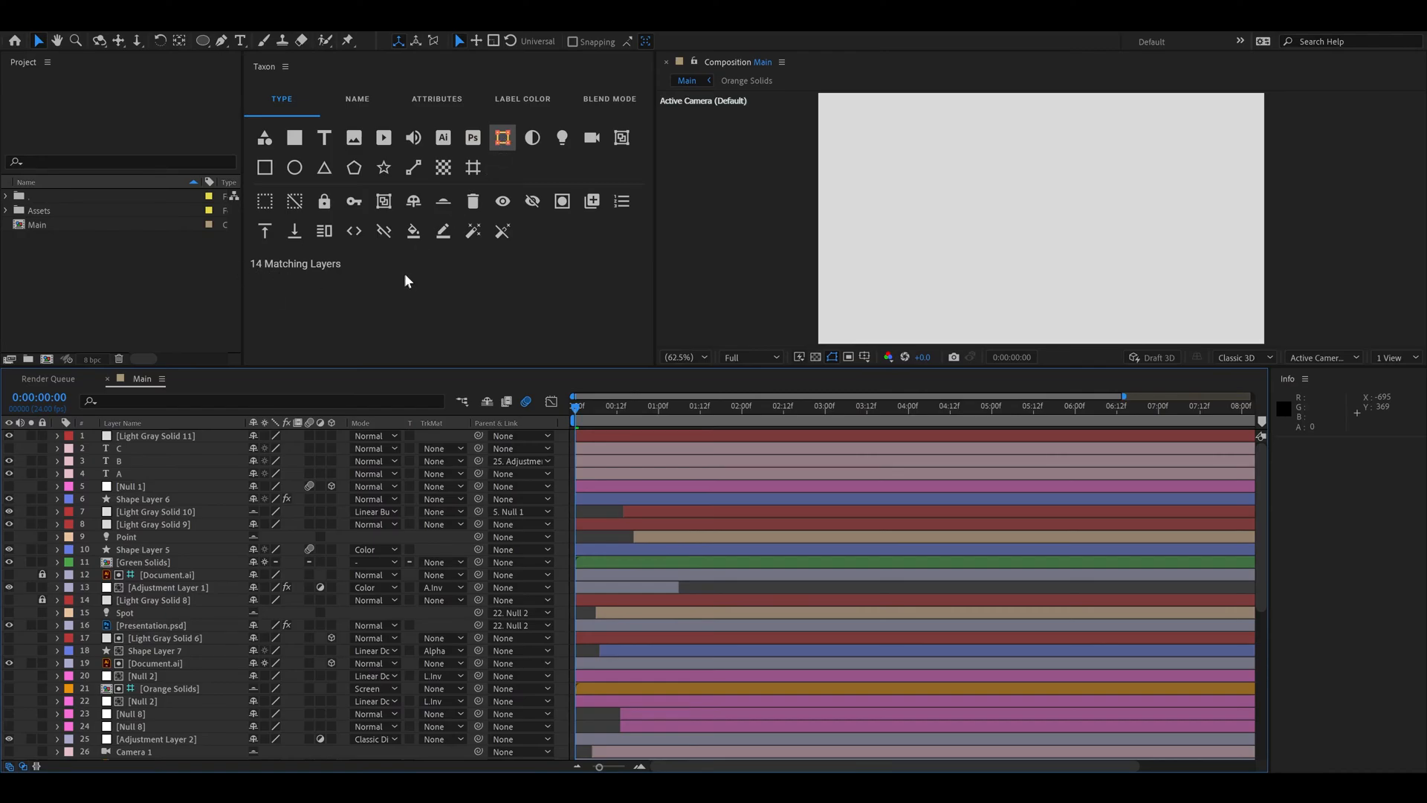
right_click(404, 281)
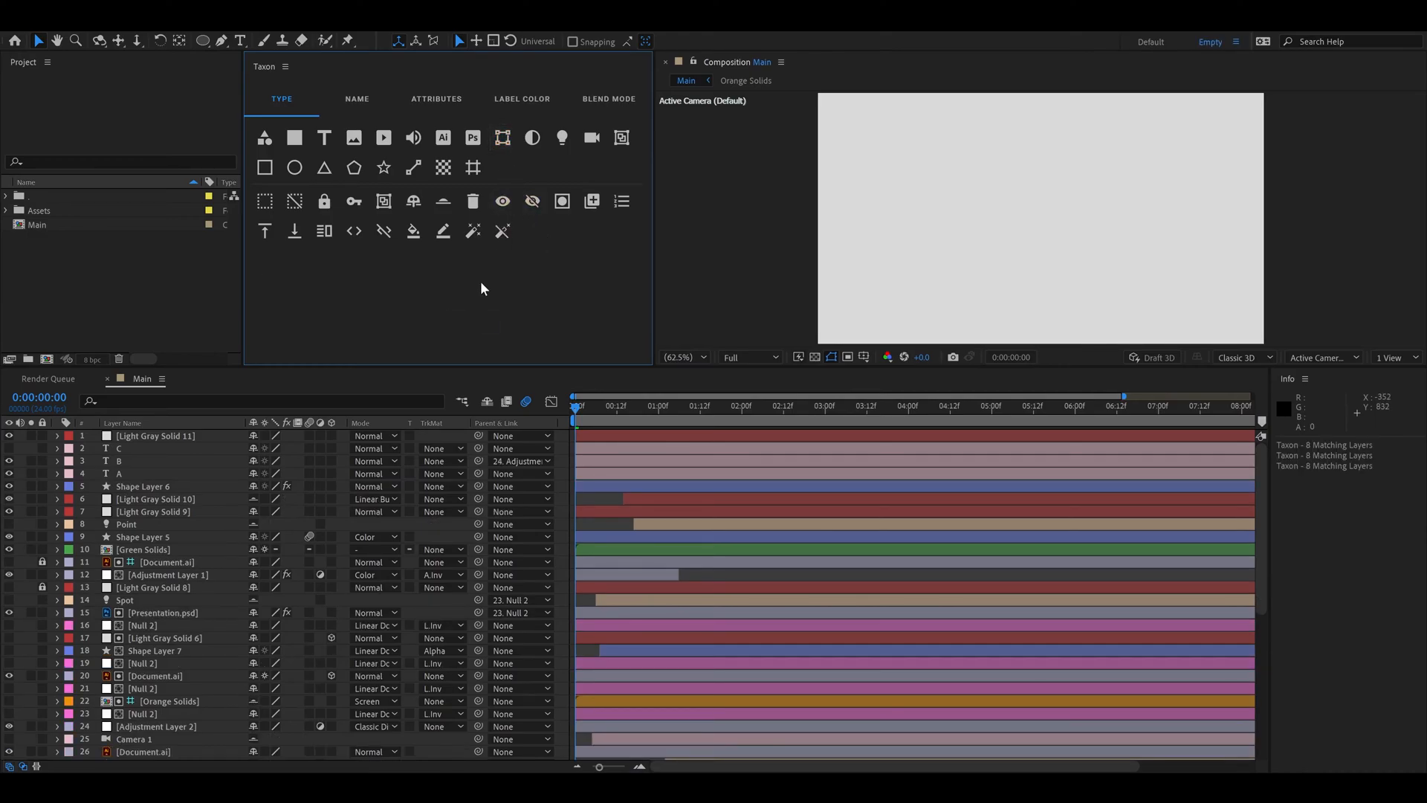
mouse_move(509, 290)
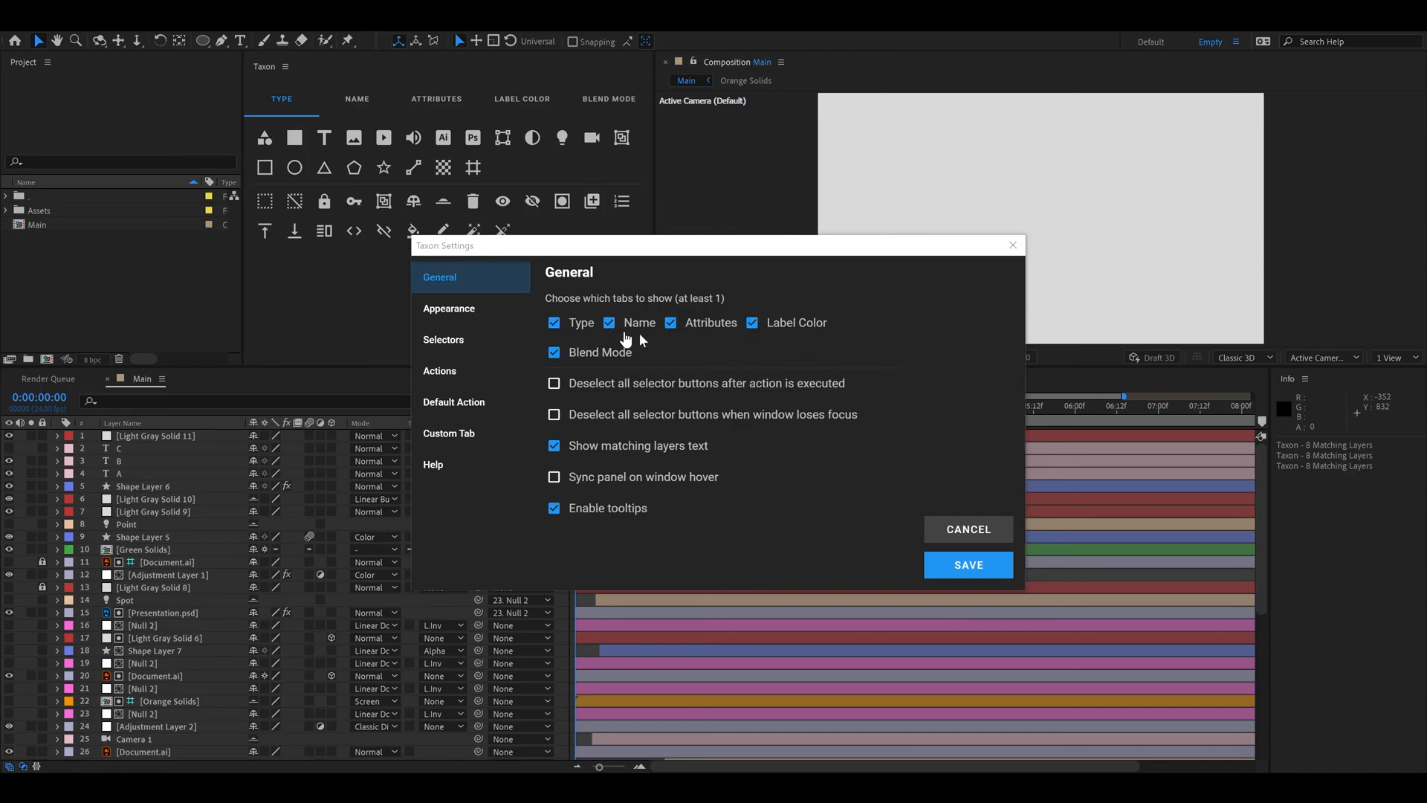
mouse_move(755, 359)
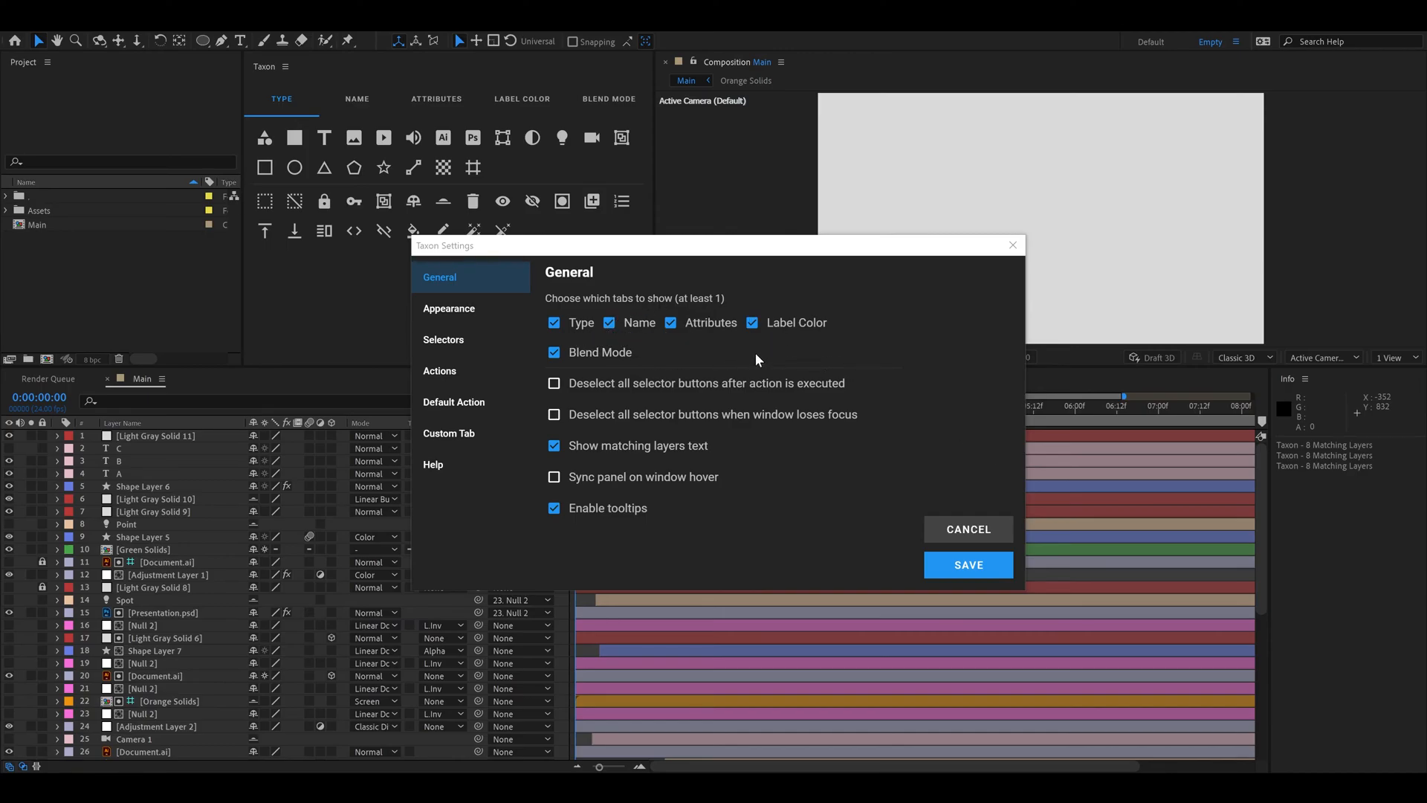
mouse_move(728, 364)
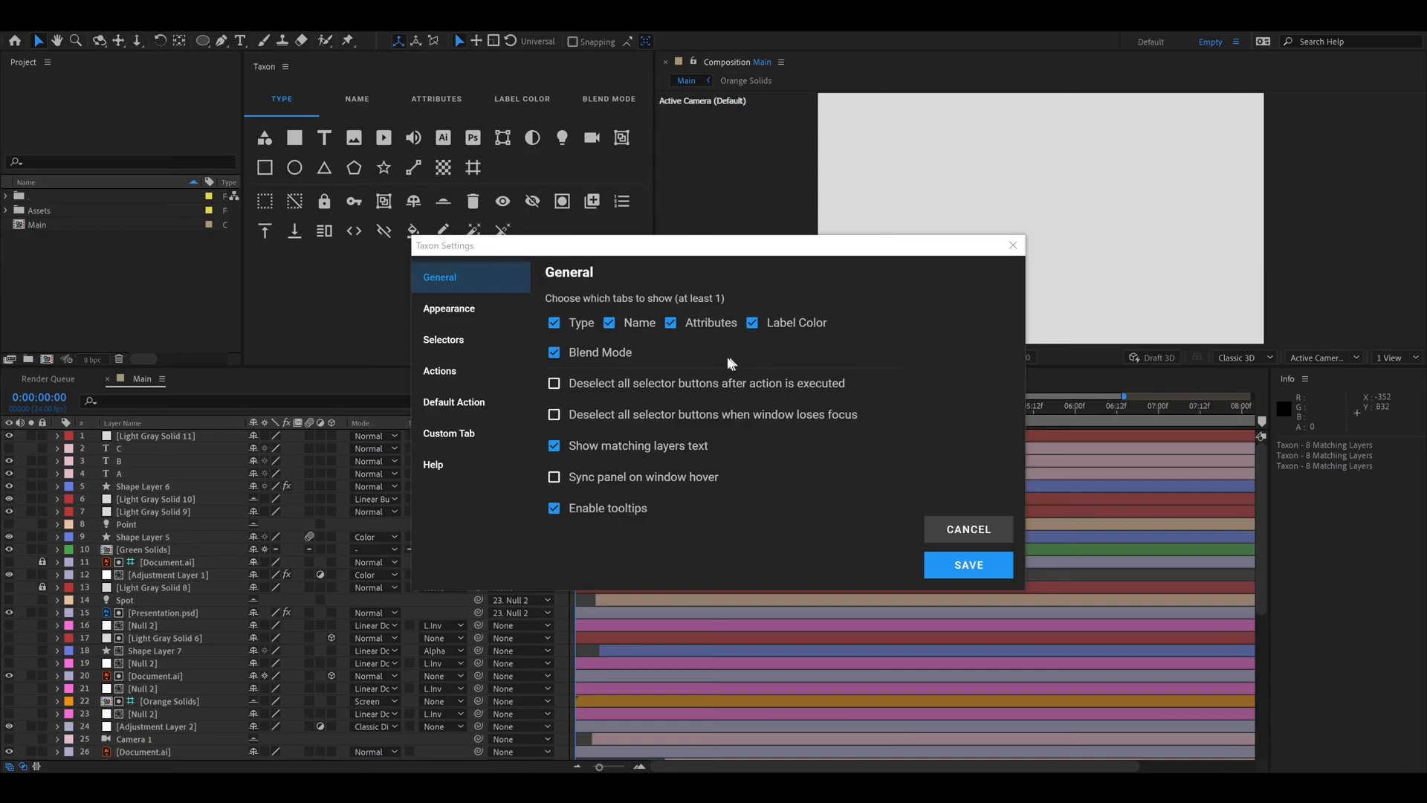
Step: Enable 'Deselect all selector buttons after action is executed' and save Taxon settings
left_click(554, 352)
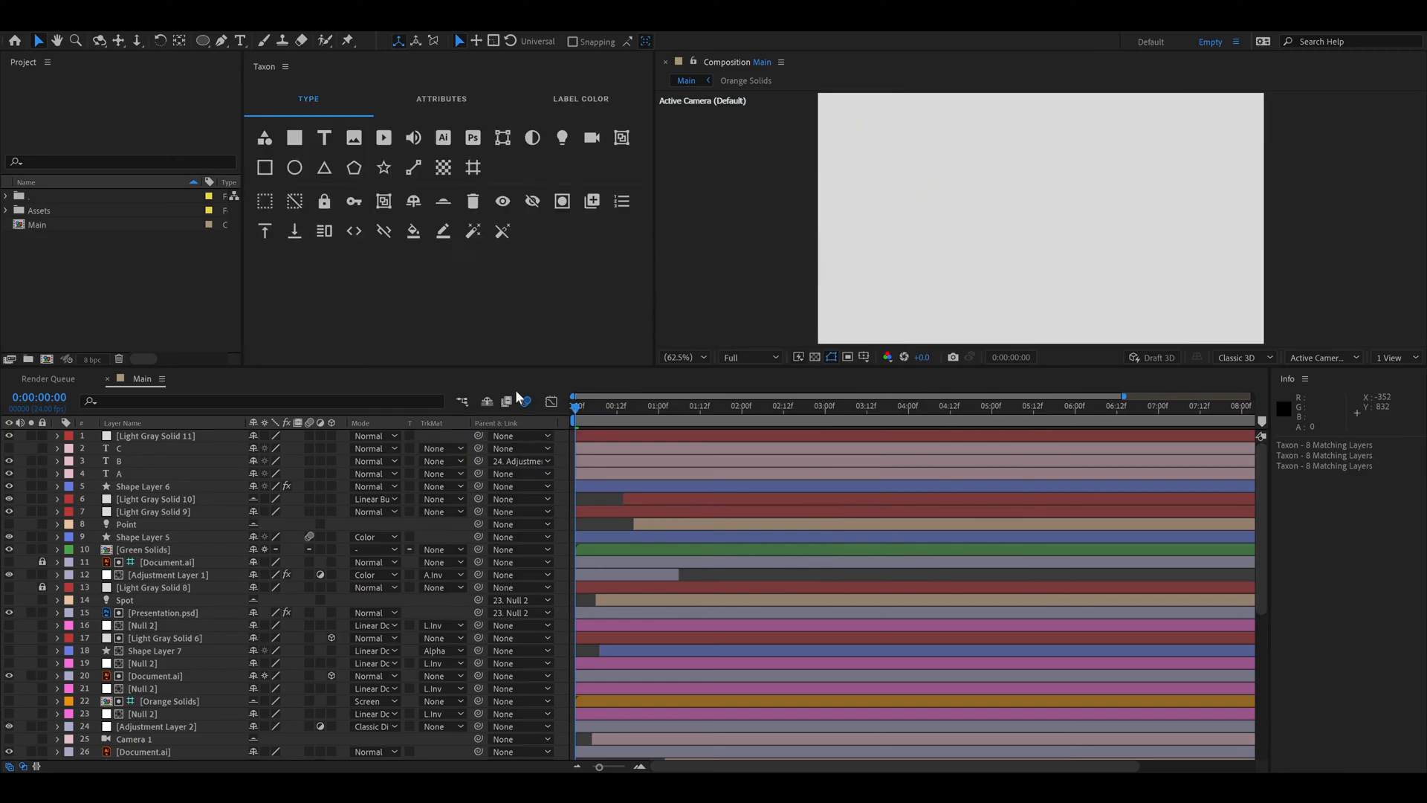
mouse_move(583, 314)
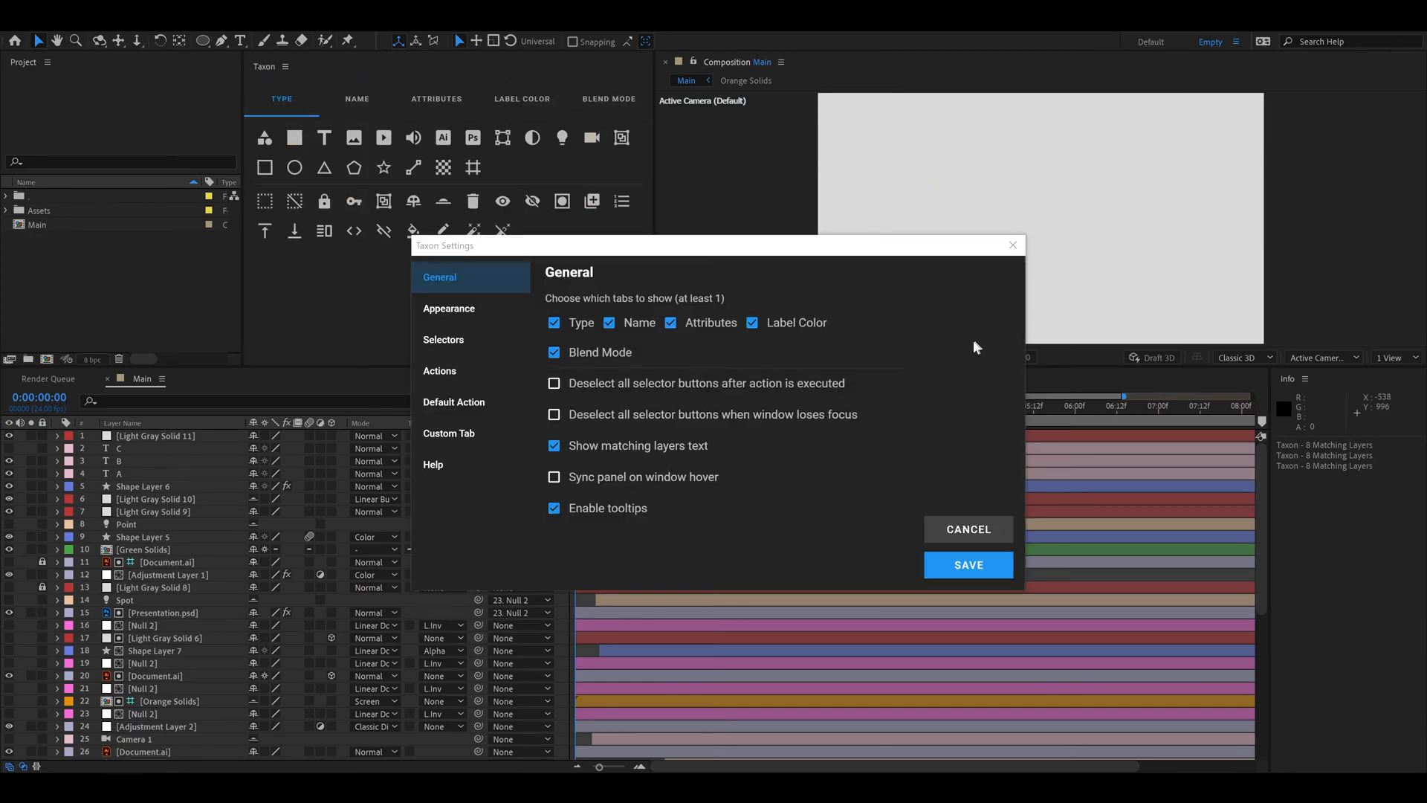
mouse_move(812, 398)
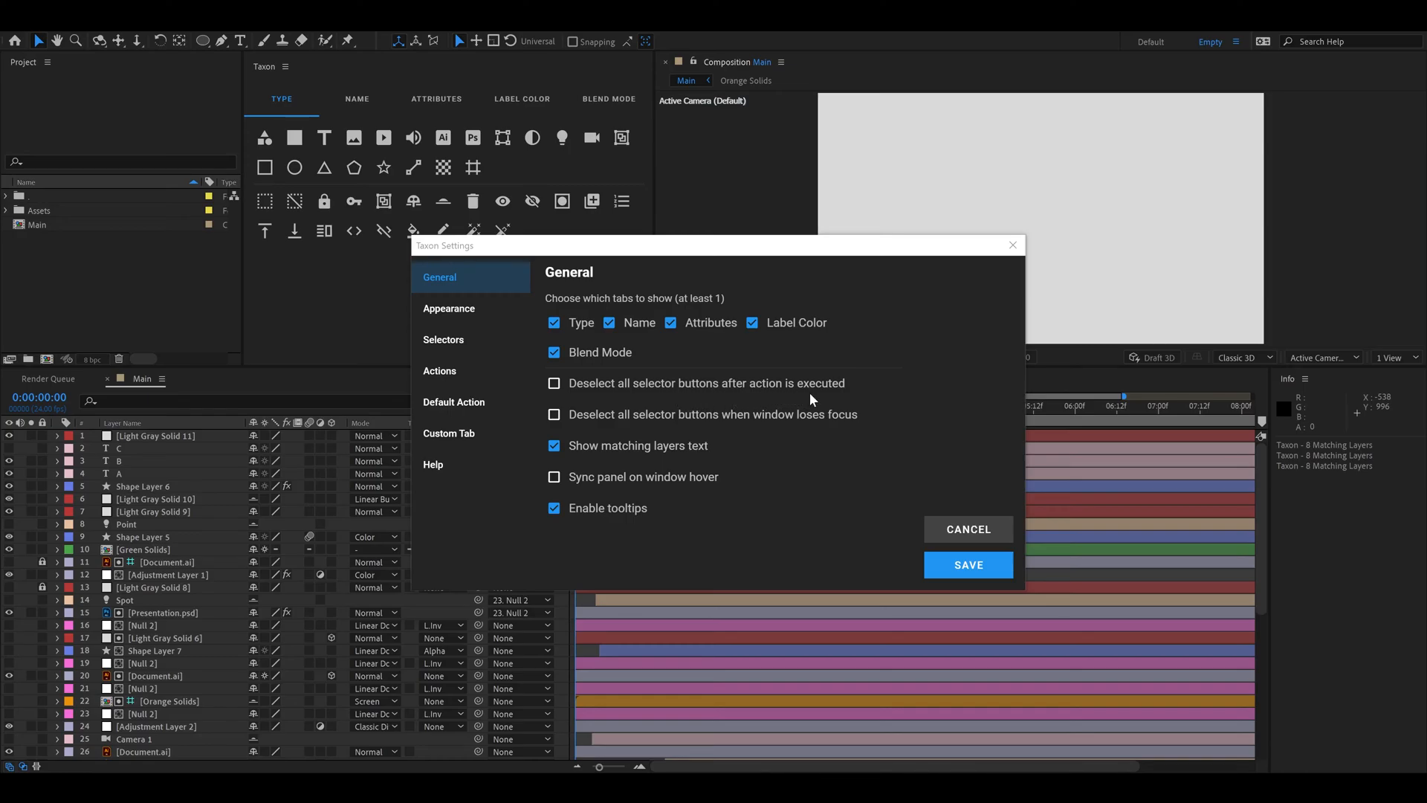
left_click(553, 382)
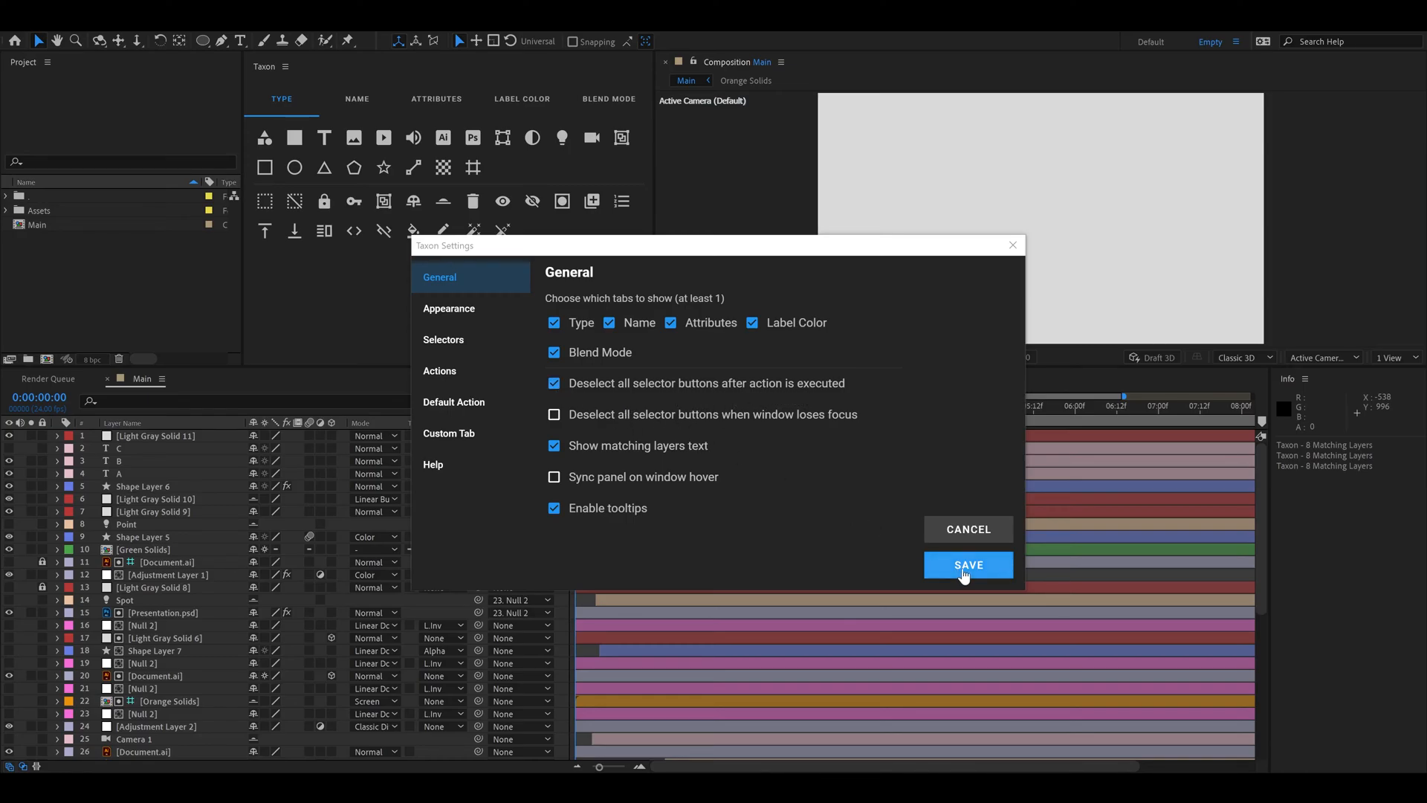
left_click(968, 565)
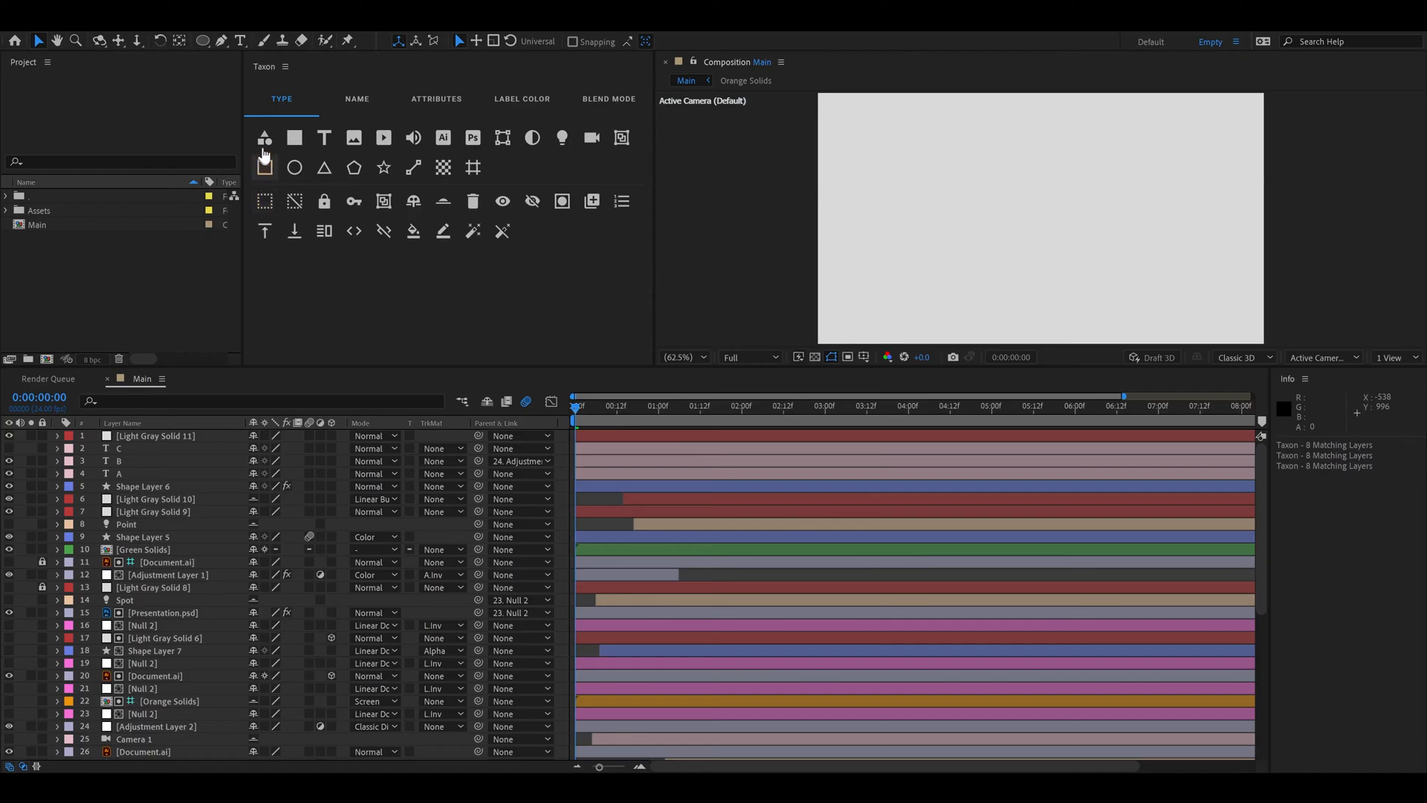
Step: Apply a layer-type filter for 19 matches, then cancel Taxon Settings without saving
left_click(264, 137)
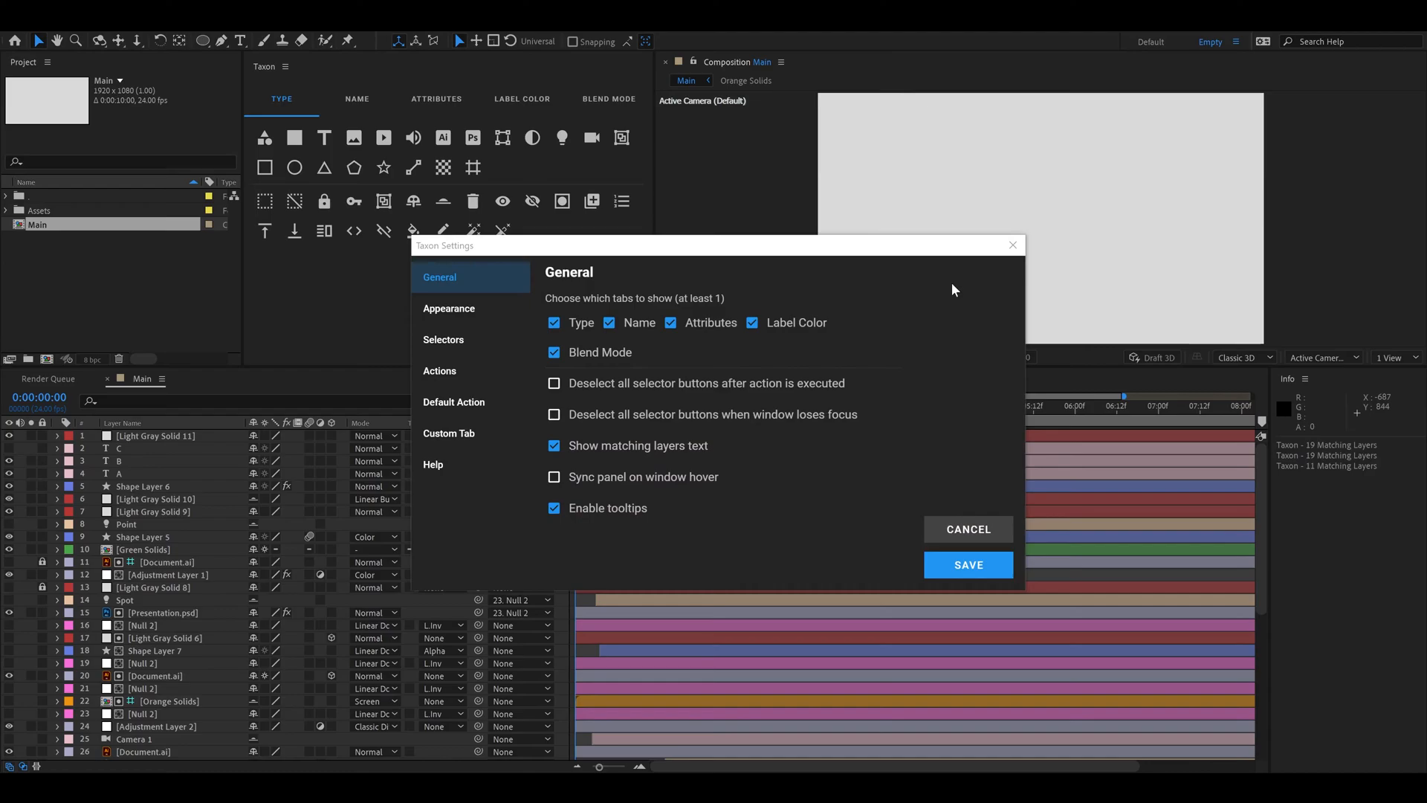
mouse_move(712, 431)
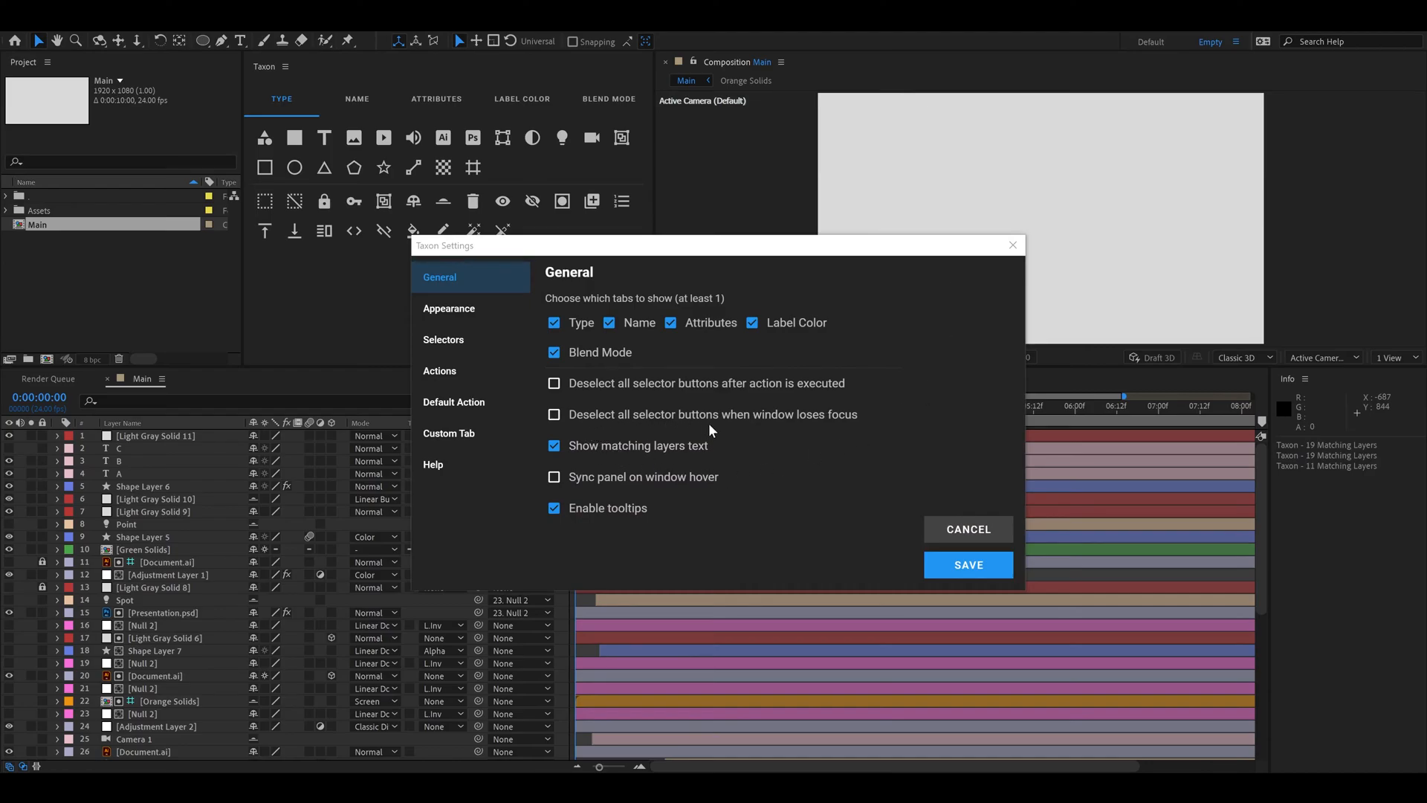
mouse_move(968, 529)
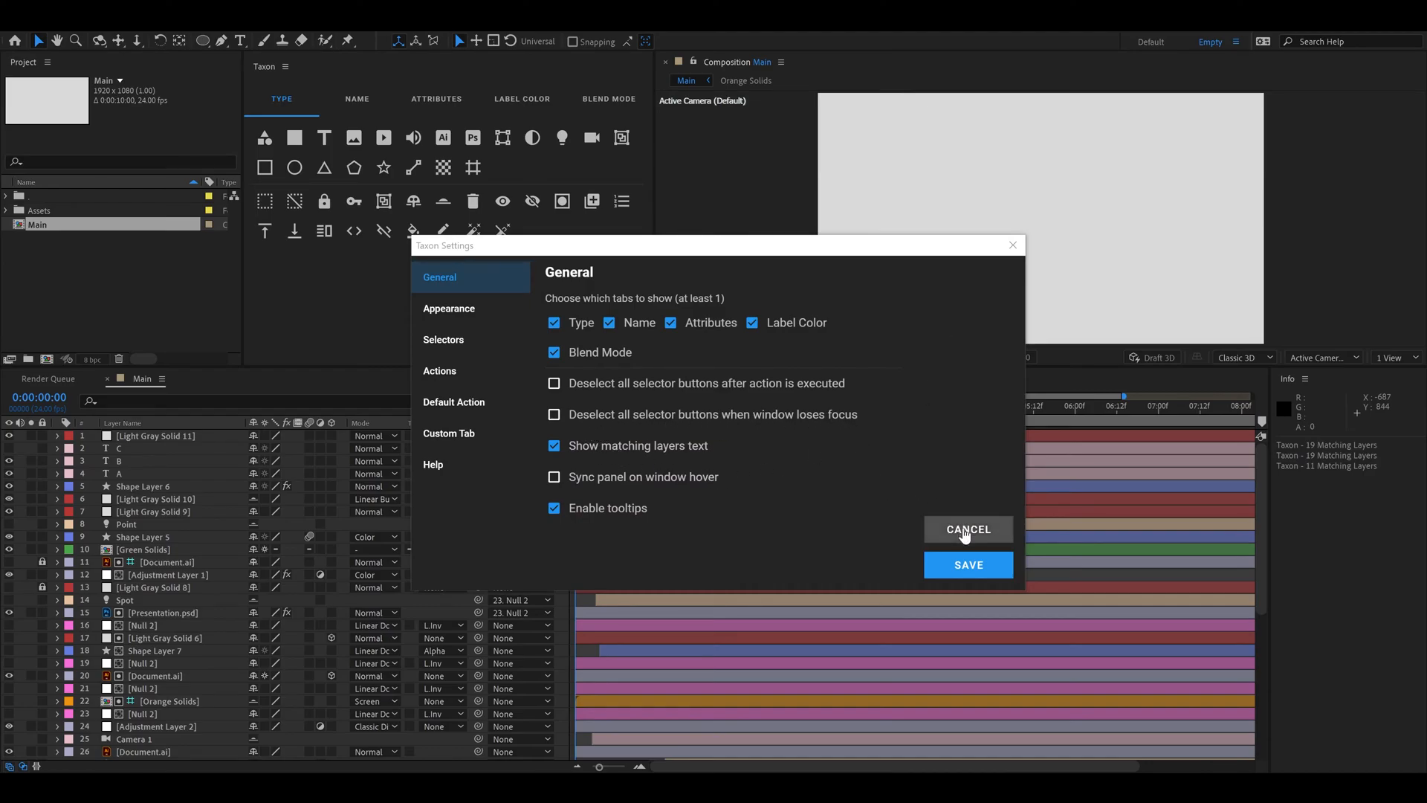
left_click(968, 529)
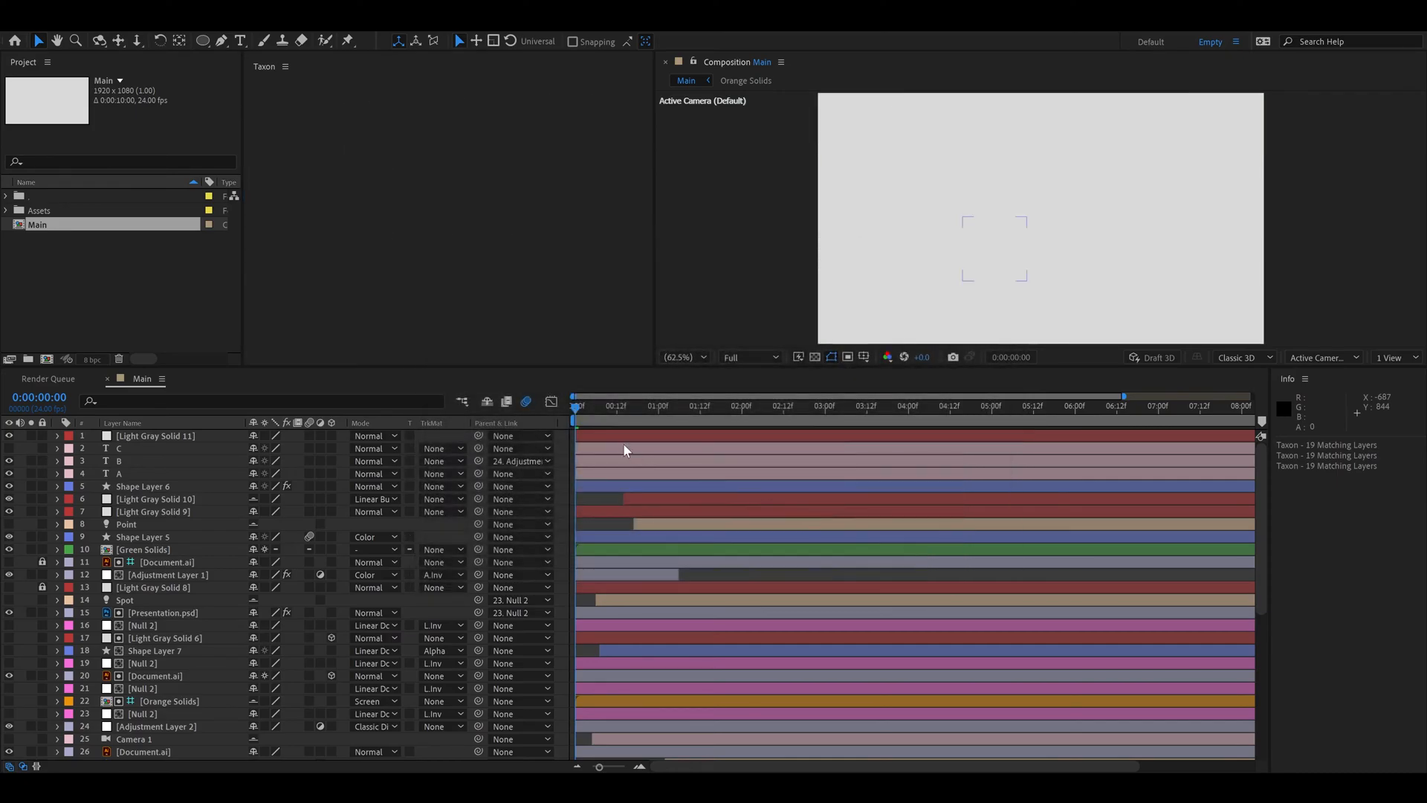
Step: Combine layer-type filters for 22 matches and reopen Taxon Settings
left_click(293, 136)
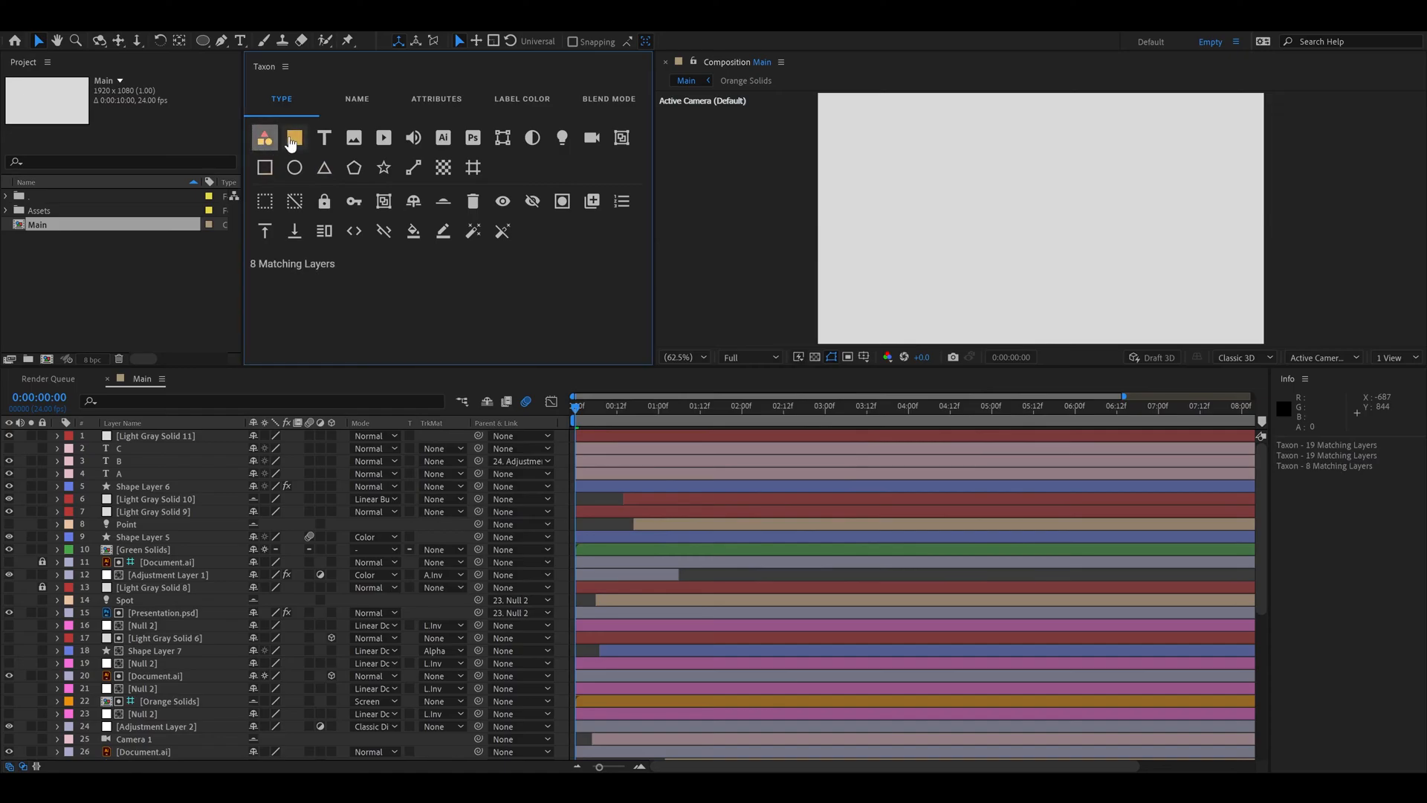
left_click(295, 136)
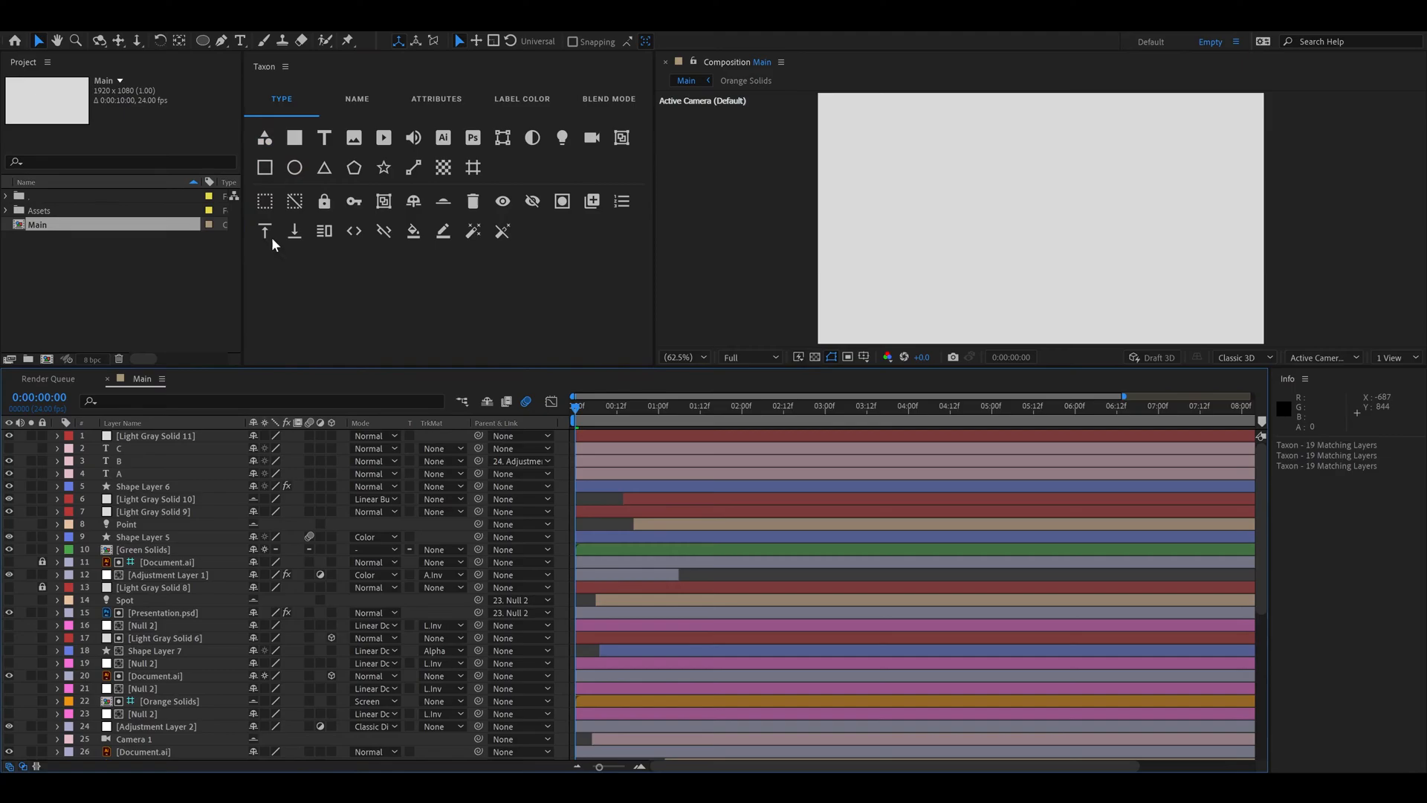
mouse_move(473, 294)
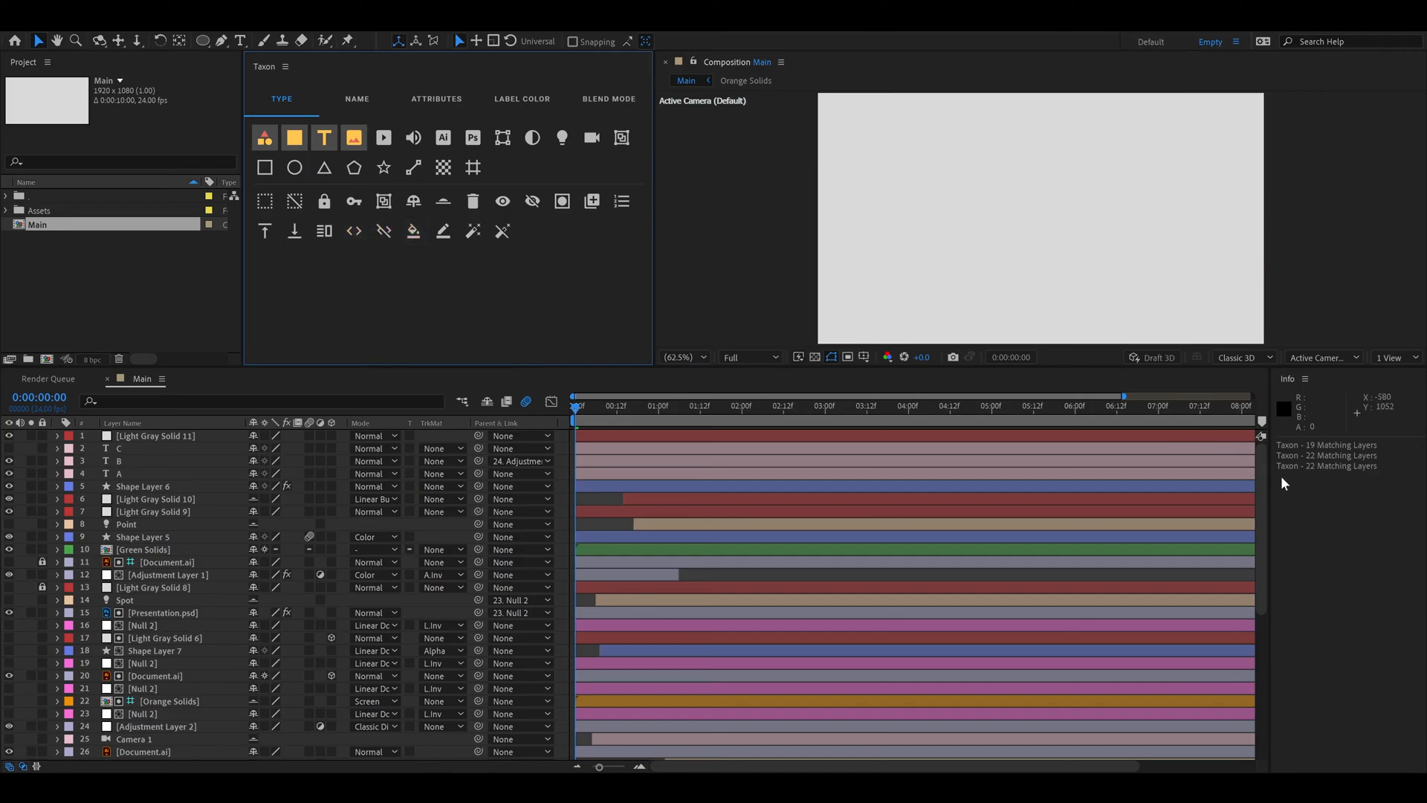
mouse_move(553, 303)
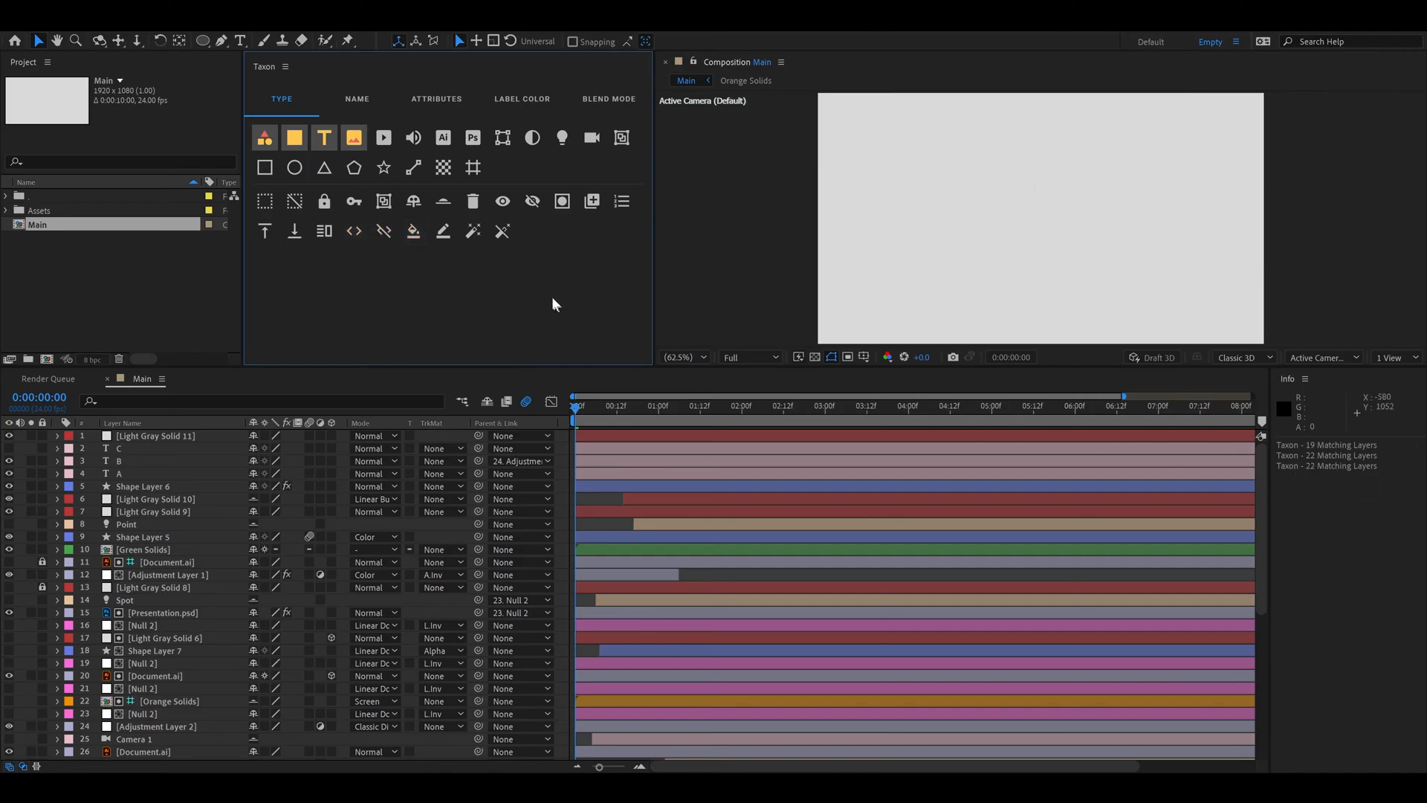
mouse_move(565, 313)
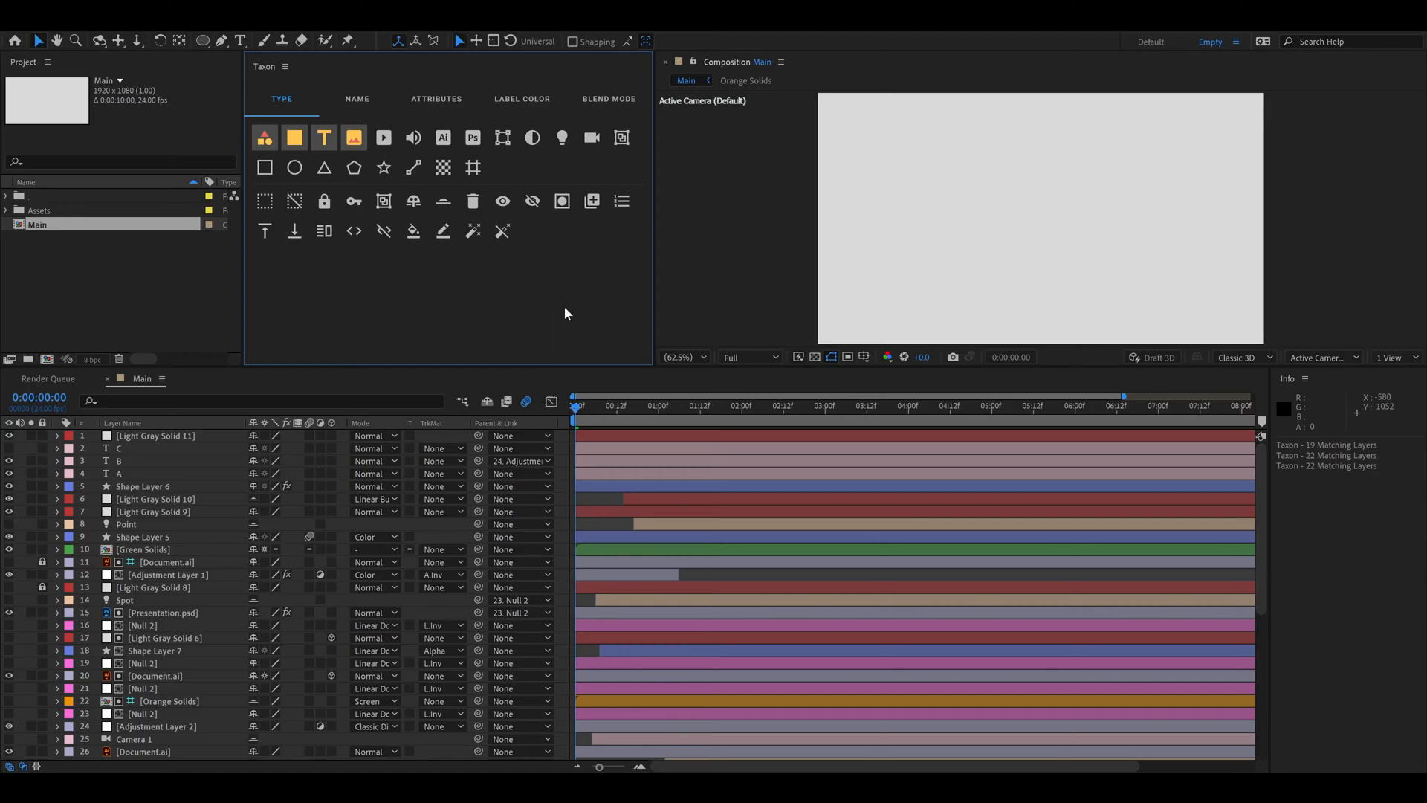
left_click(285, 66)
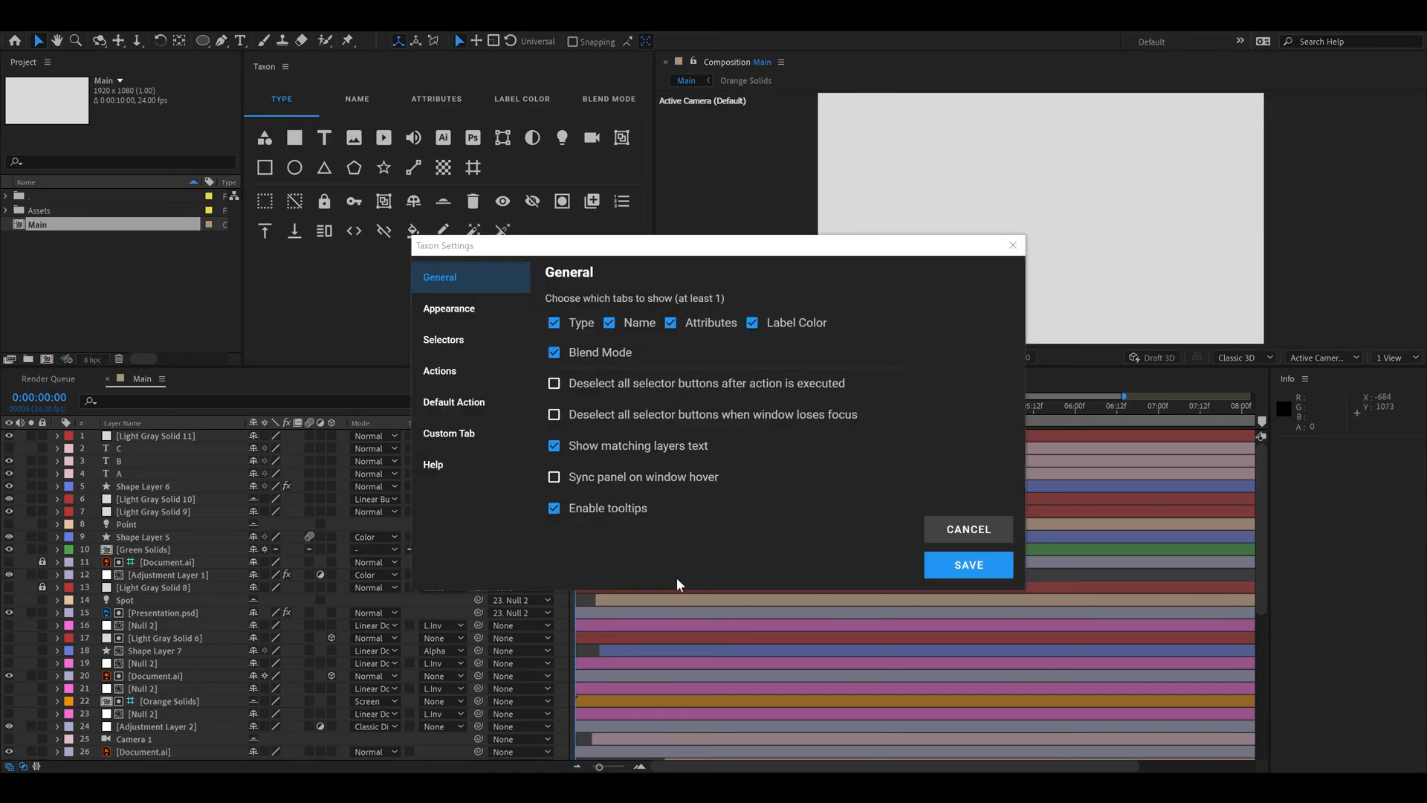
mouse_move(569, 504)
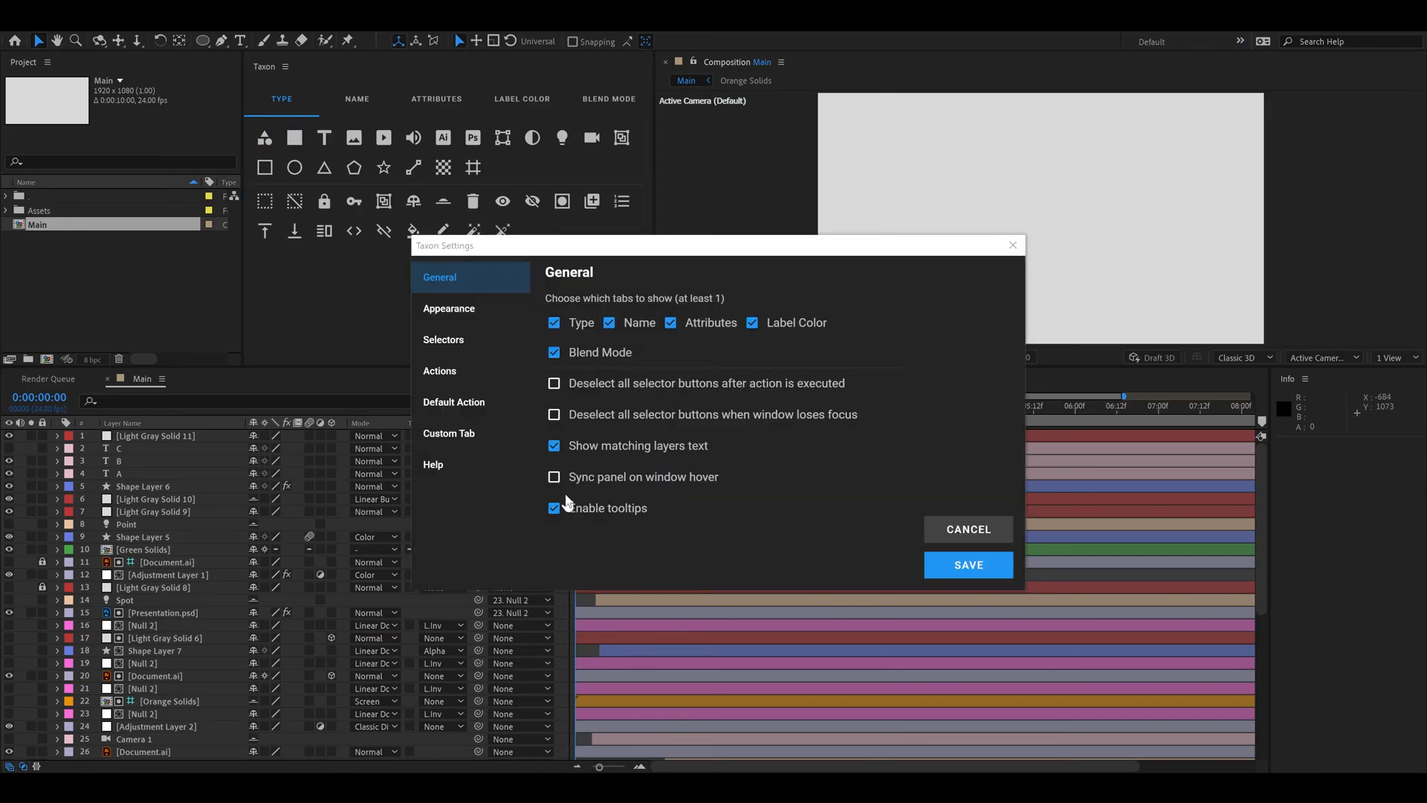
Step: Close Taxon Settings, switch to the Empty workspace and reopen Settings on General
left_click(968, 565)
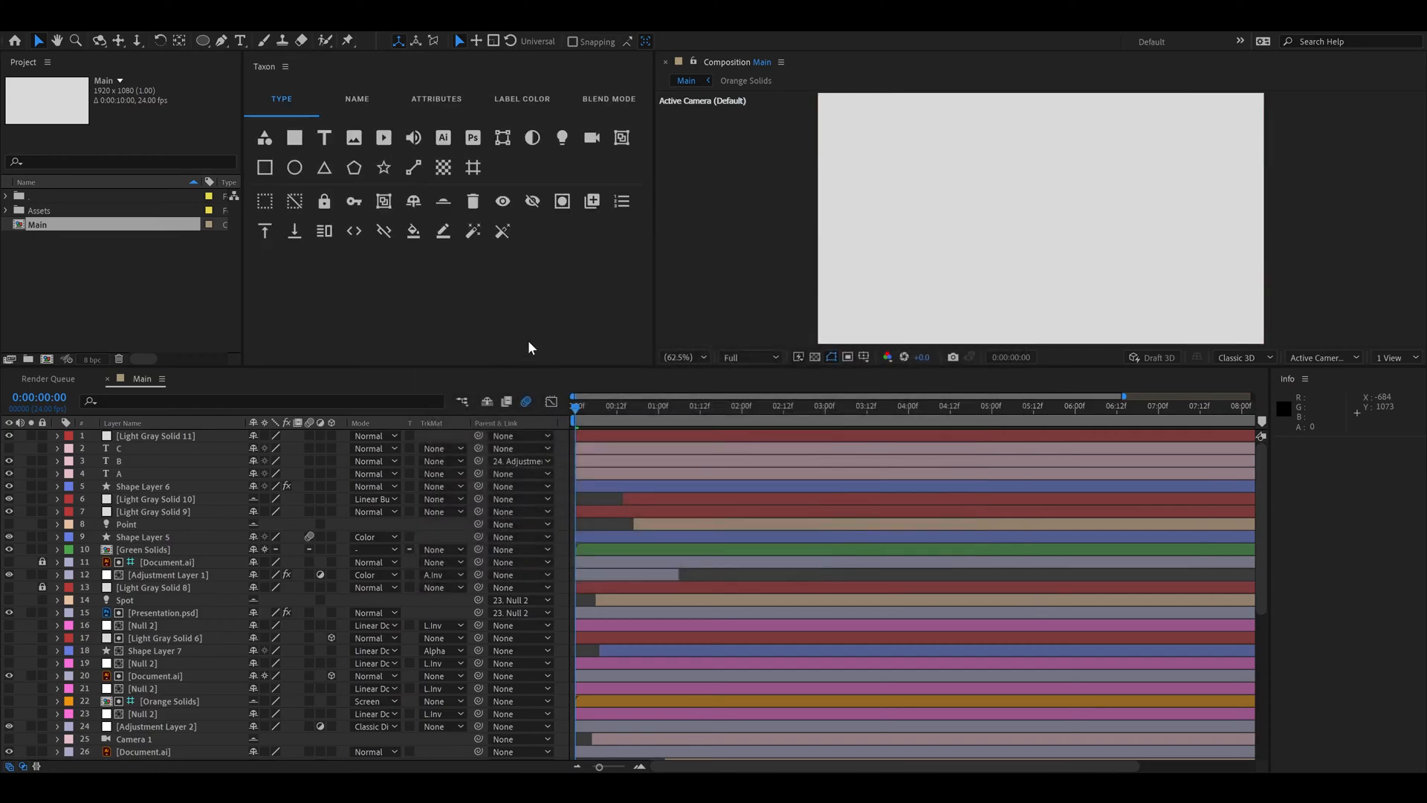
left_click(265, 136)
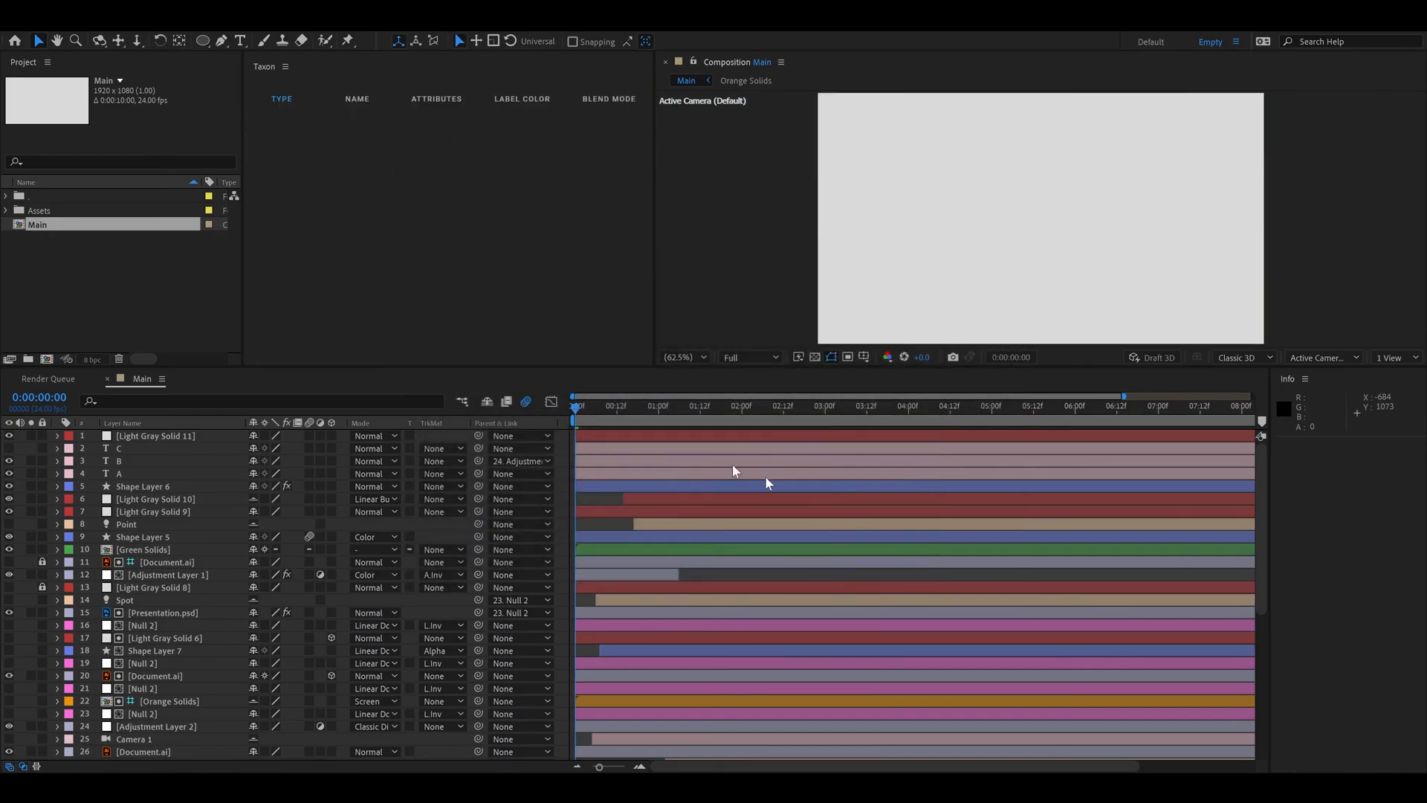
left_click(281, 98)
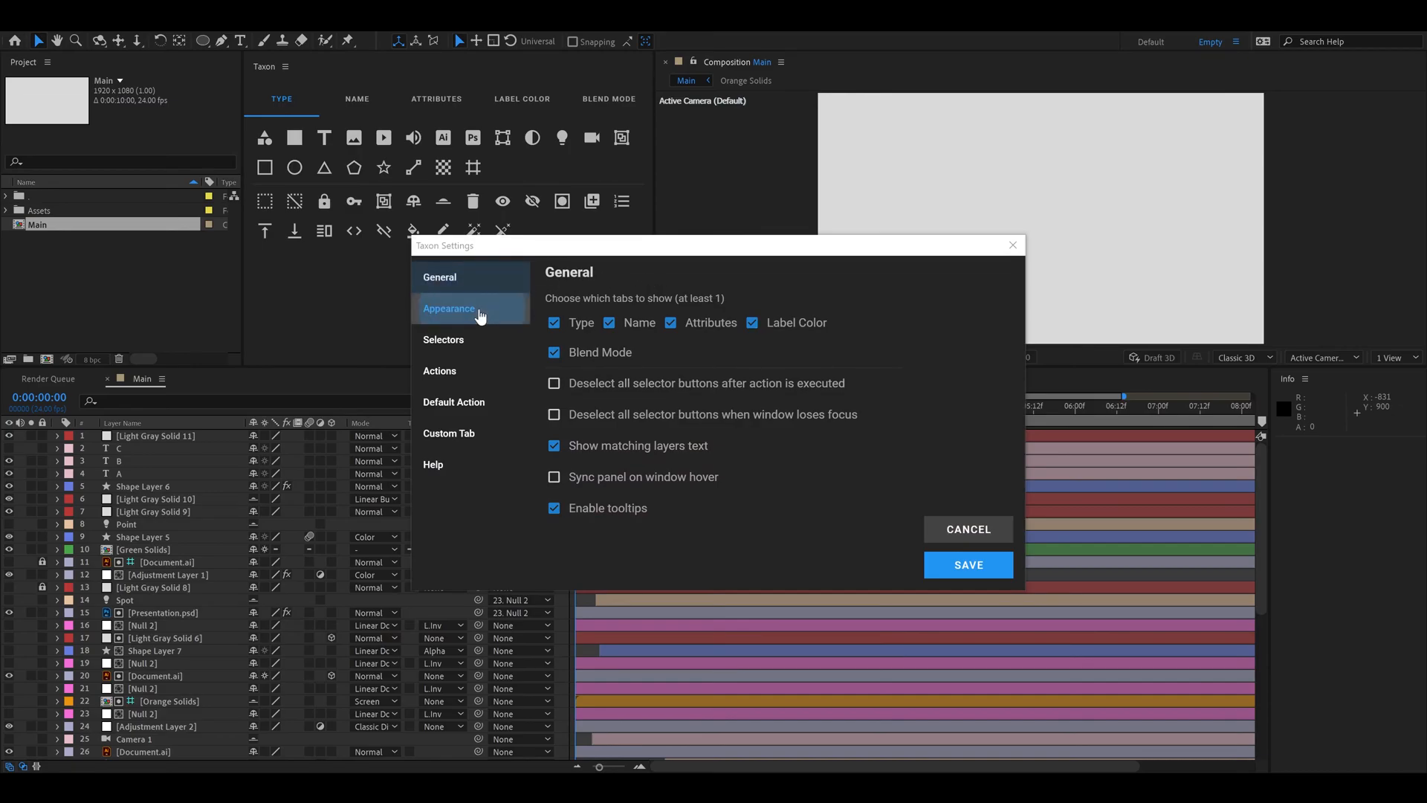
Step: Choose the gold theme swatch on the Appearance page and save it
left_click(449, 308)
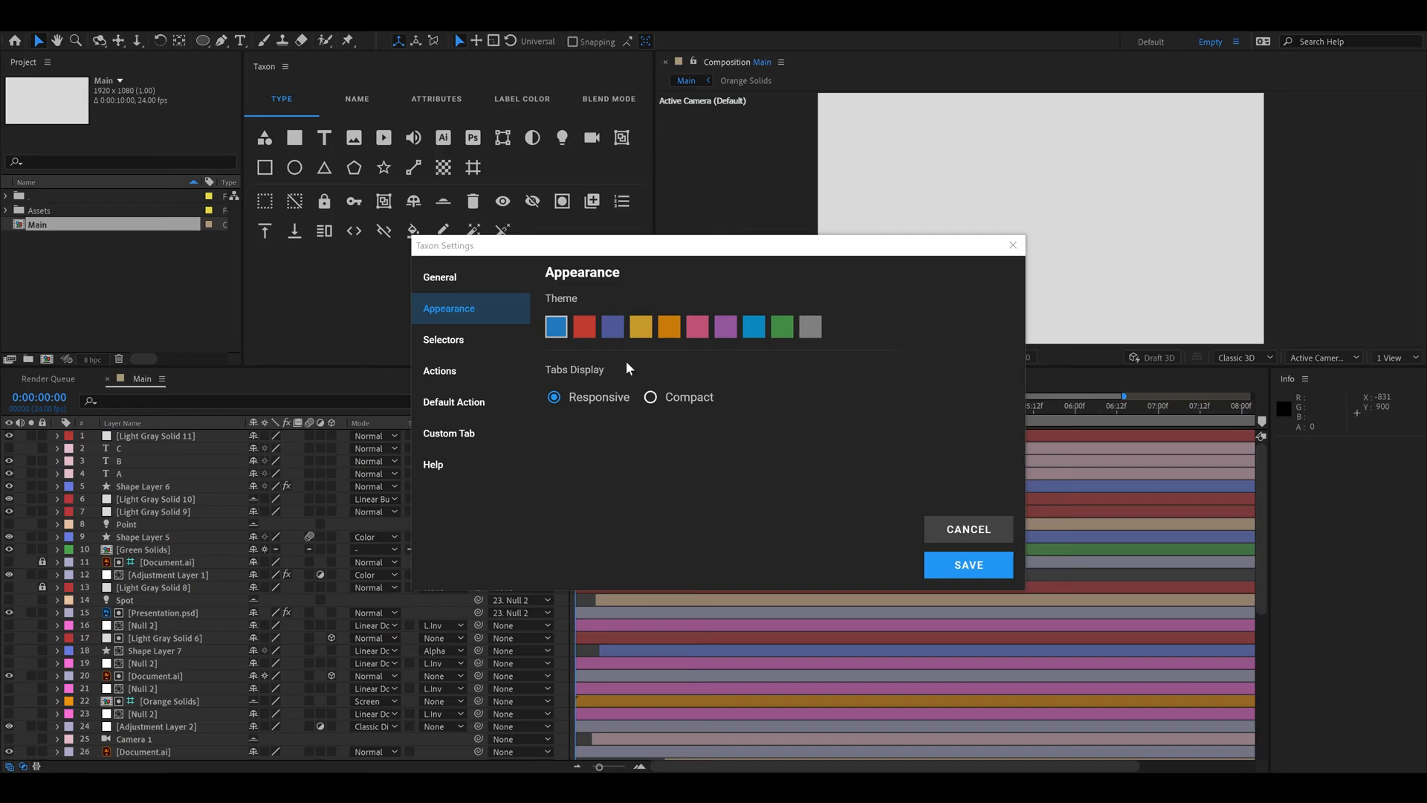
left_click(640, 326)
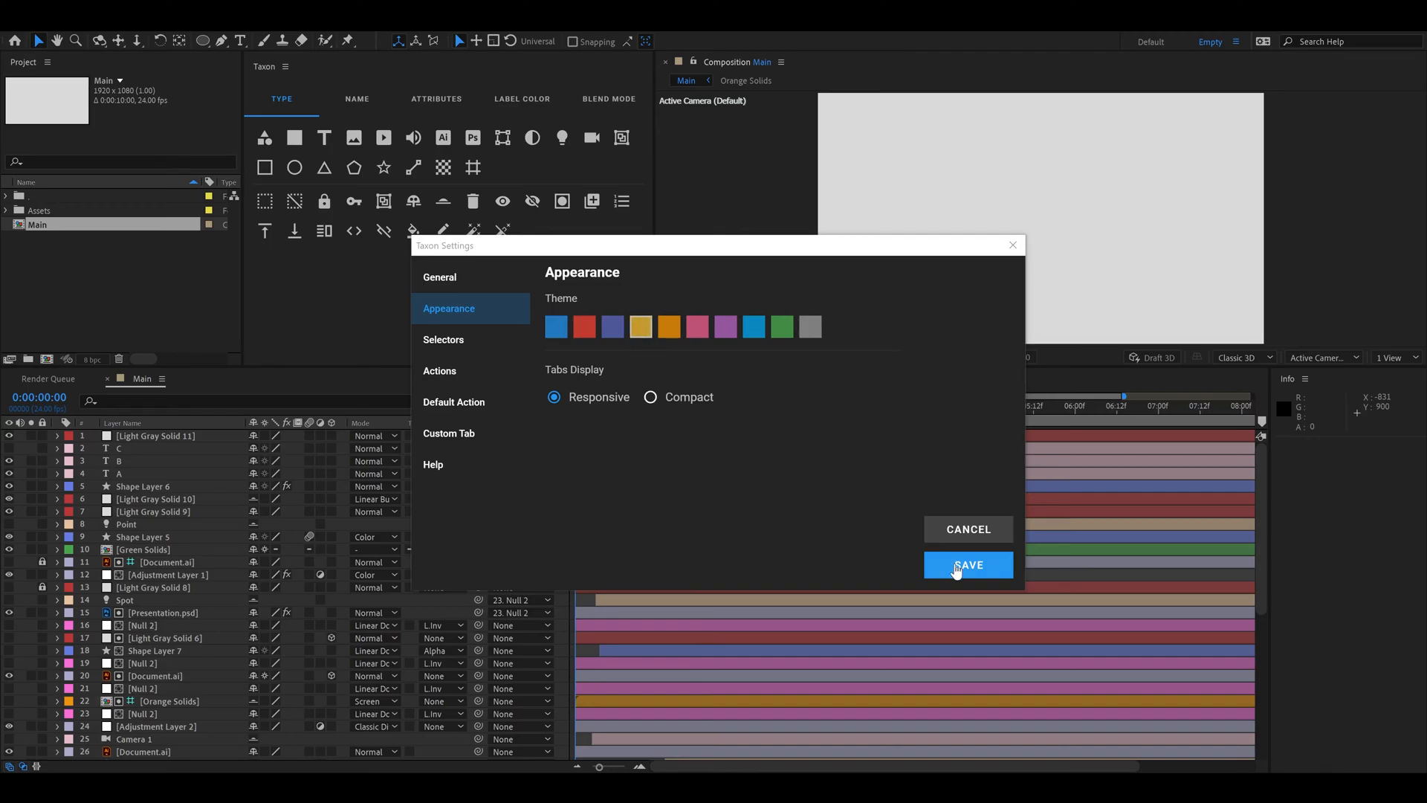
left_click(968, 564)
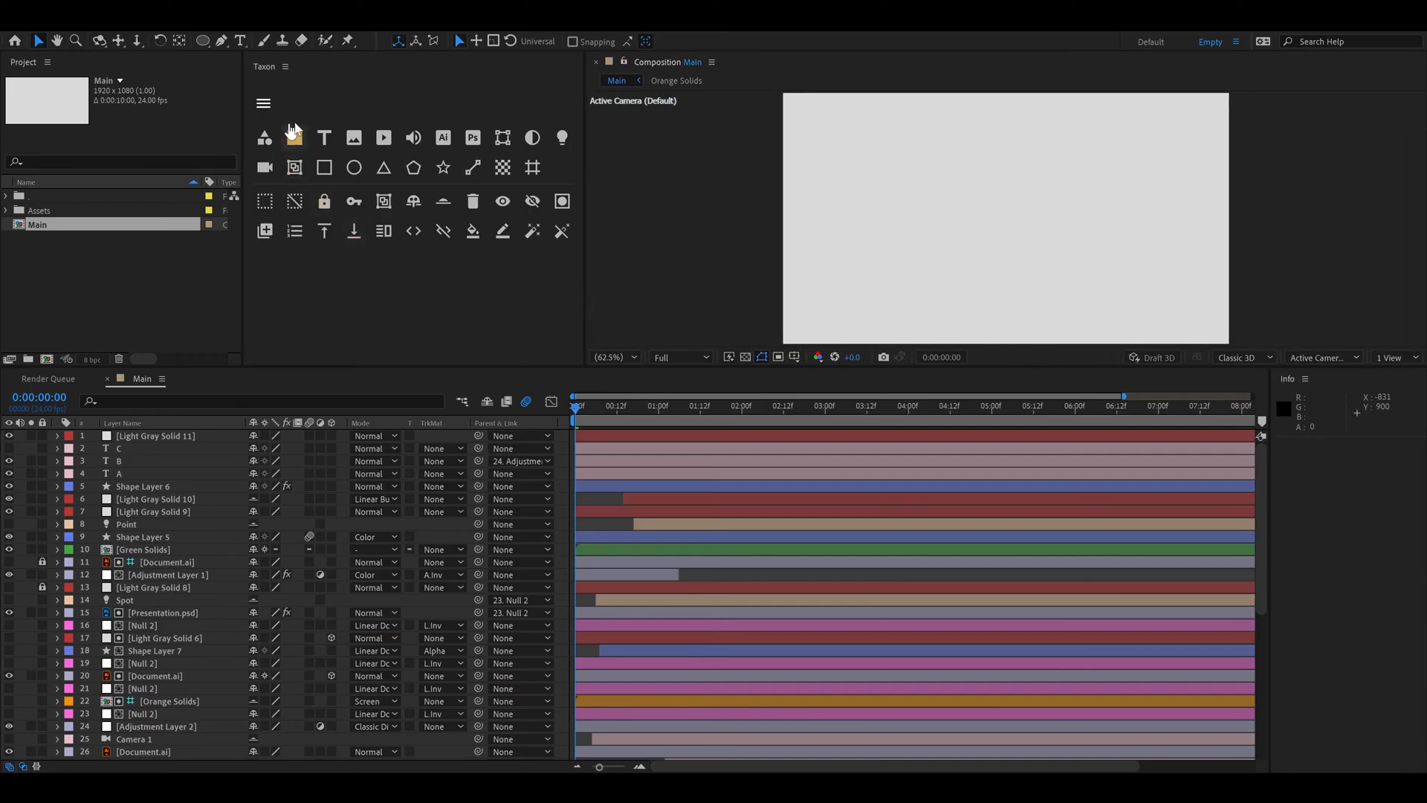
Step: Widen the Taxon panel and reopen Taxon Settings on the Appearance page
left_click(263, 103)
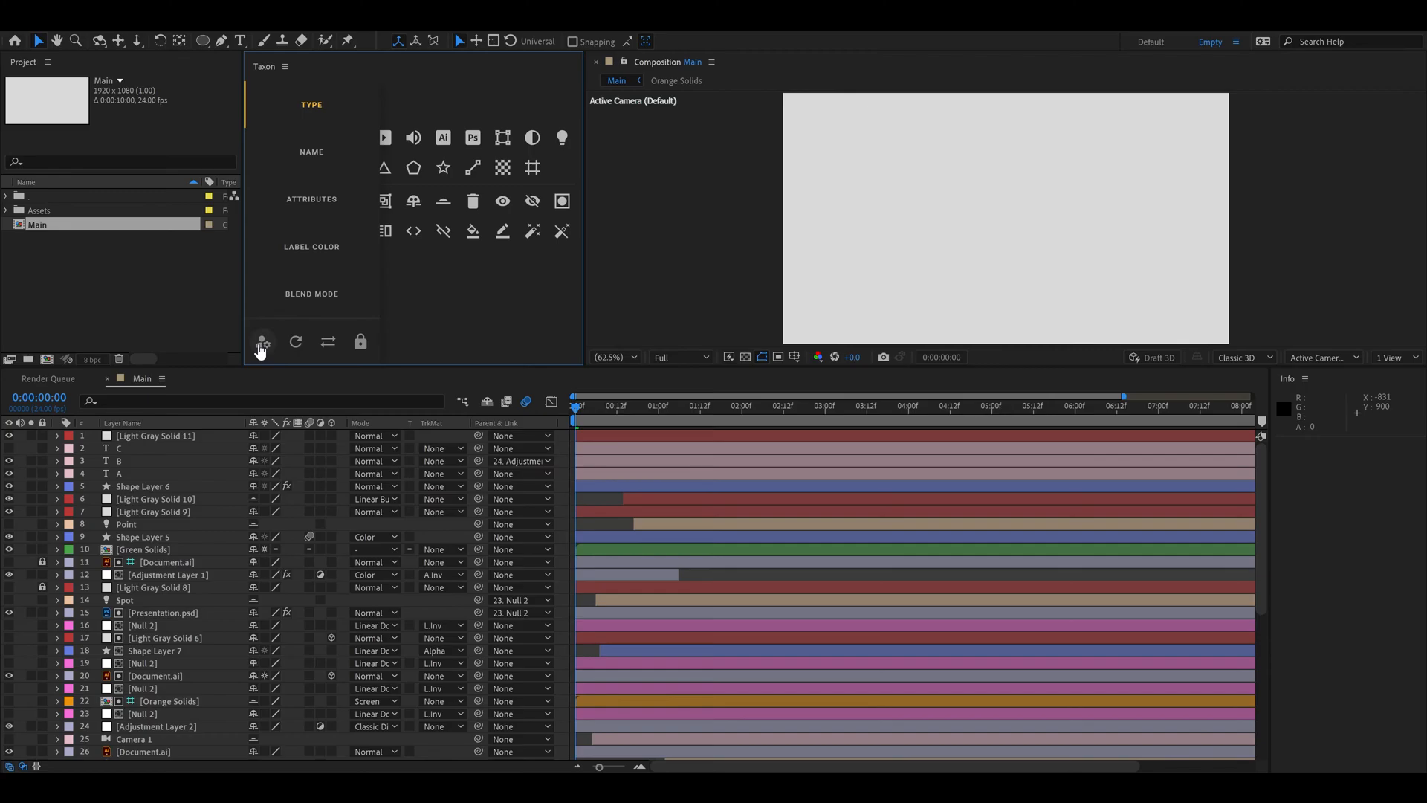
mouse_move(327, 343)
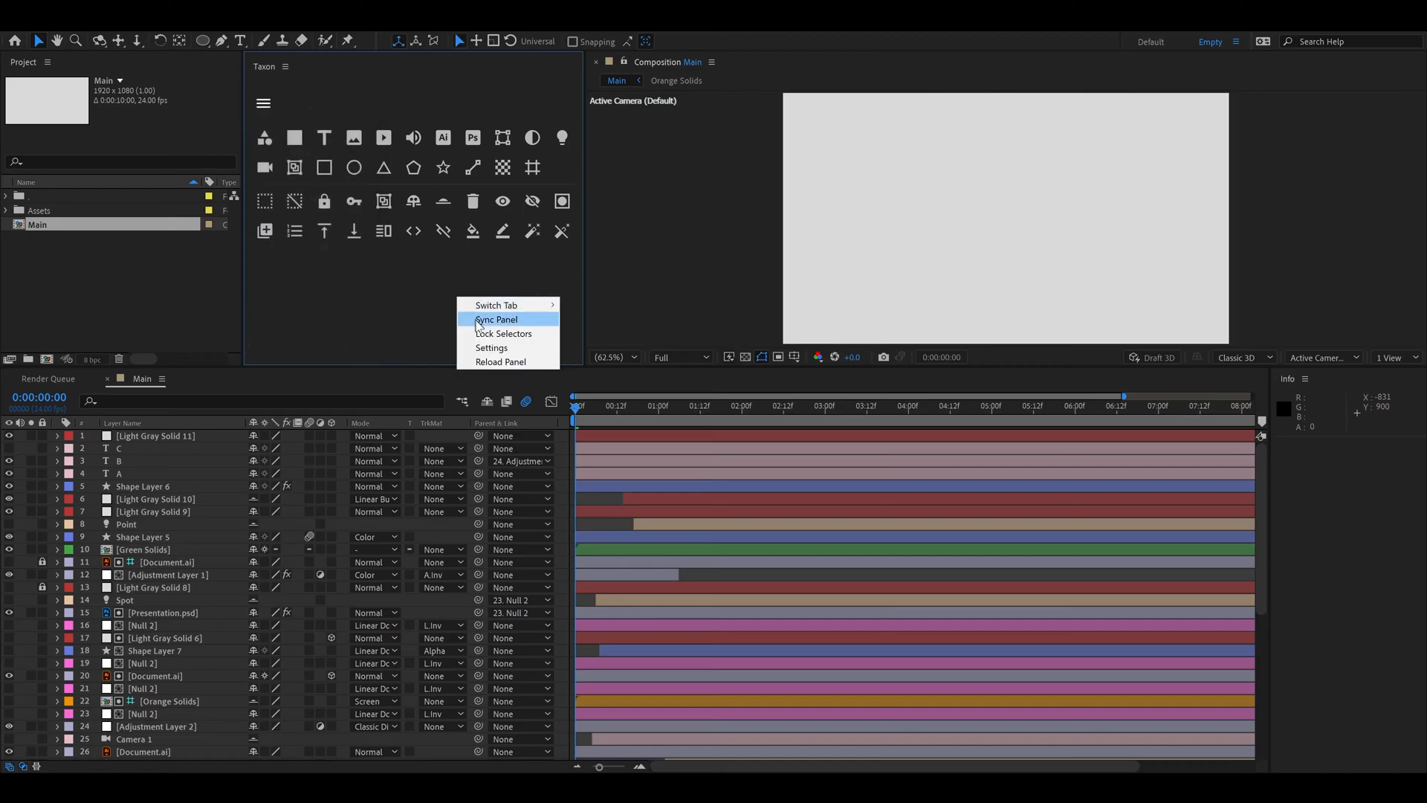
left_click(492, 348)
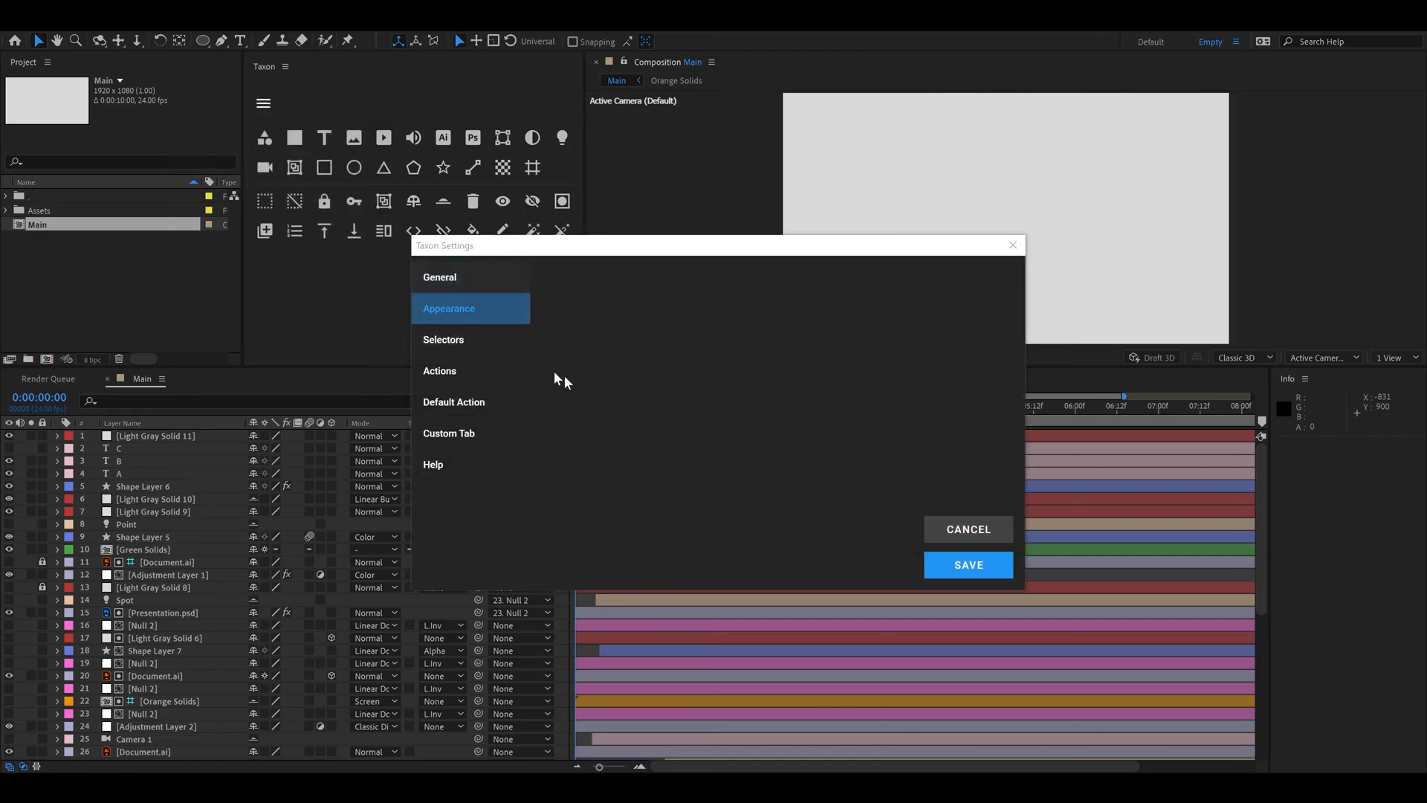
left_click(449, 308)
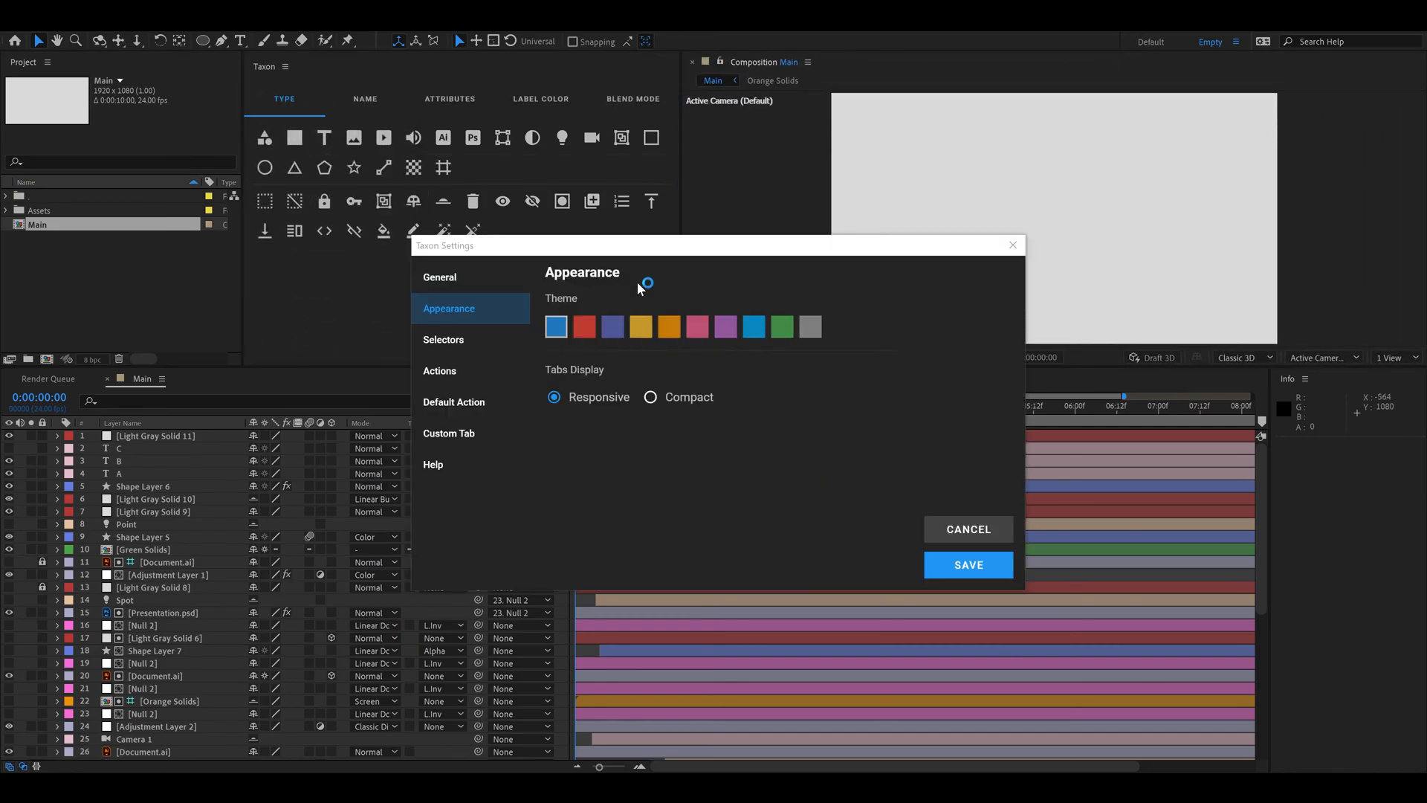
Step: Enable the disabled Type selector on the Selectors page
left_click(443, 339)
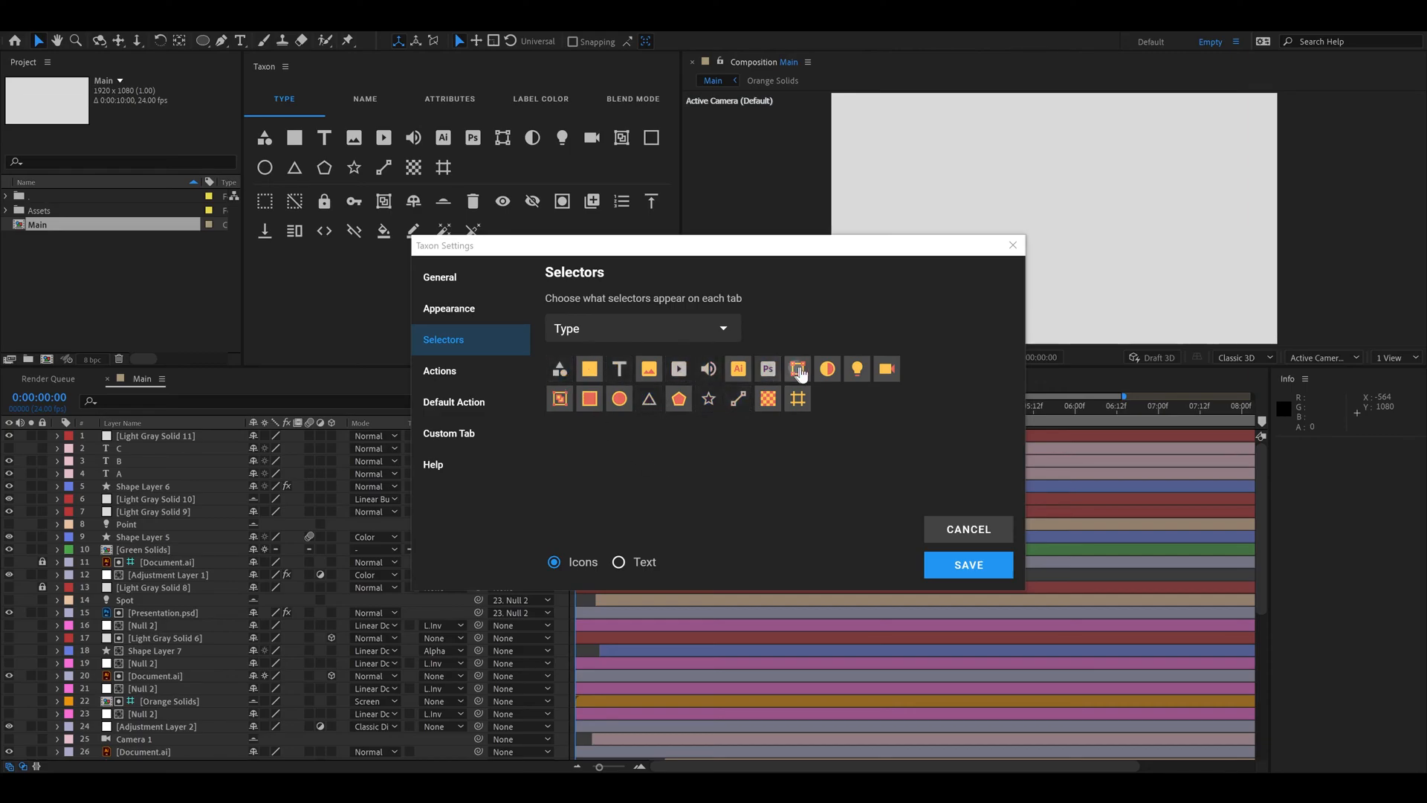
left_click(641, 327)
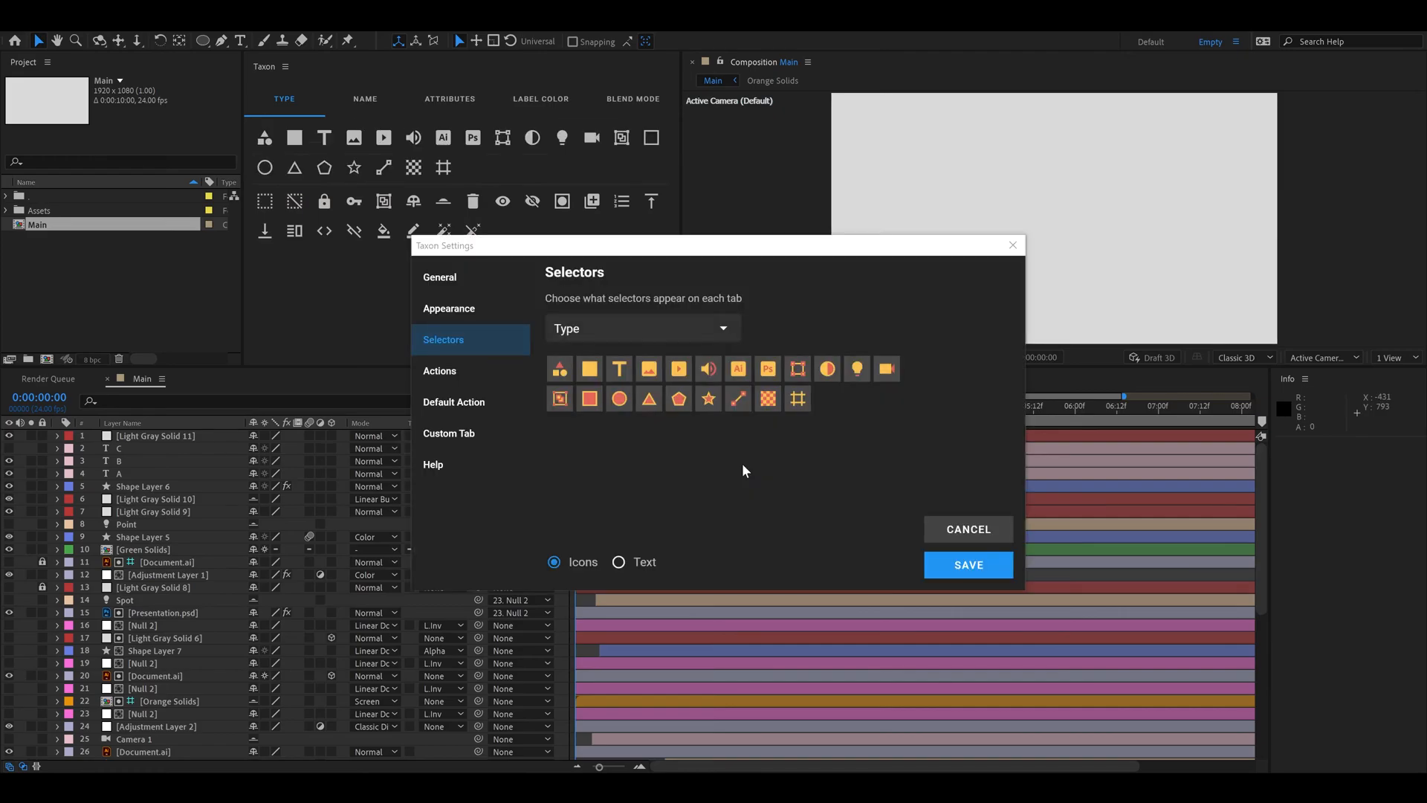
mouse_move(440, 370)
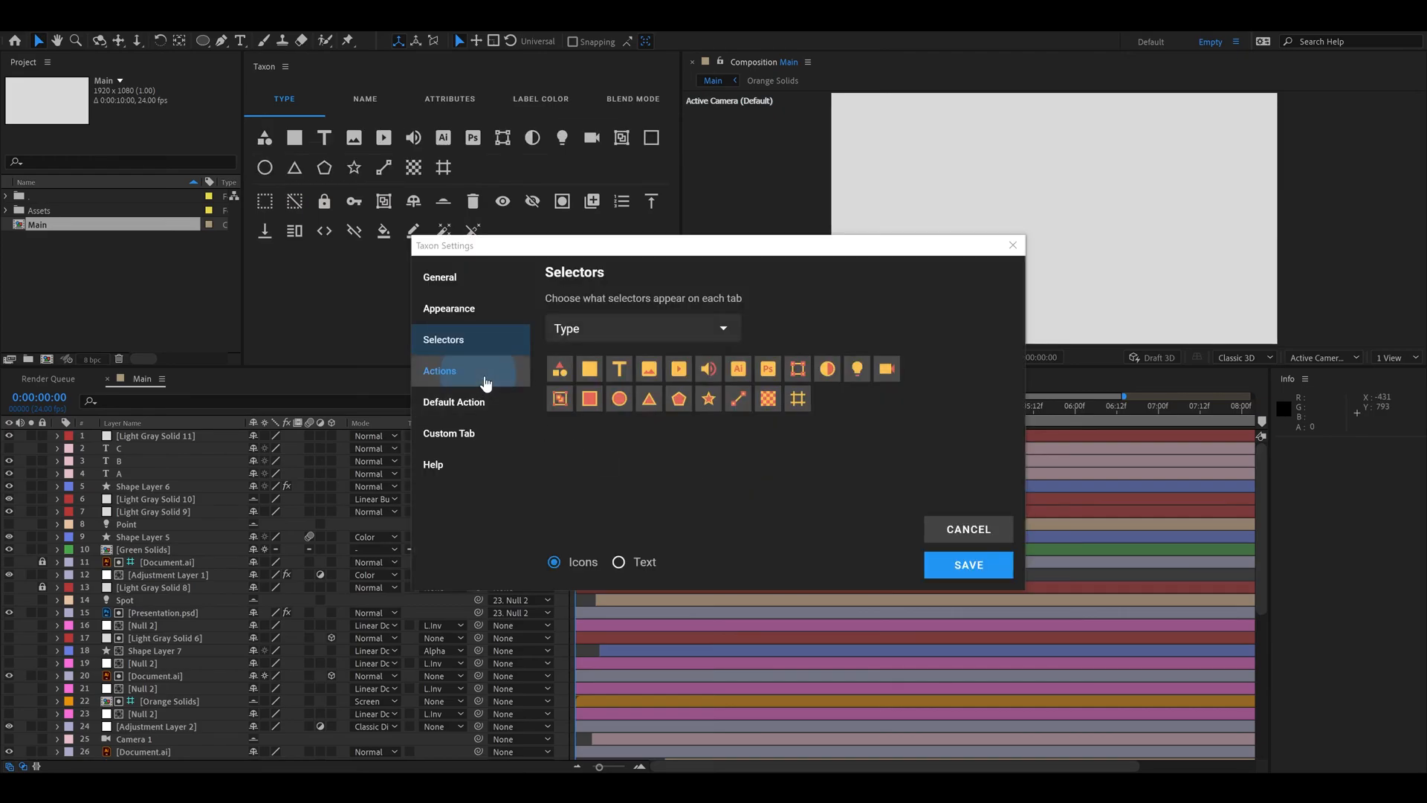
Step: Save a trimmed set of actions with label colours, then reopen Taxon Settings
left_click(440, 370)
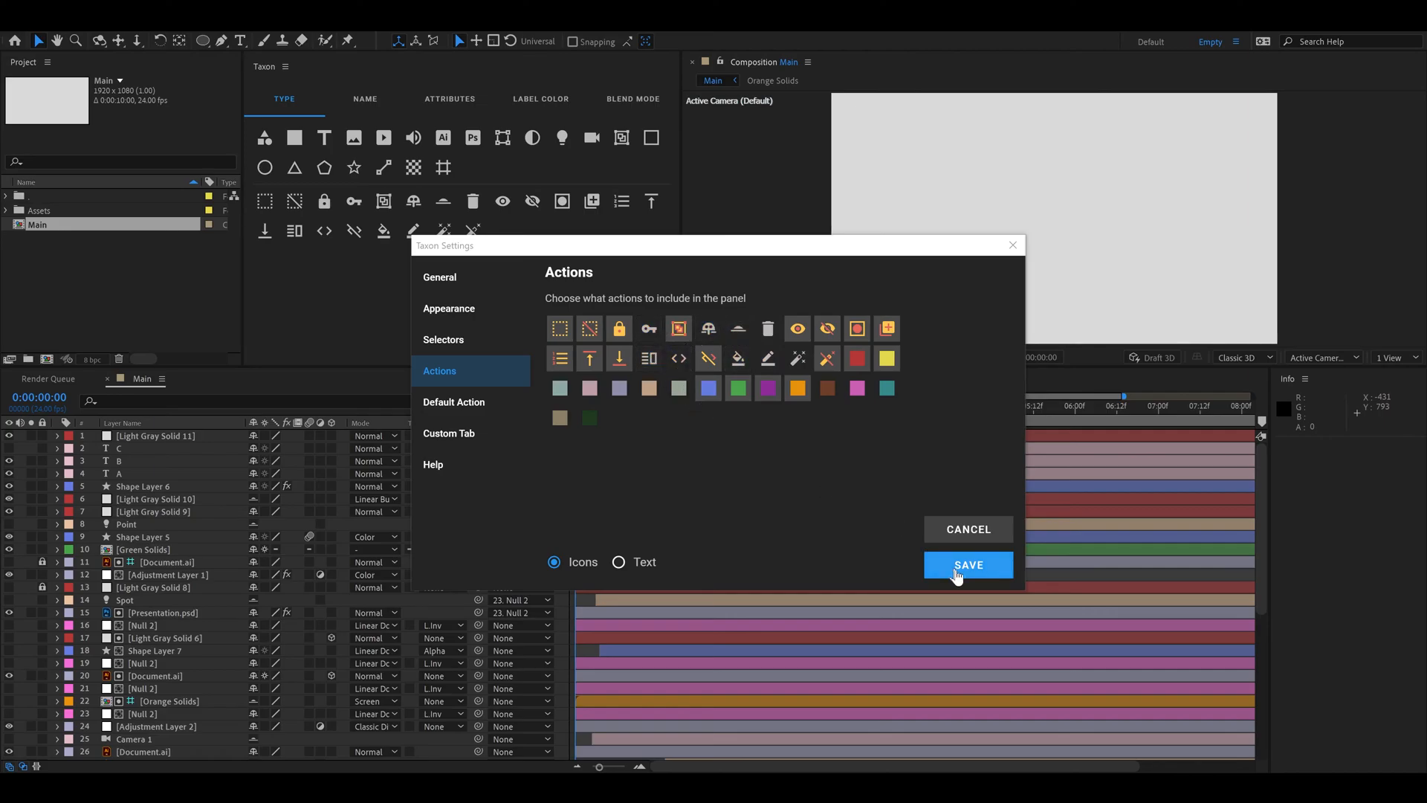
left_click(968, 565)
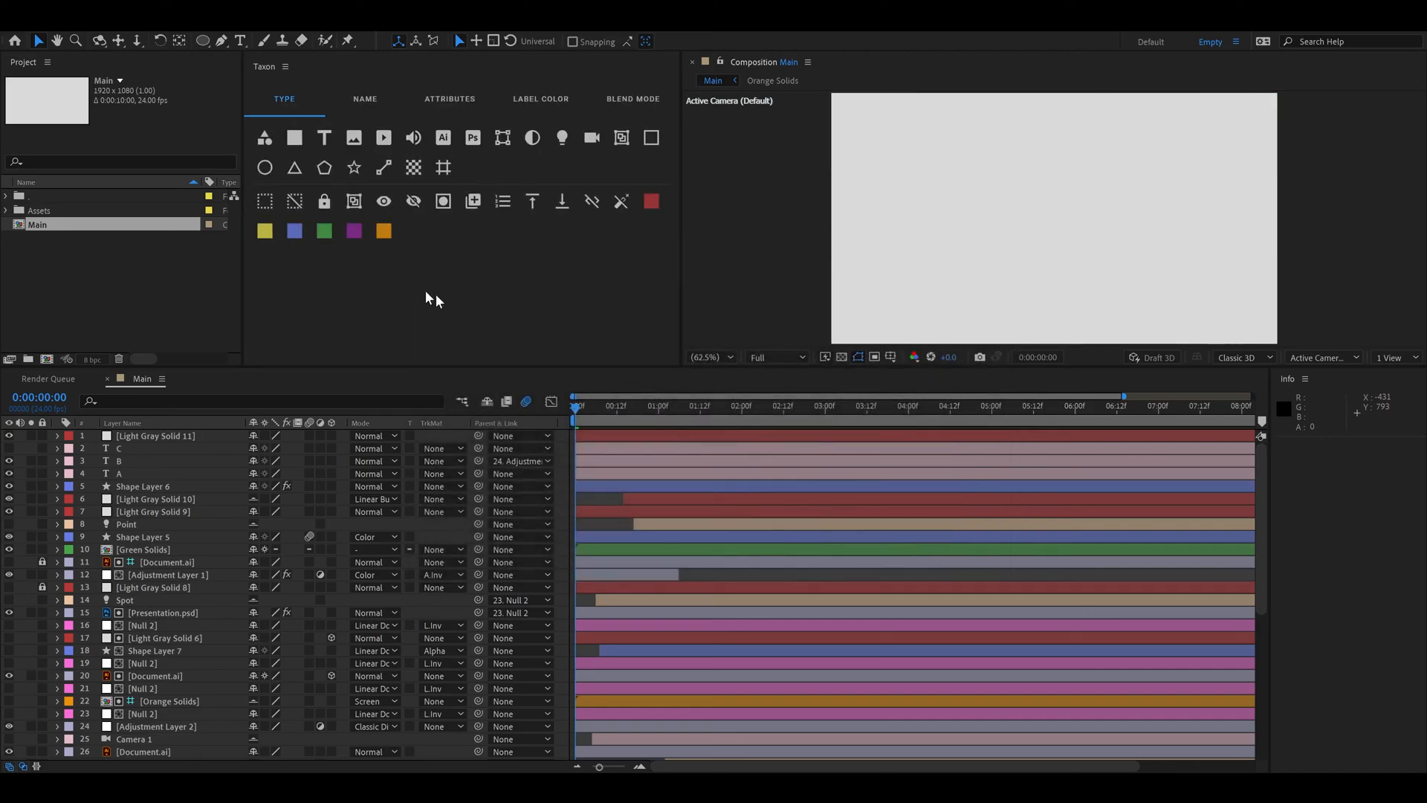
mouse_move(509, 284)
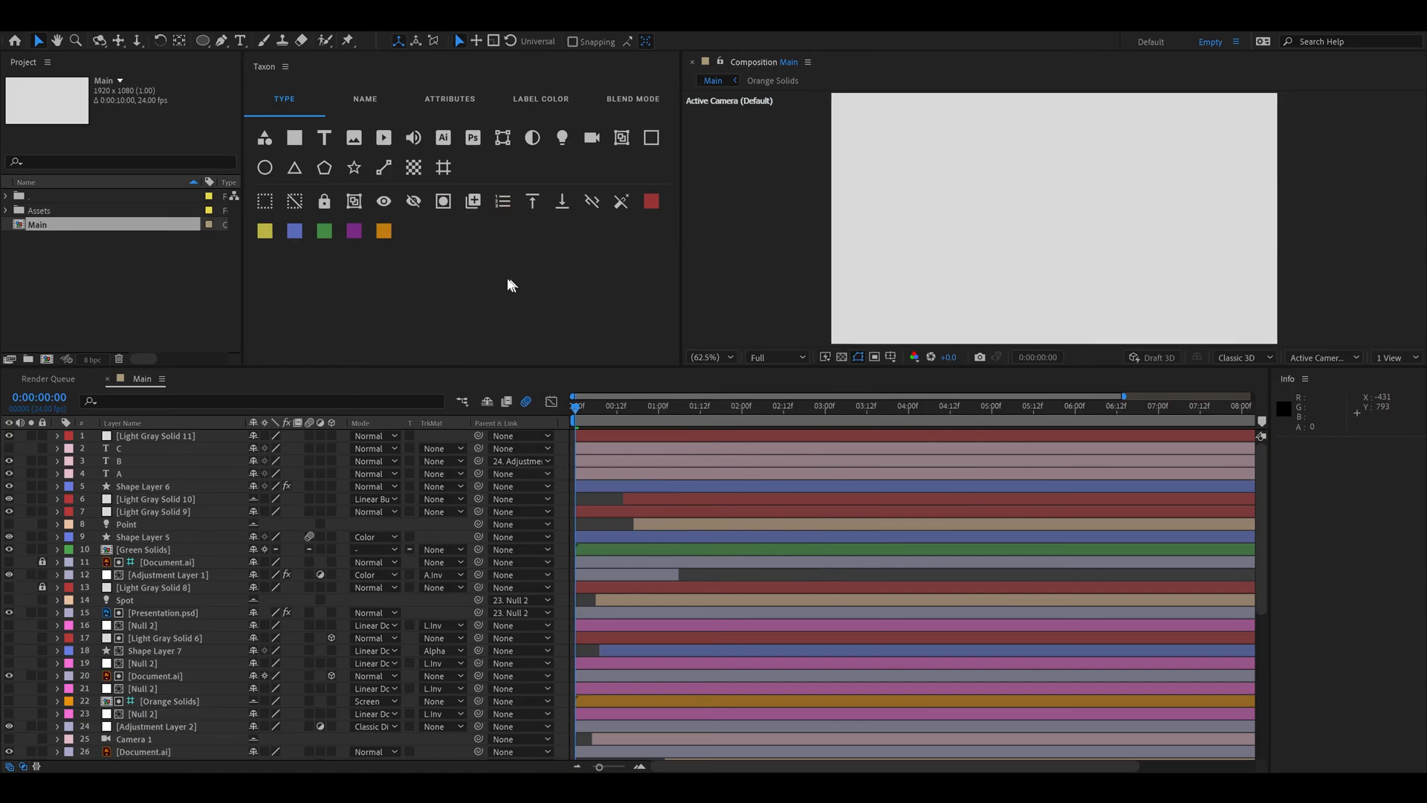
left_click(264, 137)
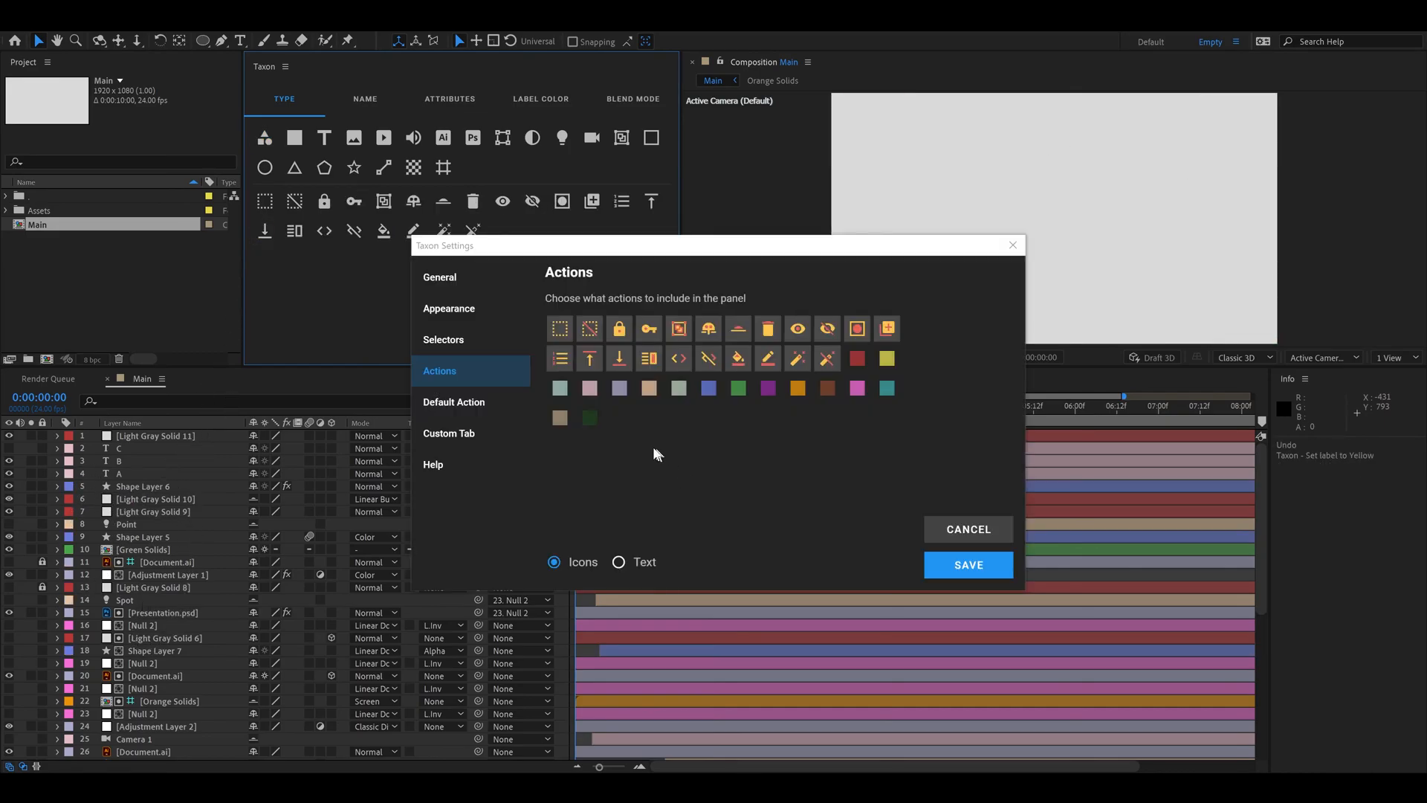
Step: Turn on the default action with the first action chosen and save it
left_click(455, 402)
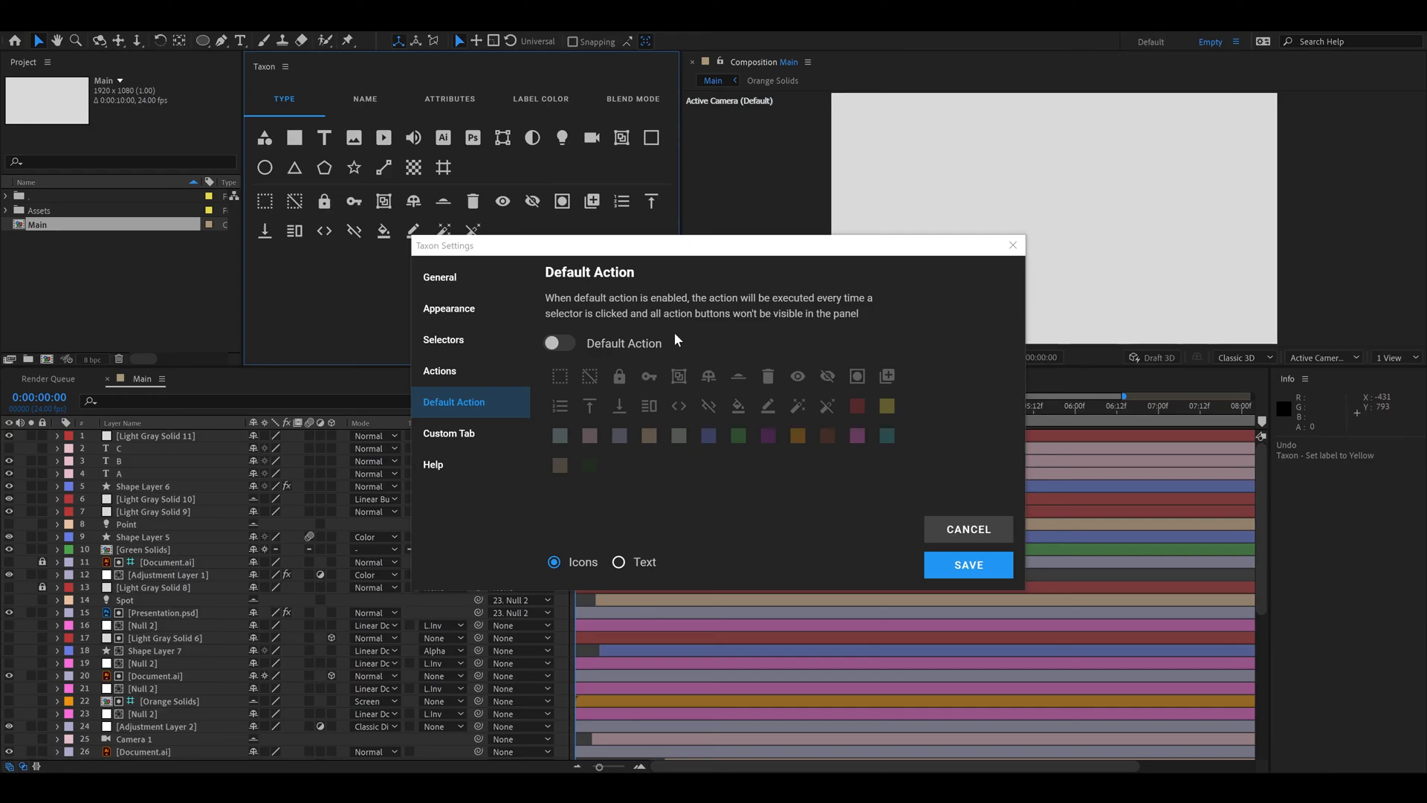
mouse_move(694, 411)
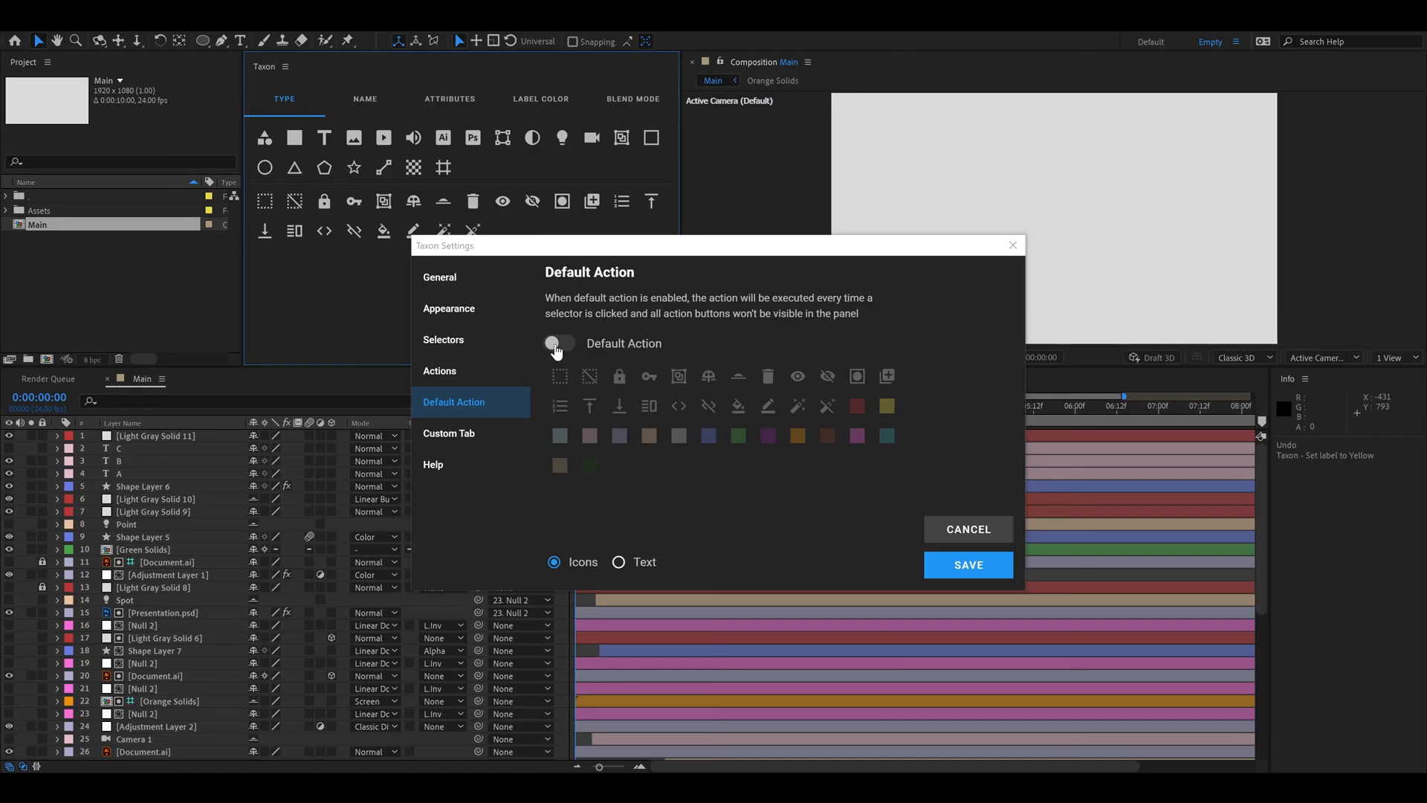
left_click(559, 343)
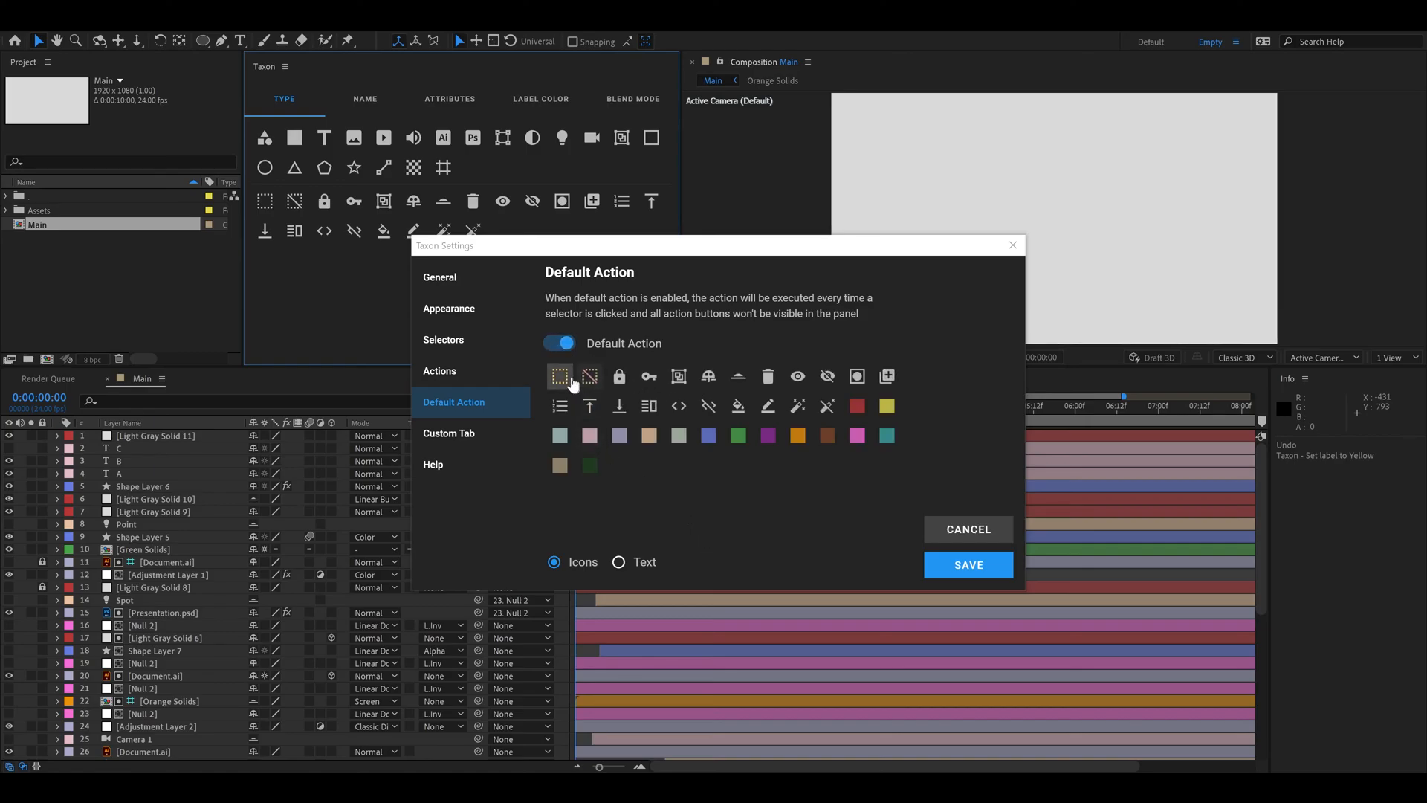
mouse_move(968, 569)
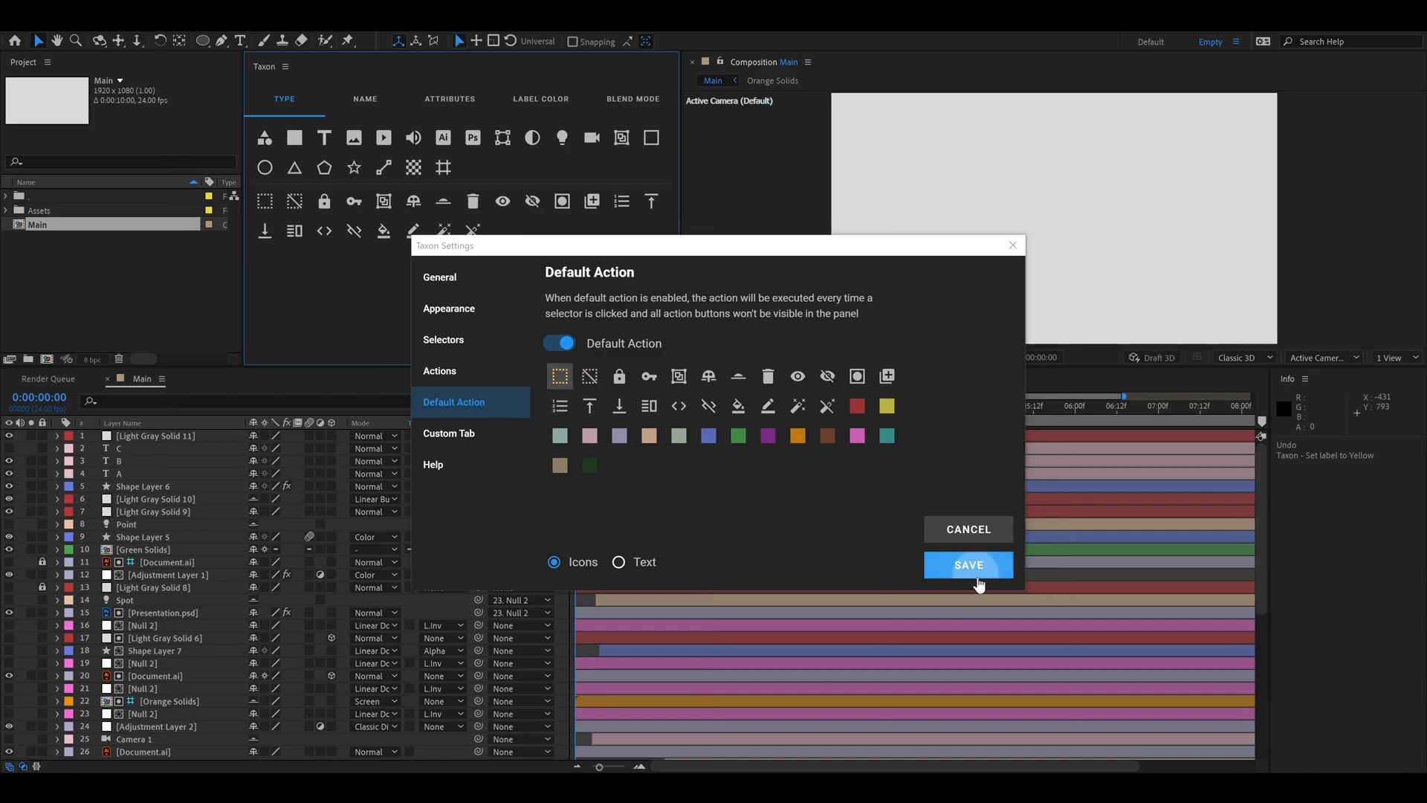
left_click(968, 565)
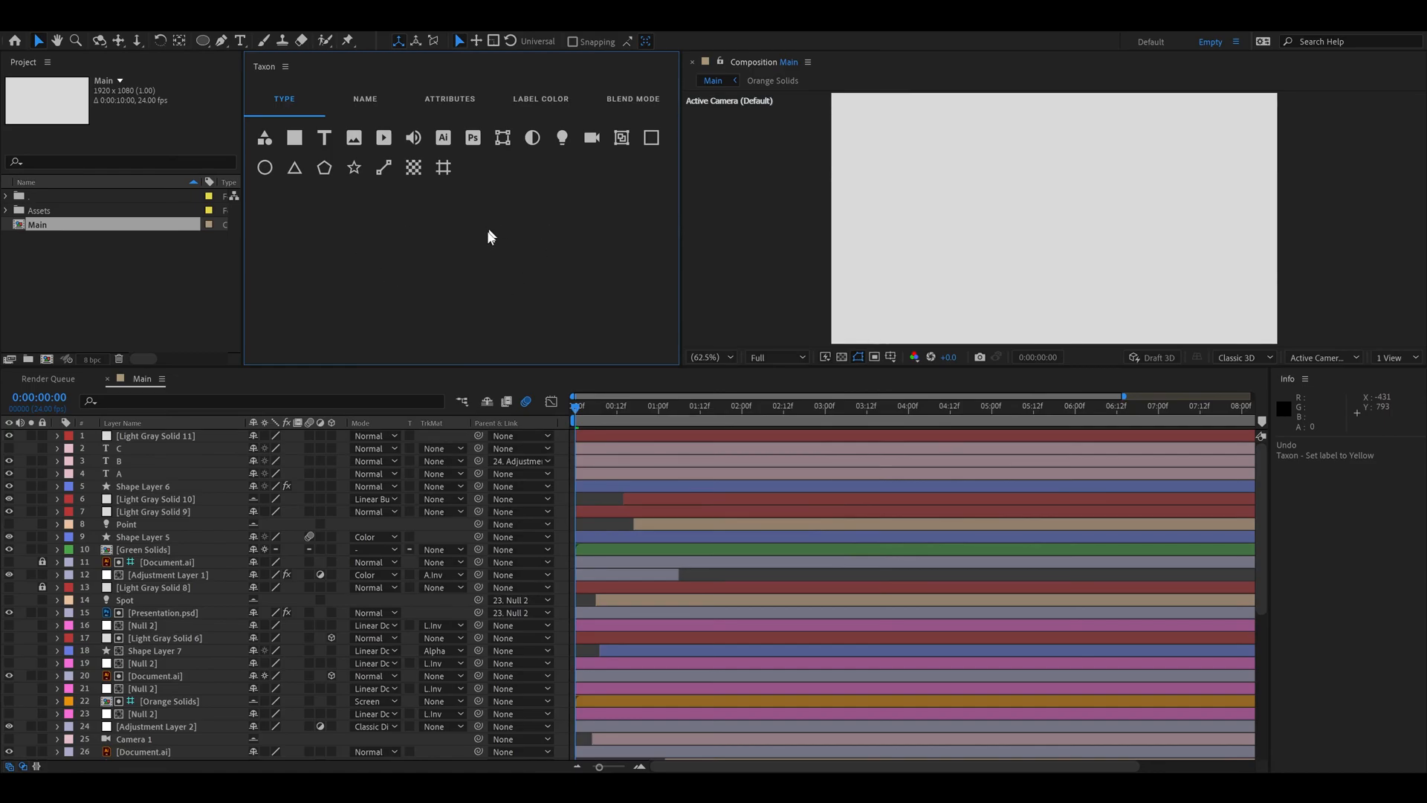
mouse_move(294, 167)
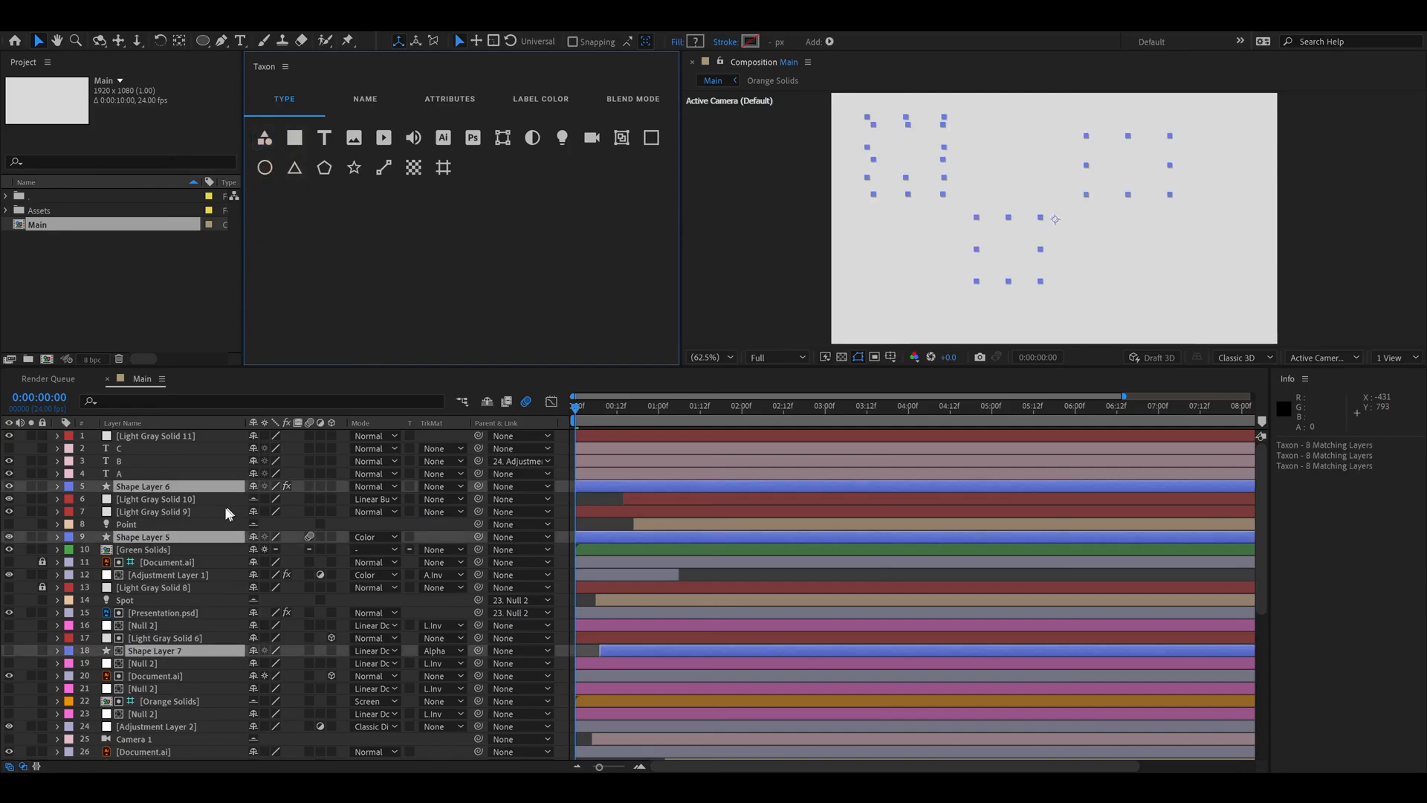
mouse_move(420, 318)
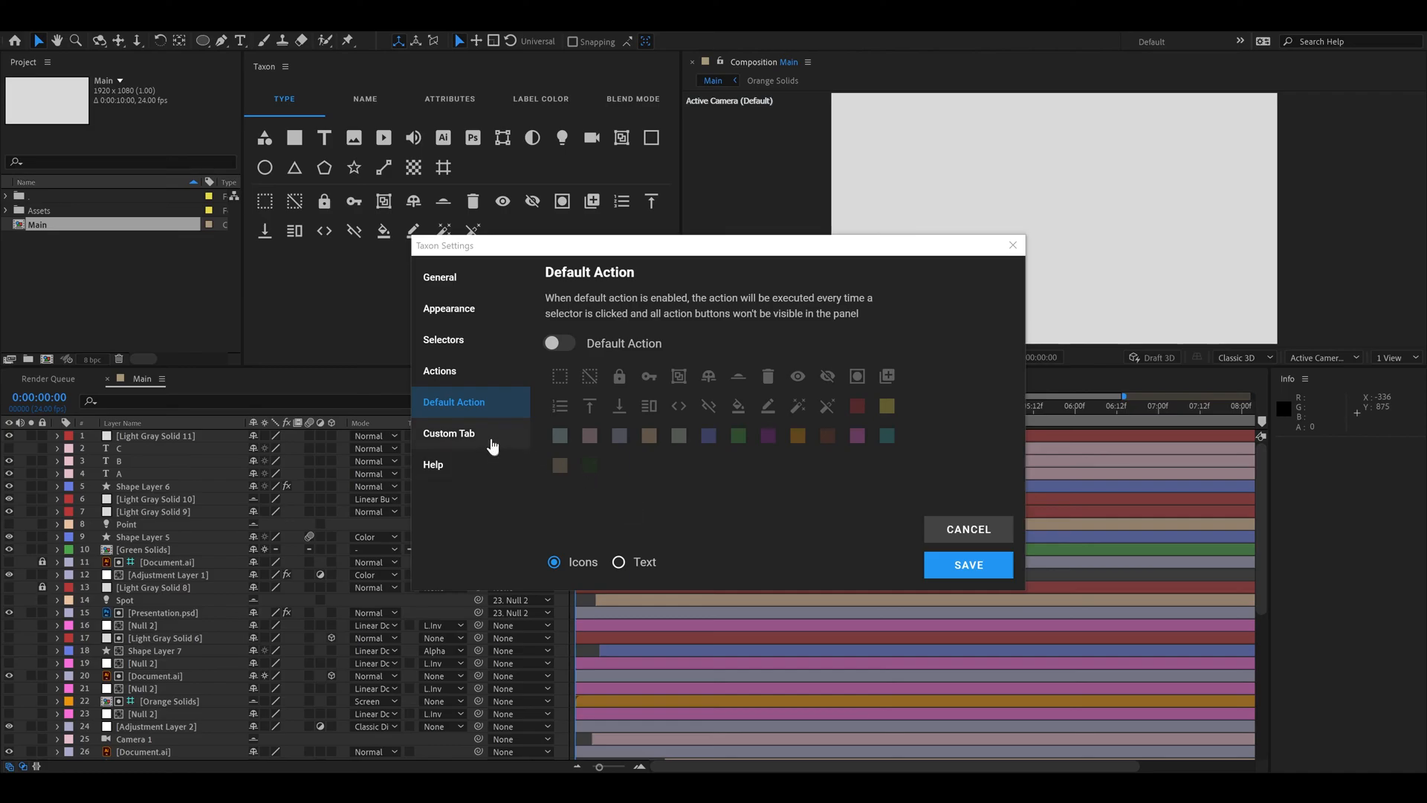
left_click(448, 433)
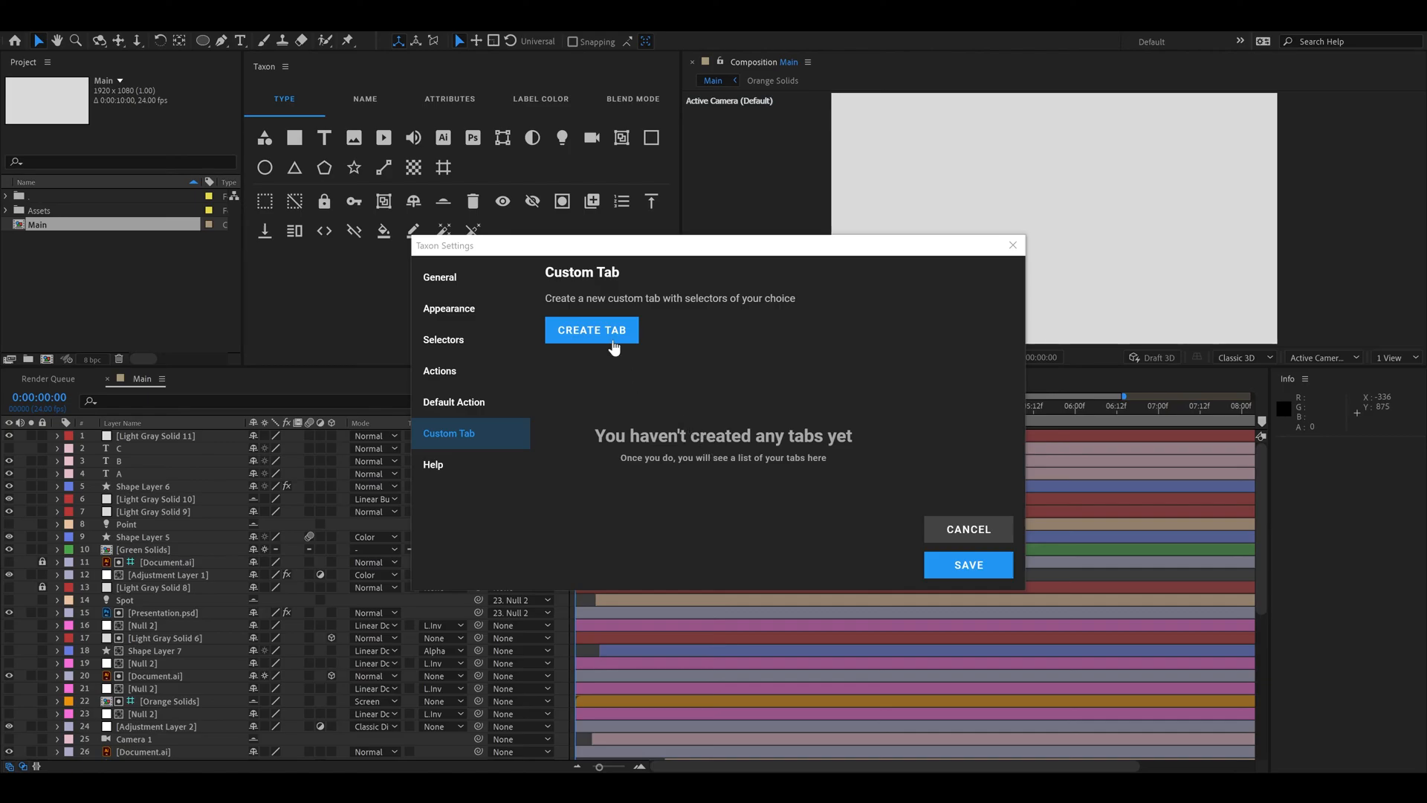
Step: Start a new custom tab named '2D' and continue to its selector list
left_click(591, 330)
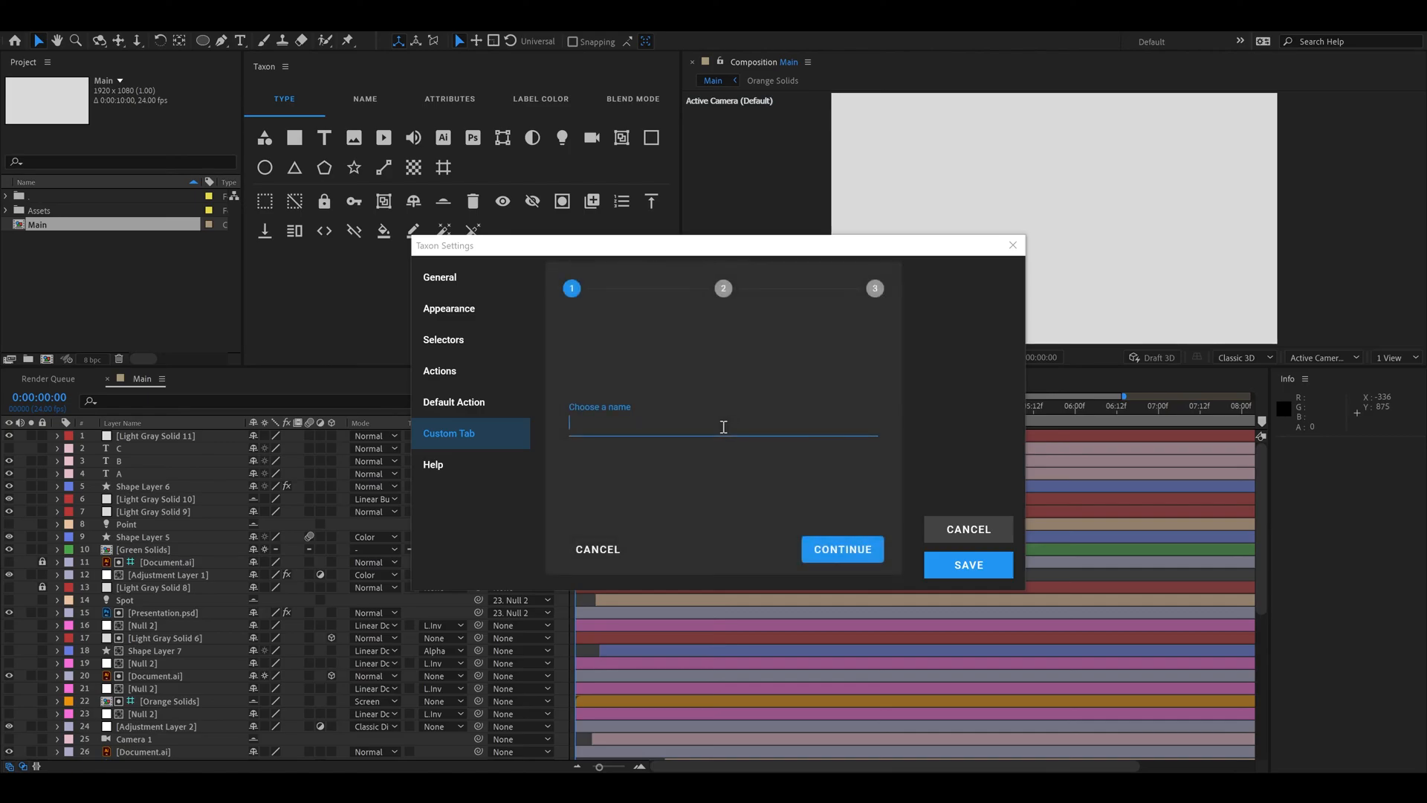
mouse_move(805, 388)
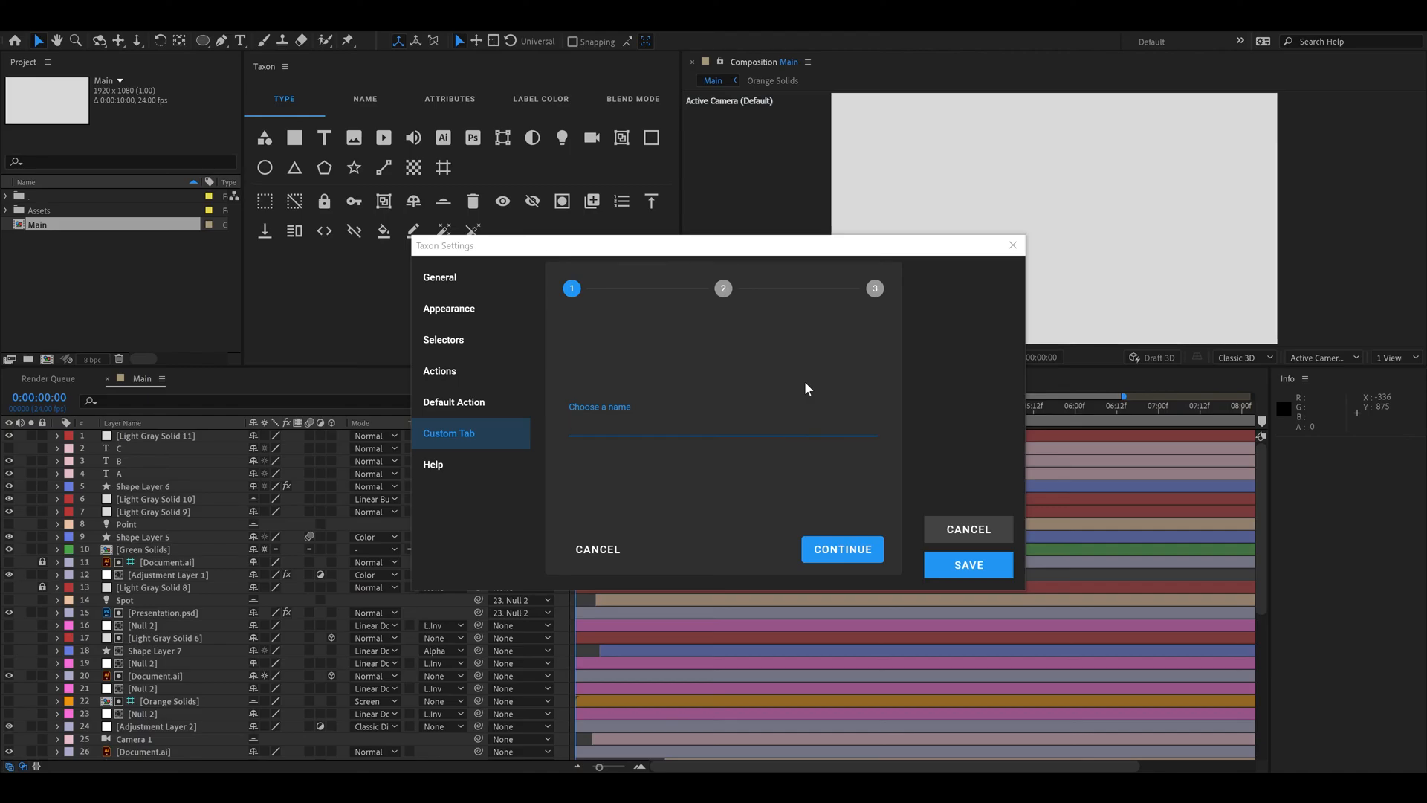
type("2D")
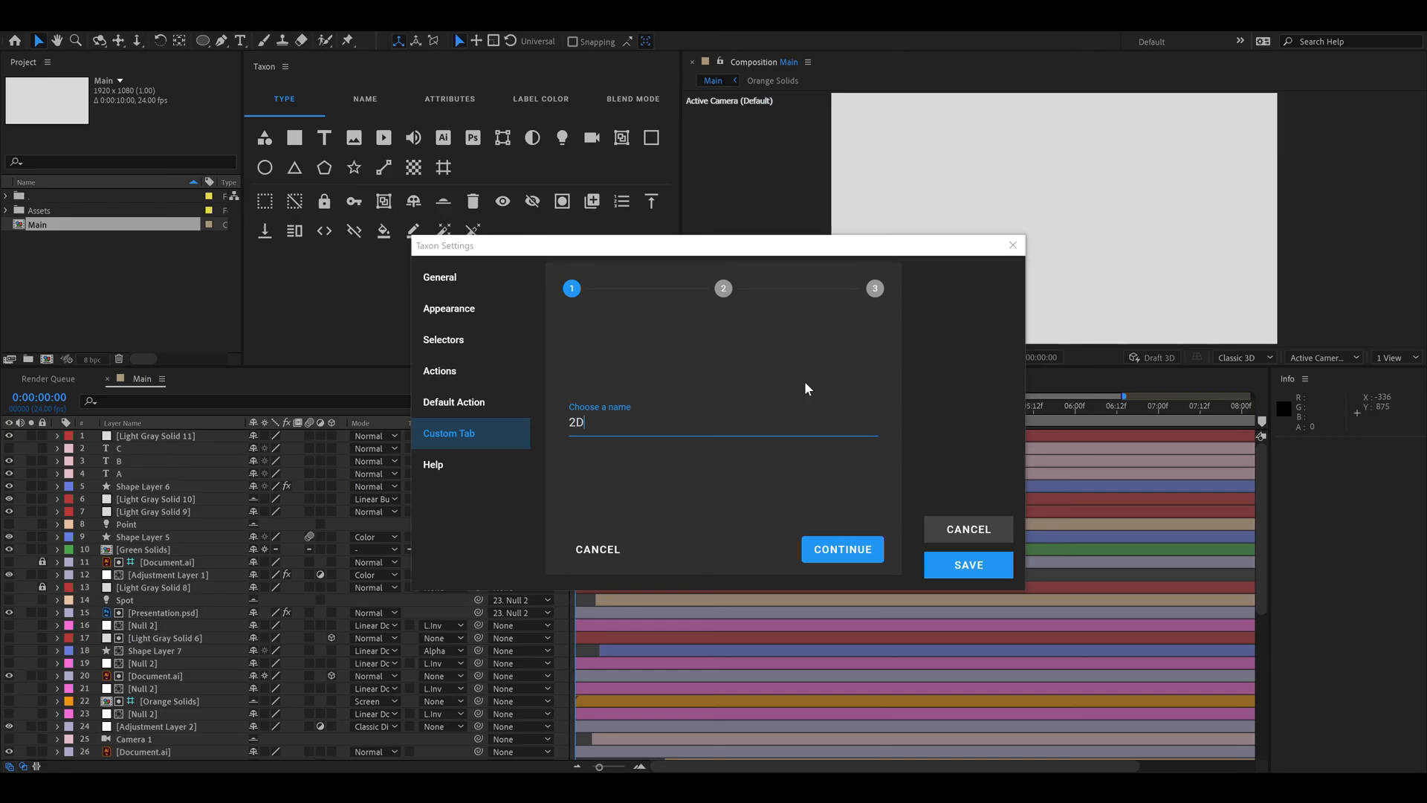
left_click(842, 549)
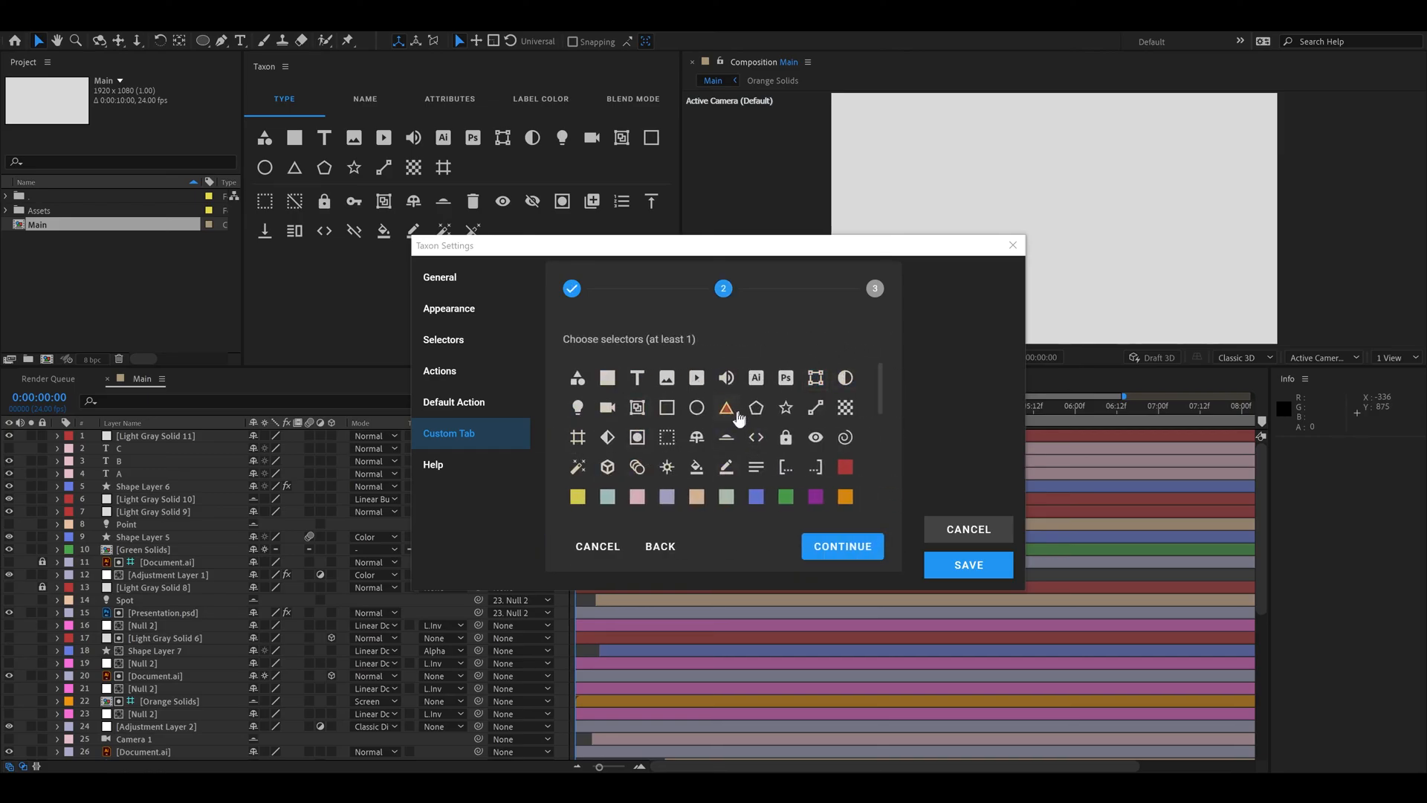
Step: Add the chosen selectors including the text layer selector and confirm the 2D tab
left_click(638, 437)
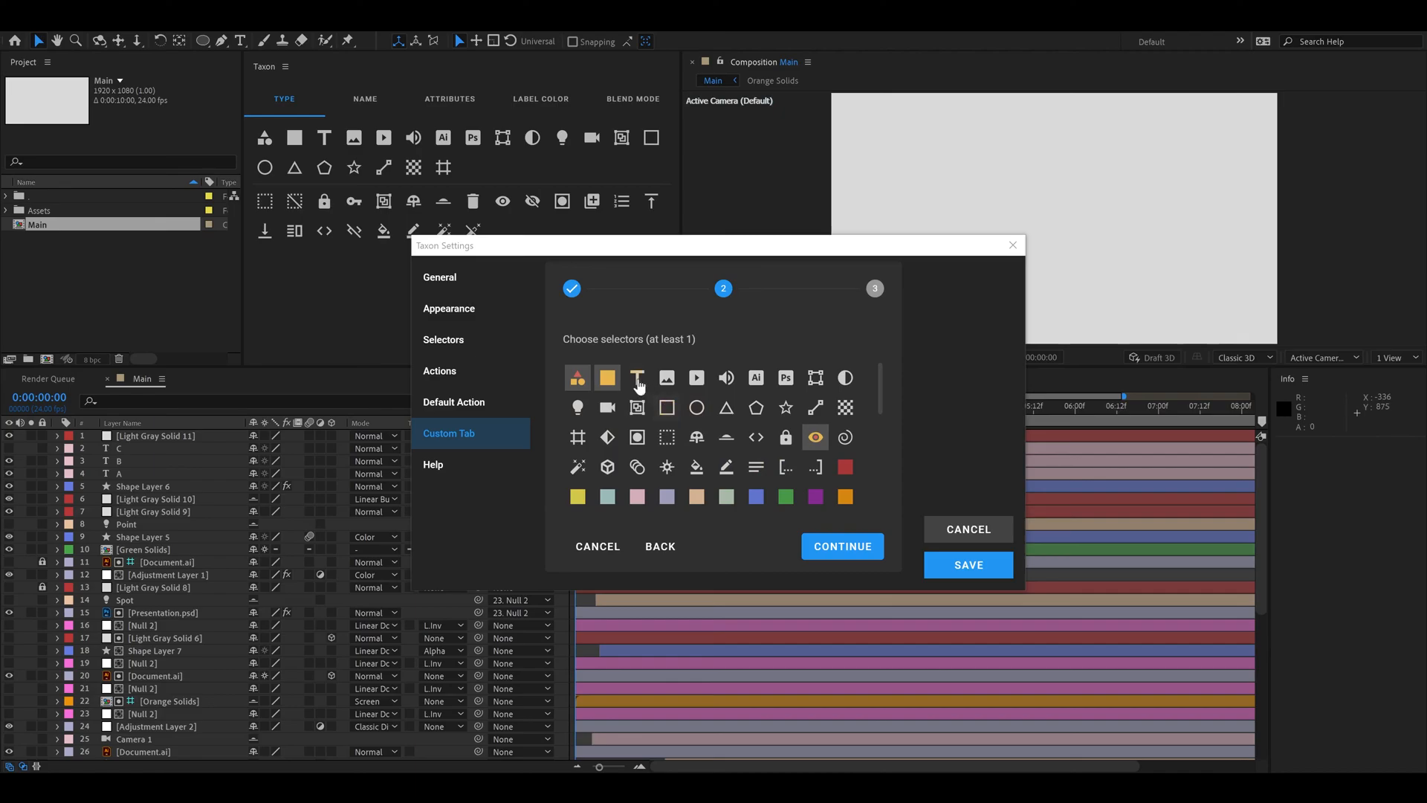
left_click(638, 376)
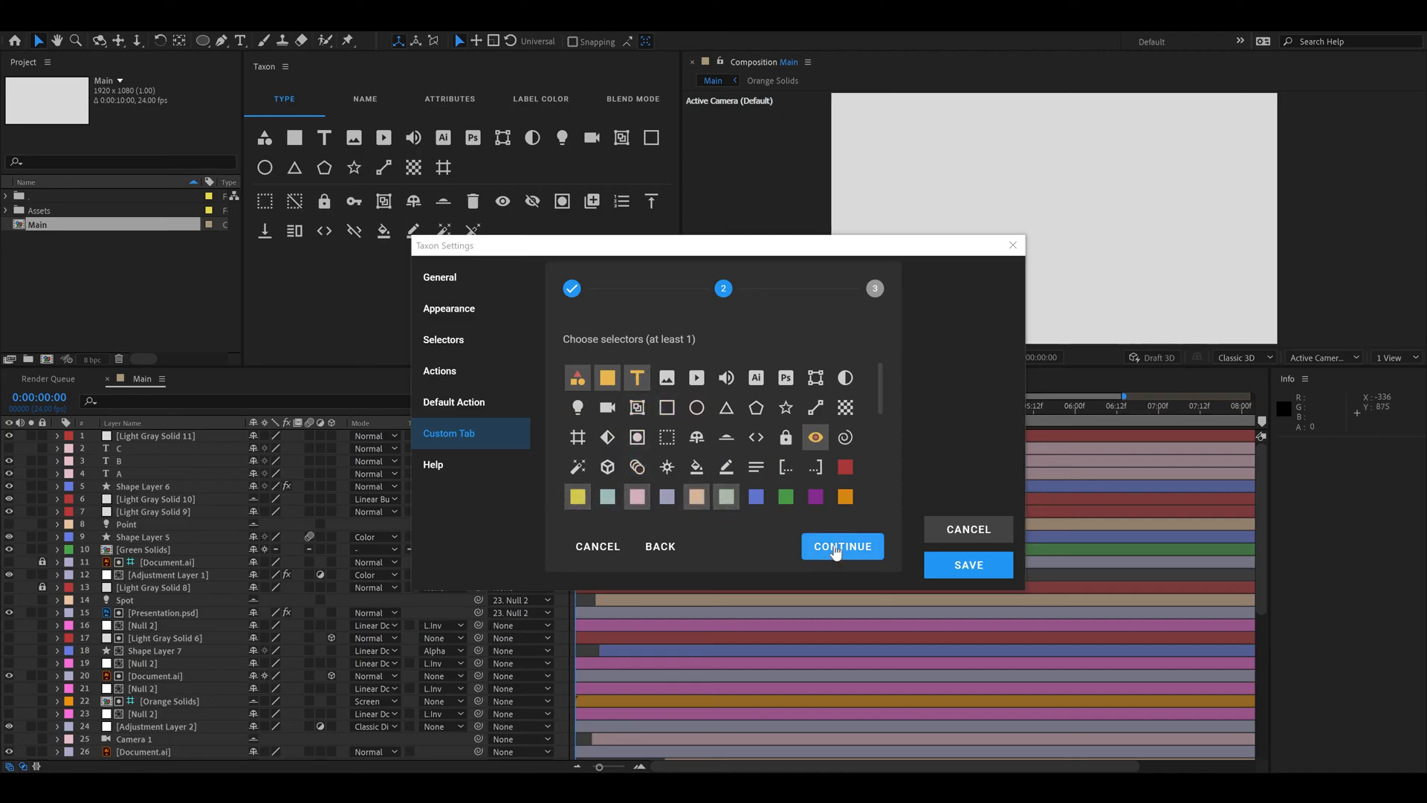
left_click(842, 545)
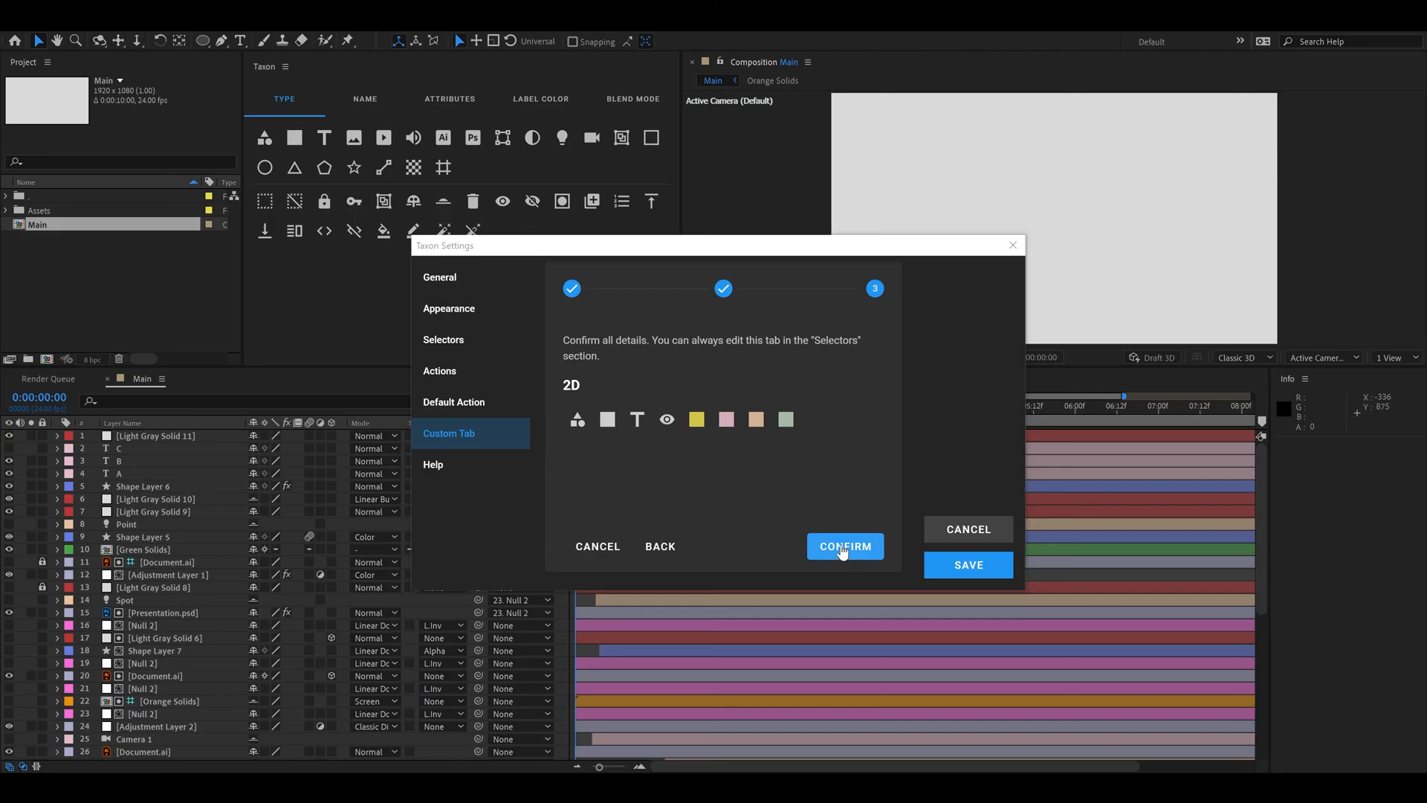
left_click(844, 545)
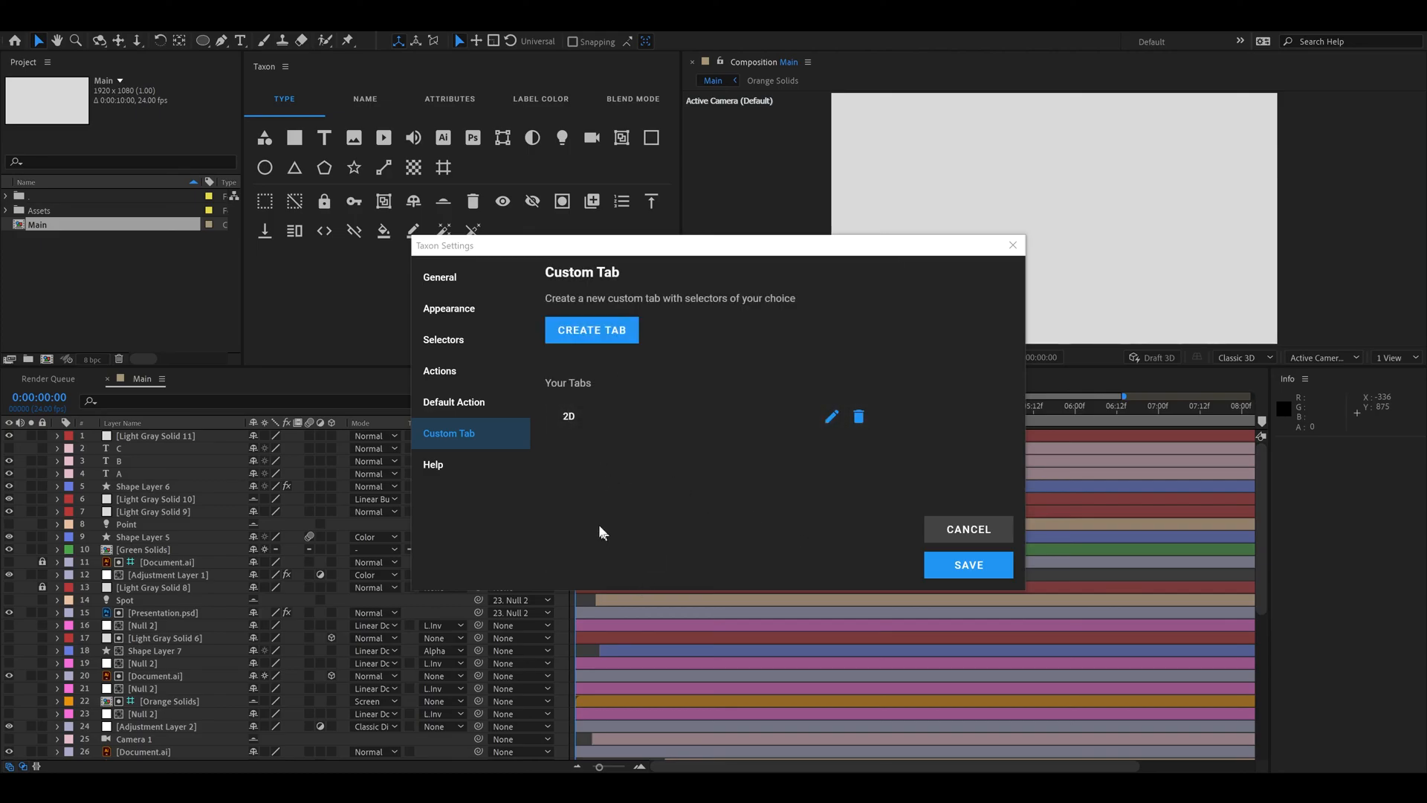
mouse_move(746, 518)
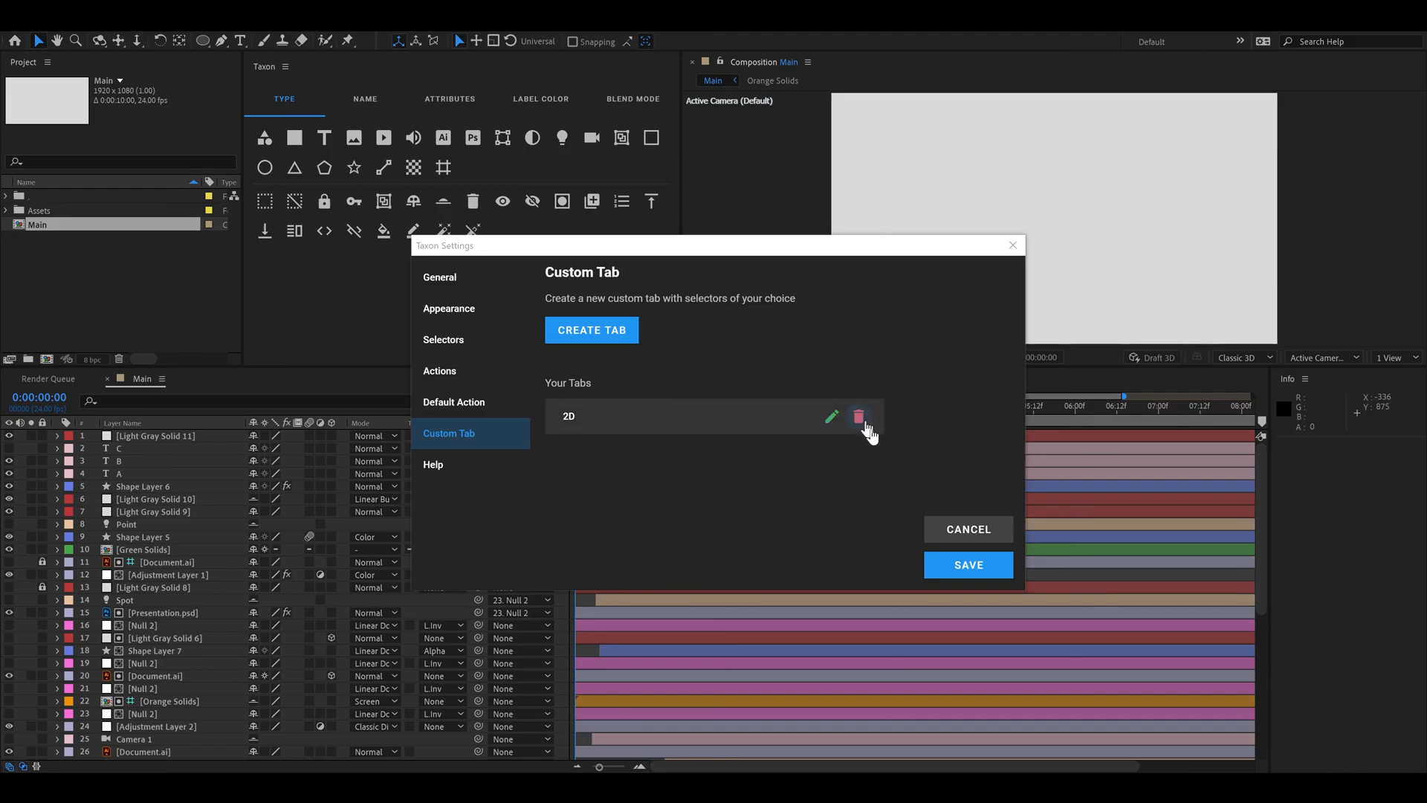
Step: Cancel deleting the 2D tab and save the settings with it kept
left_click(857, 416)
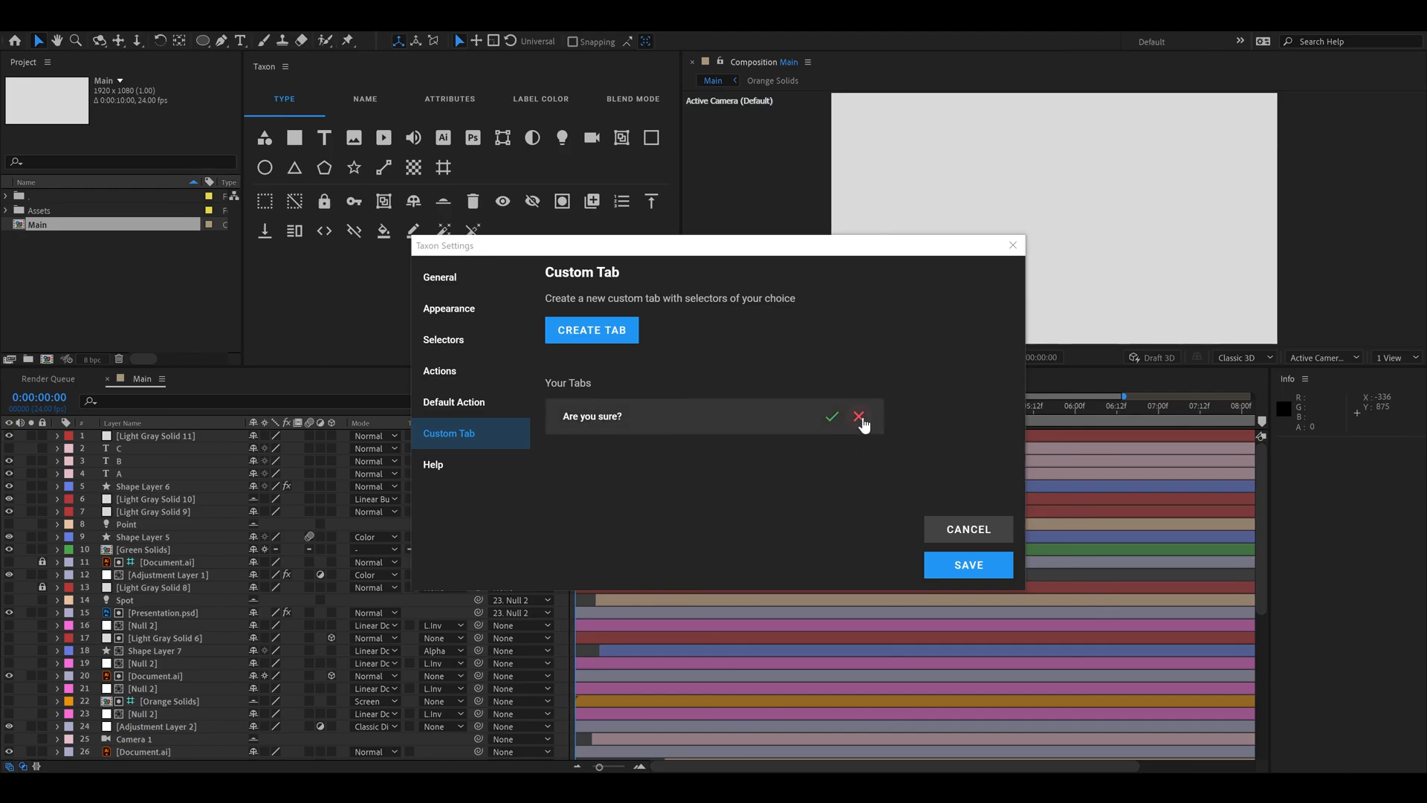
left_click(858, 416)
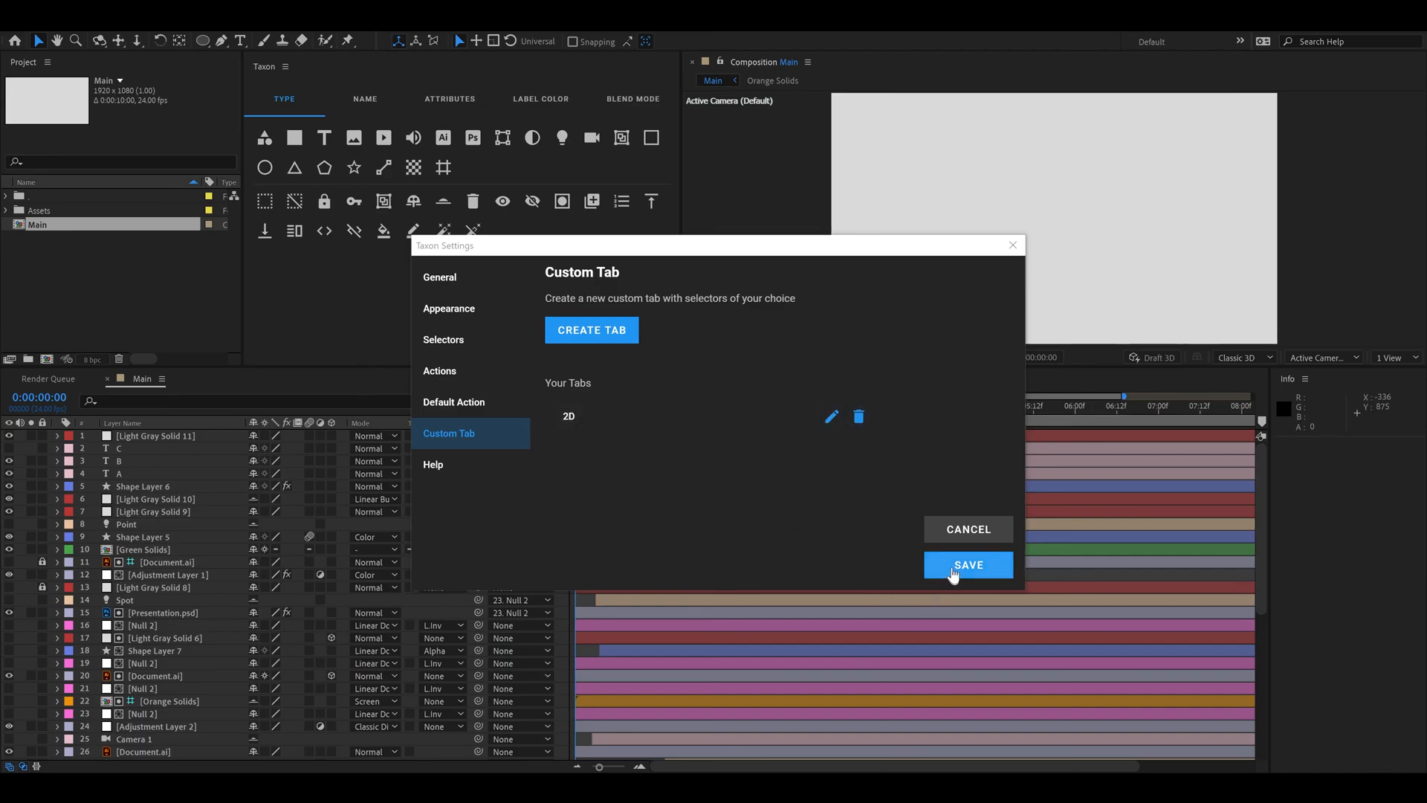
left_click(966, 565)
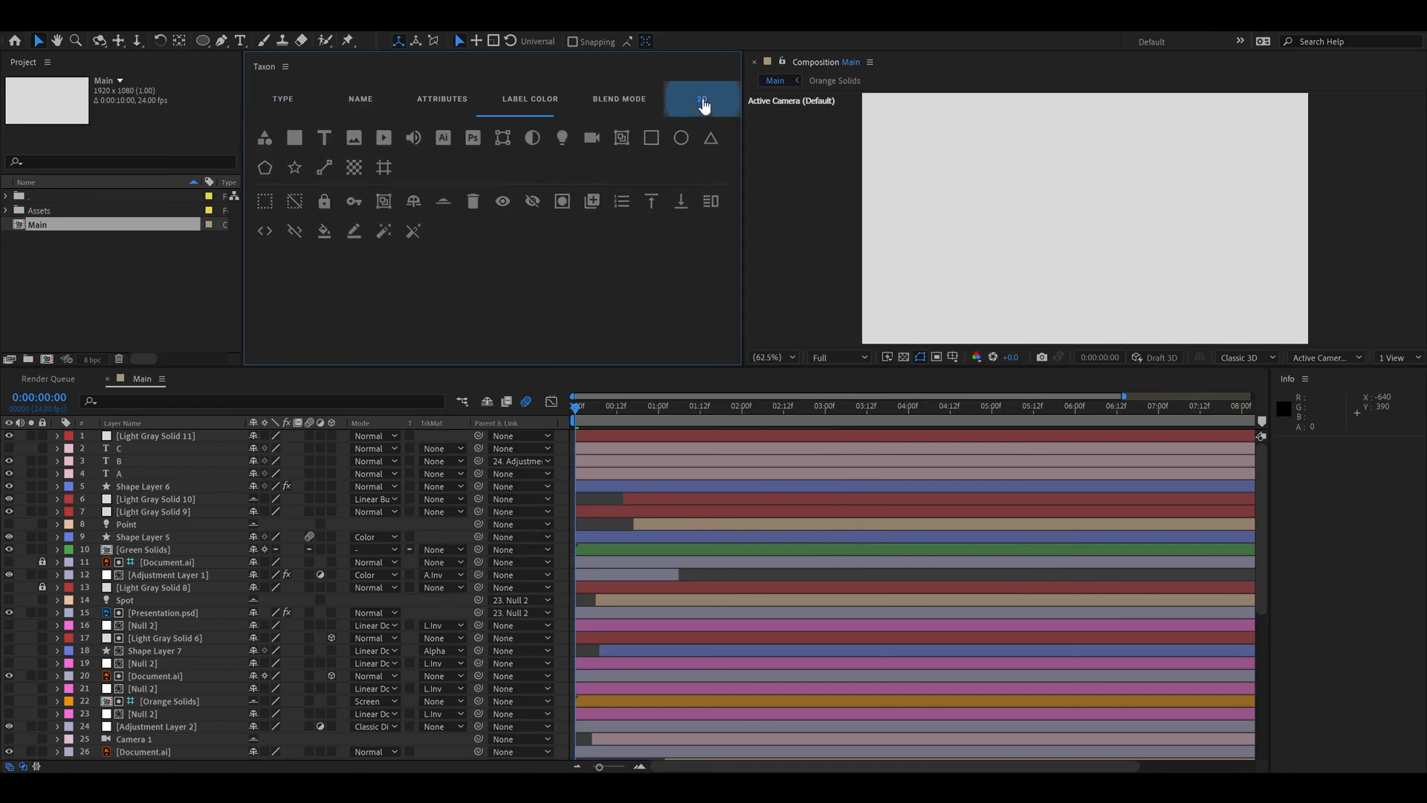
Step: View the 2D tab's selectors in the panel and reopen the Selectors settings page
left_click(700, 98)
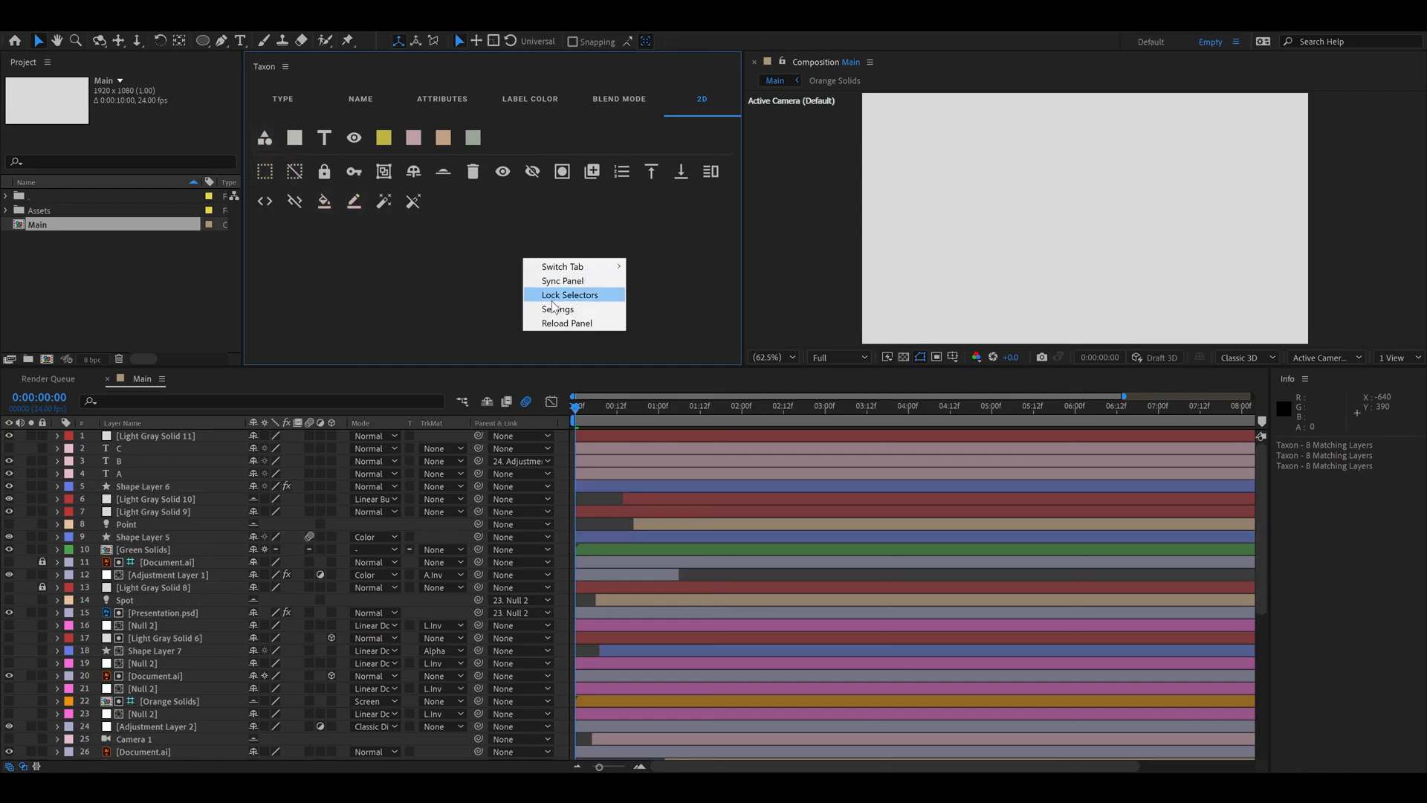
left_click(558, 310)
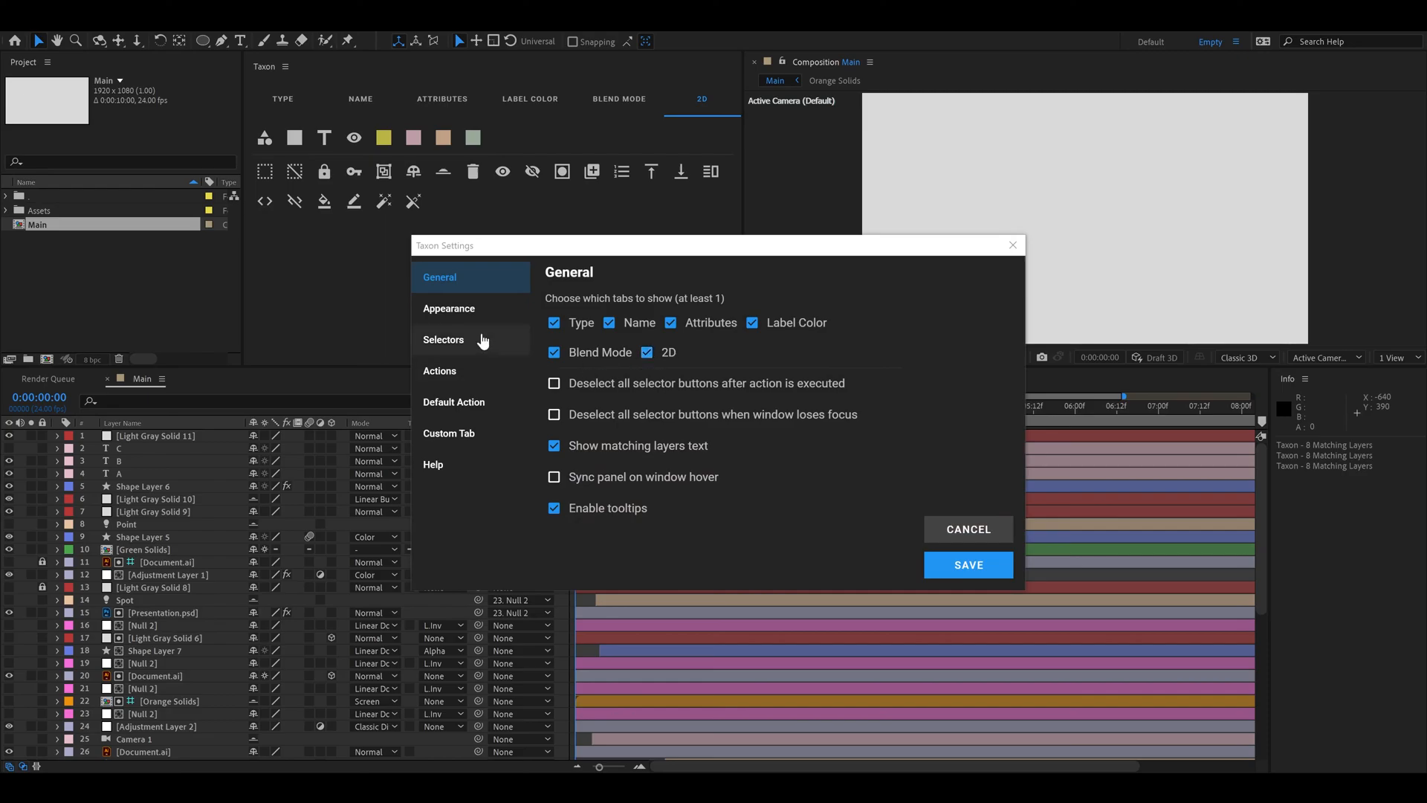
left_click(442, 339)
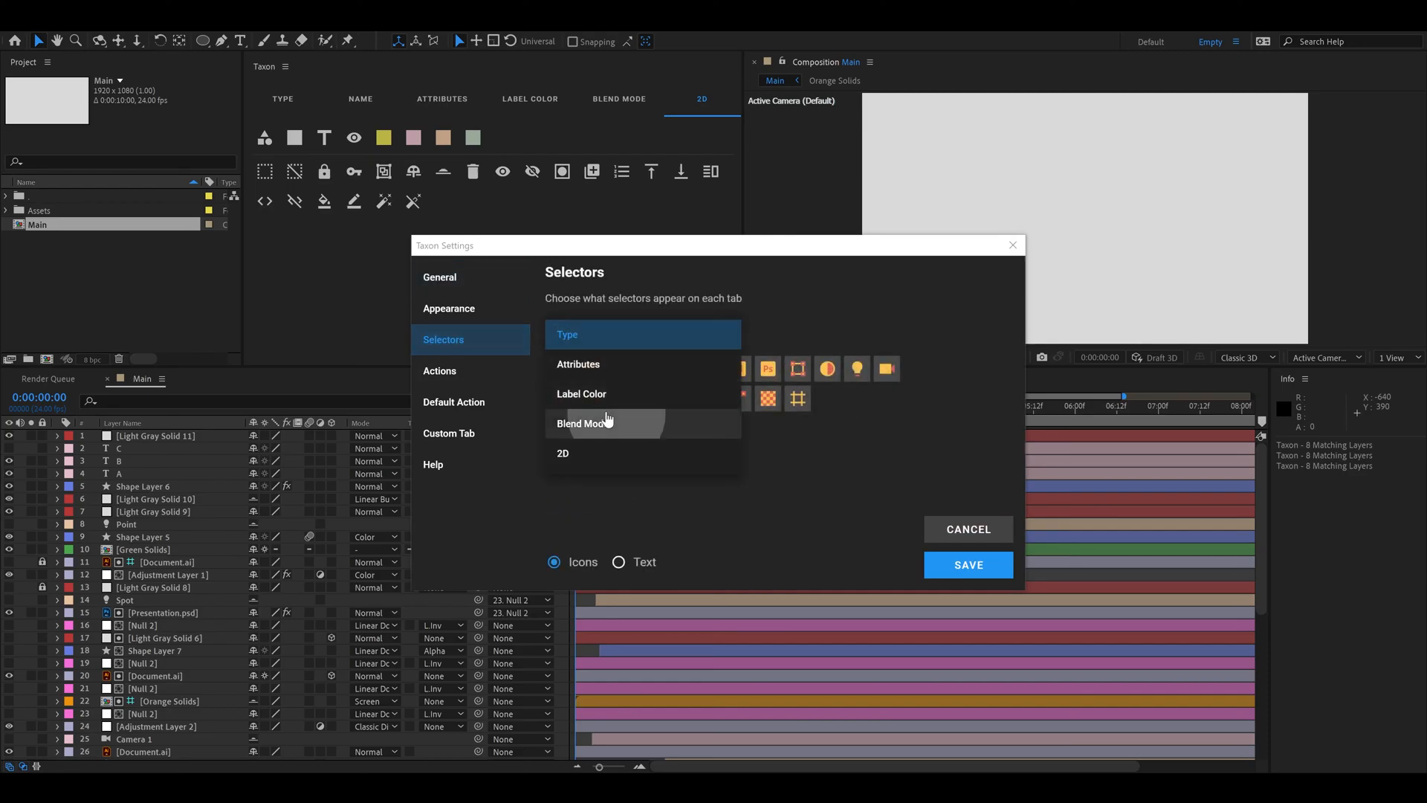
Step: Show the Blend Mode and 2D tab selector lists and save the selector settings
left_click(581, 424)
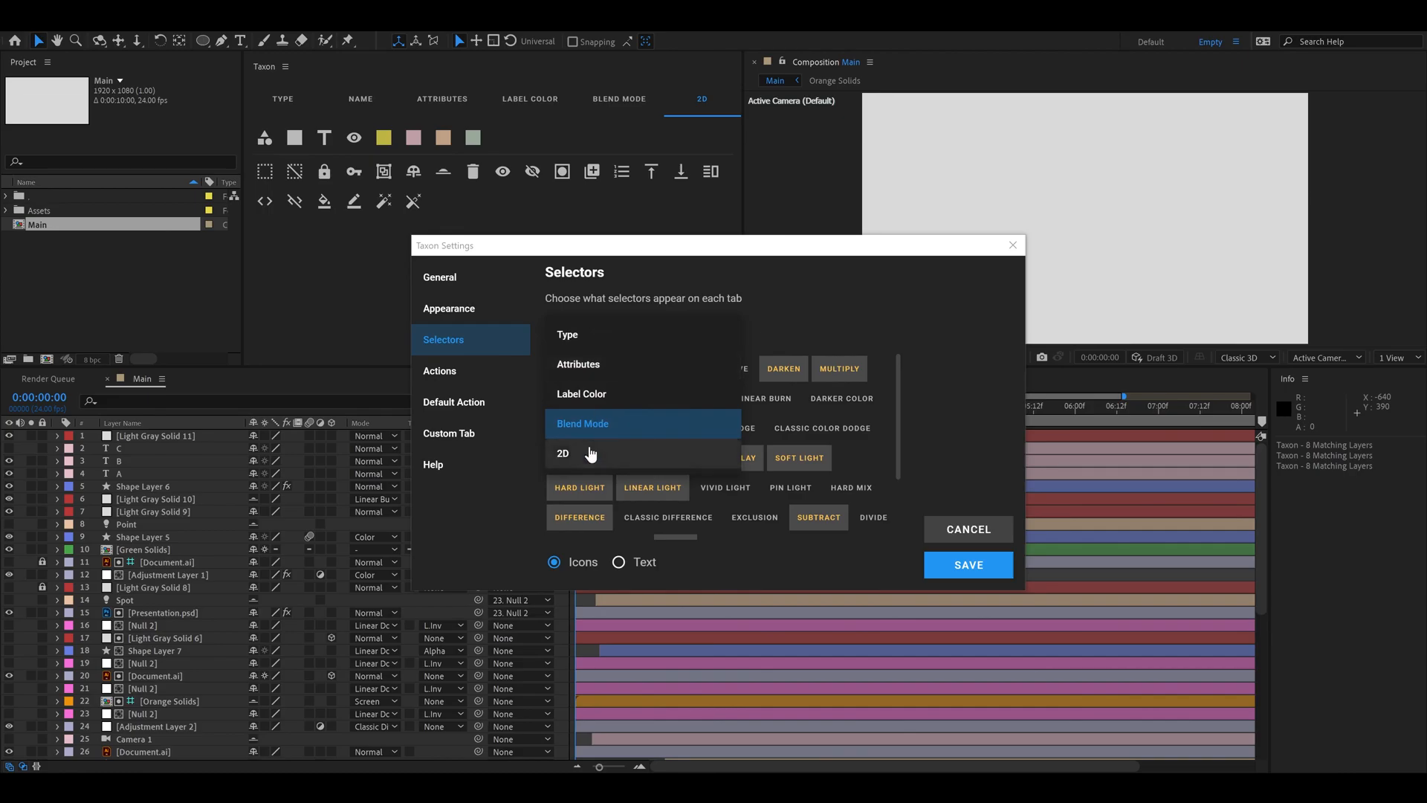
left_click(562, 454)
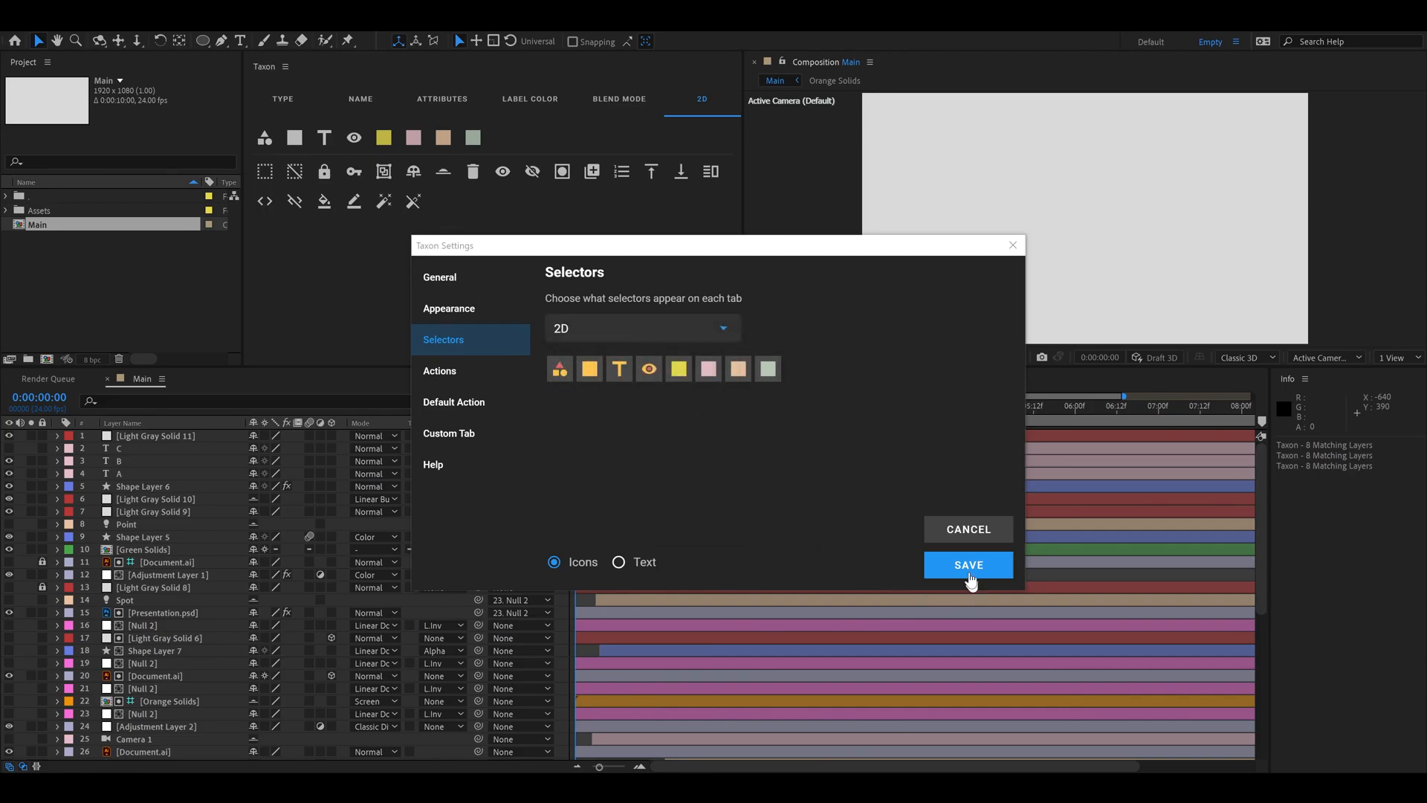
left_click(968, 565)
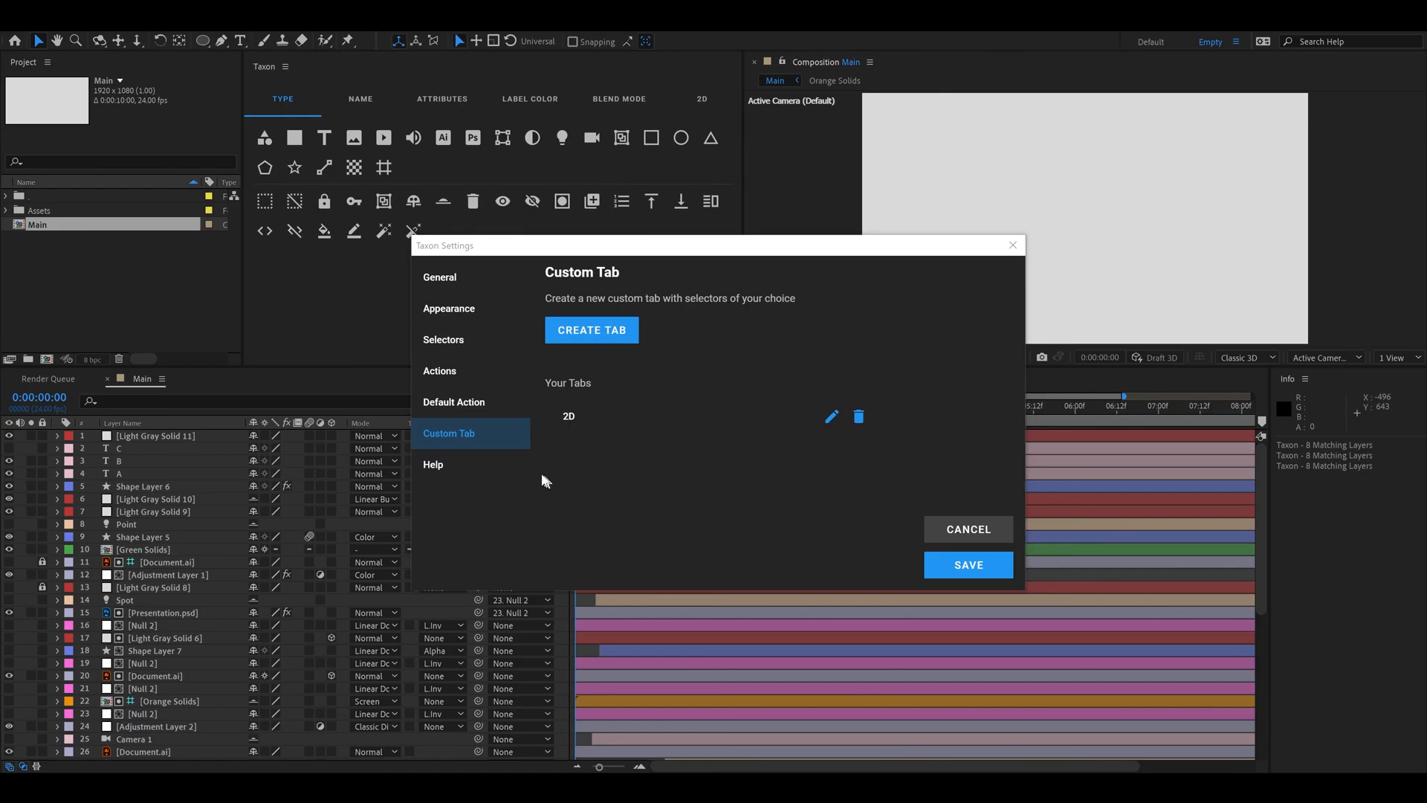
Step: Browse the Help descriptions of the Type selectors, then close Taxon Settings
left_click(432, 464)
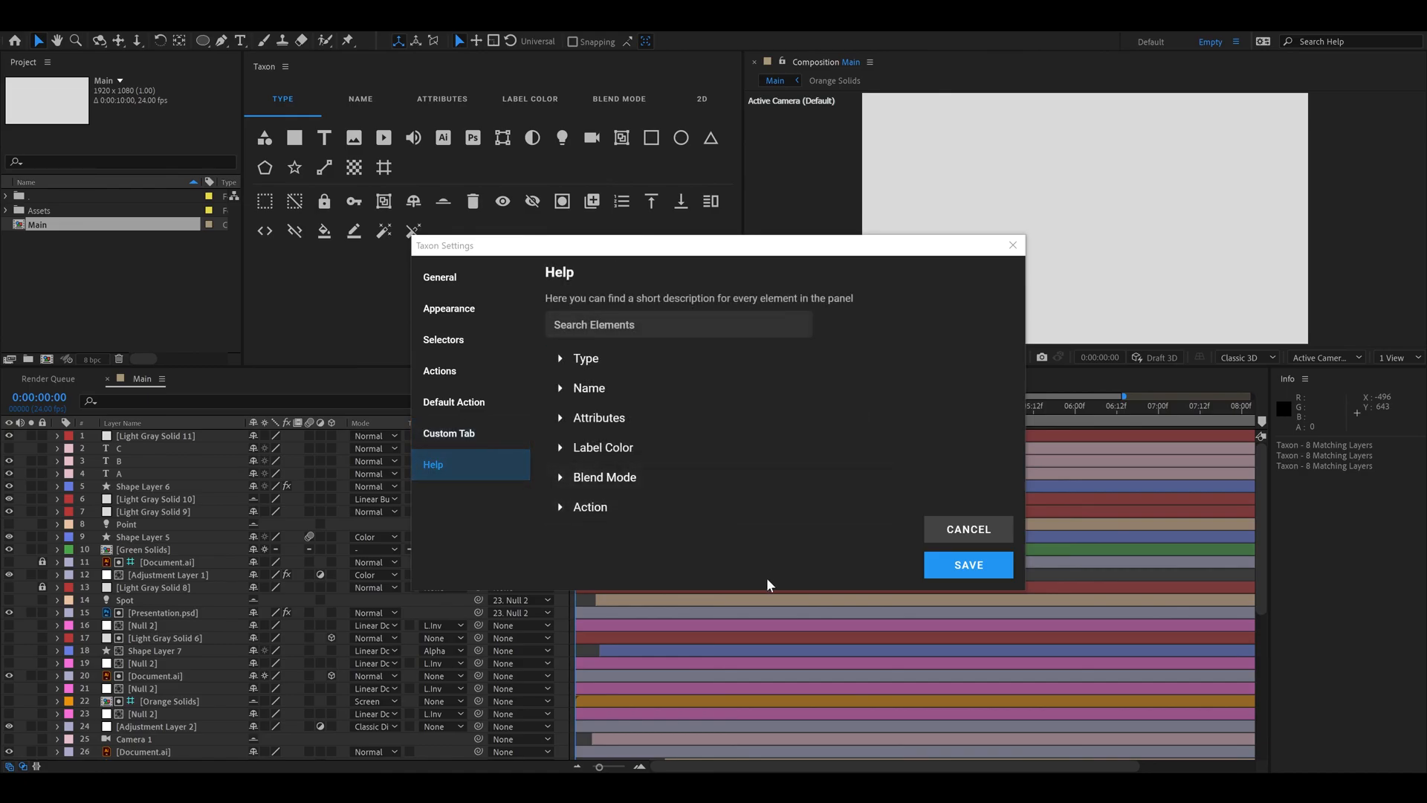
mouse_move(741, 578)
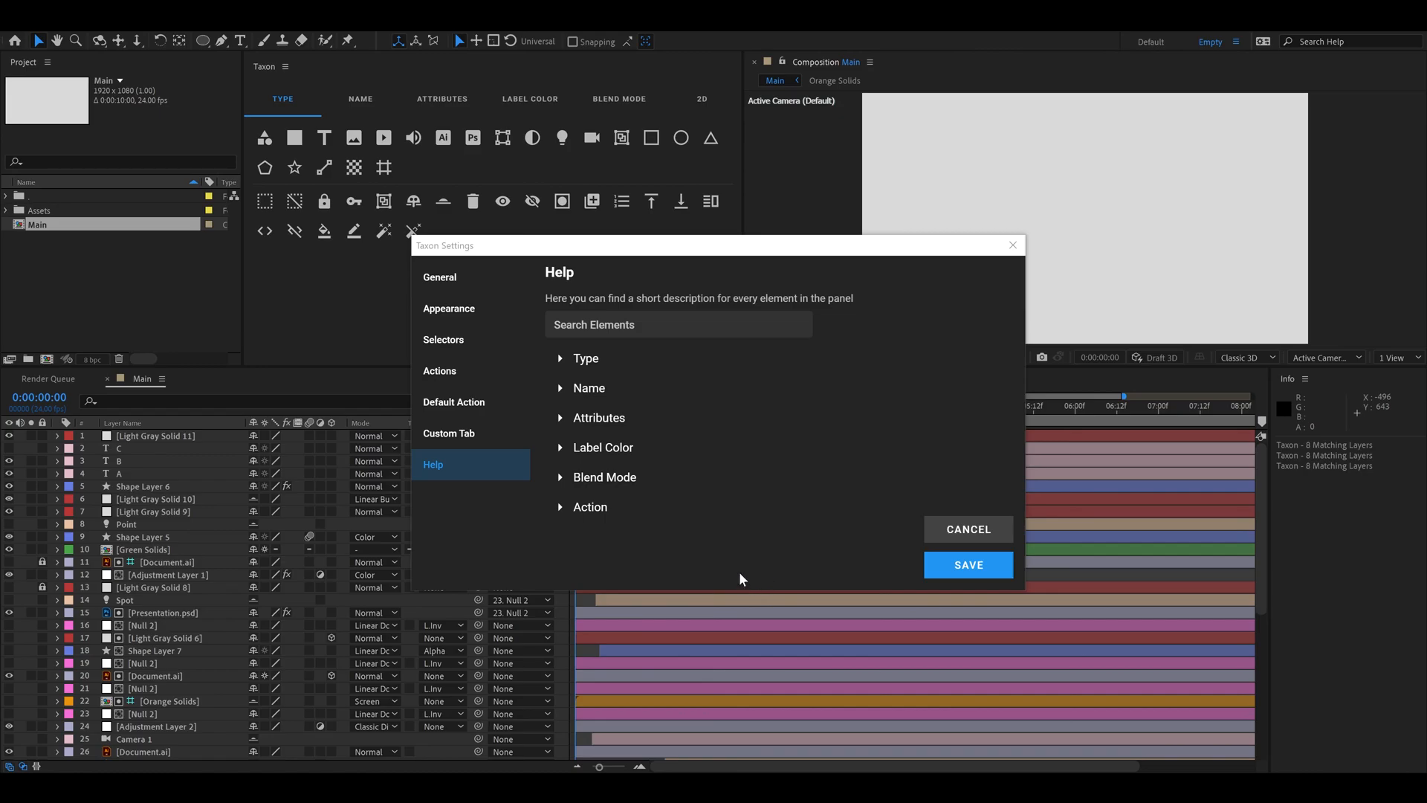
left_click(586, 358)
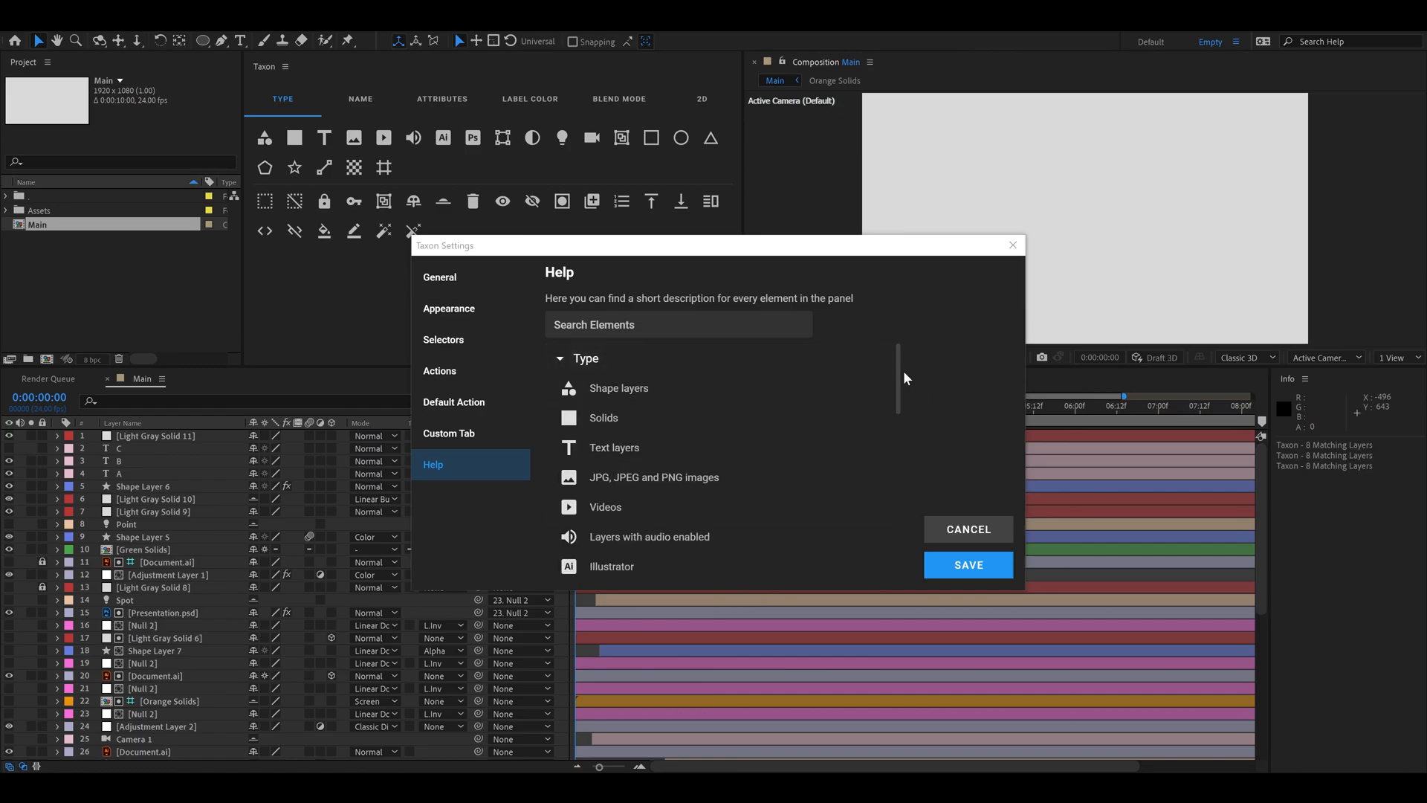
scroll("down", 3)
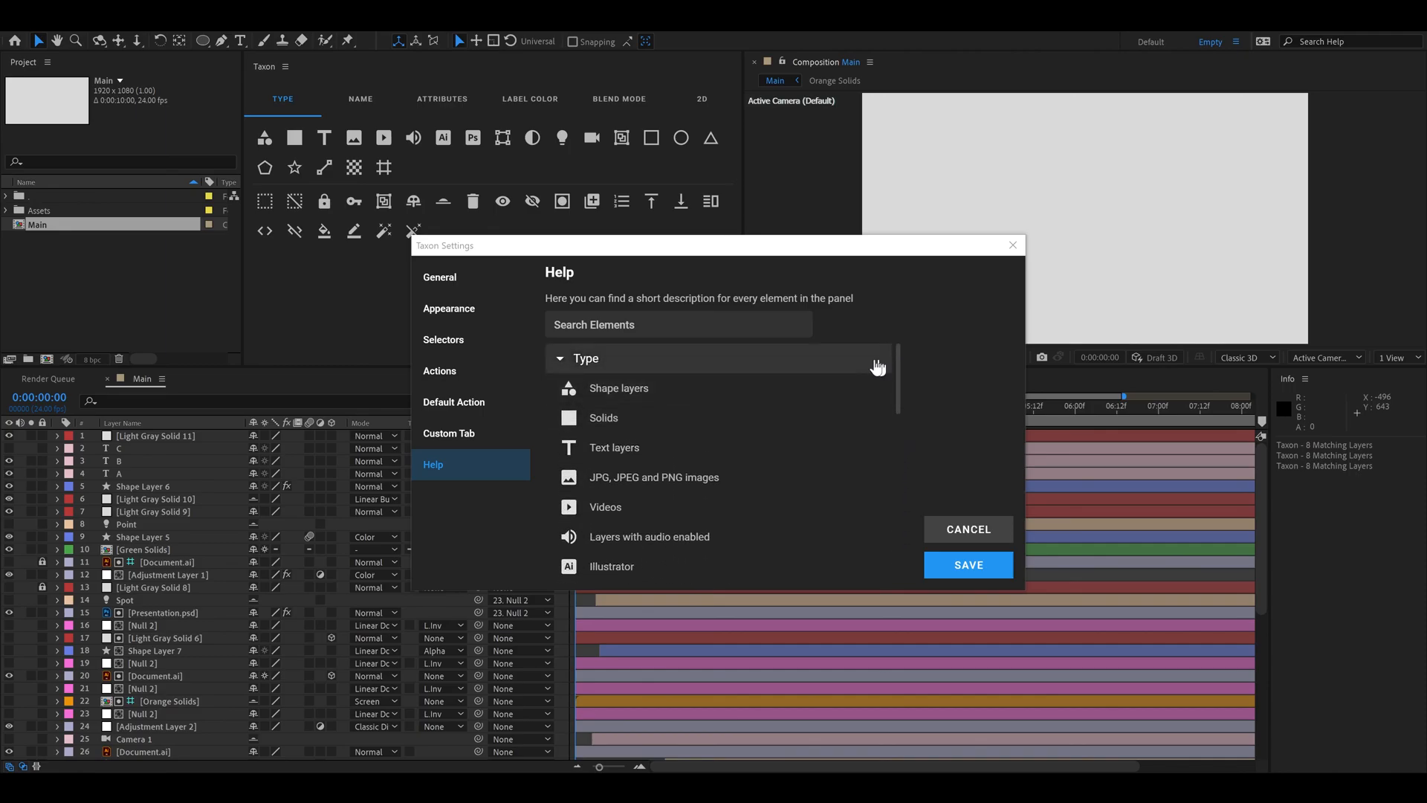
left_click(968, 529)
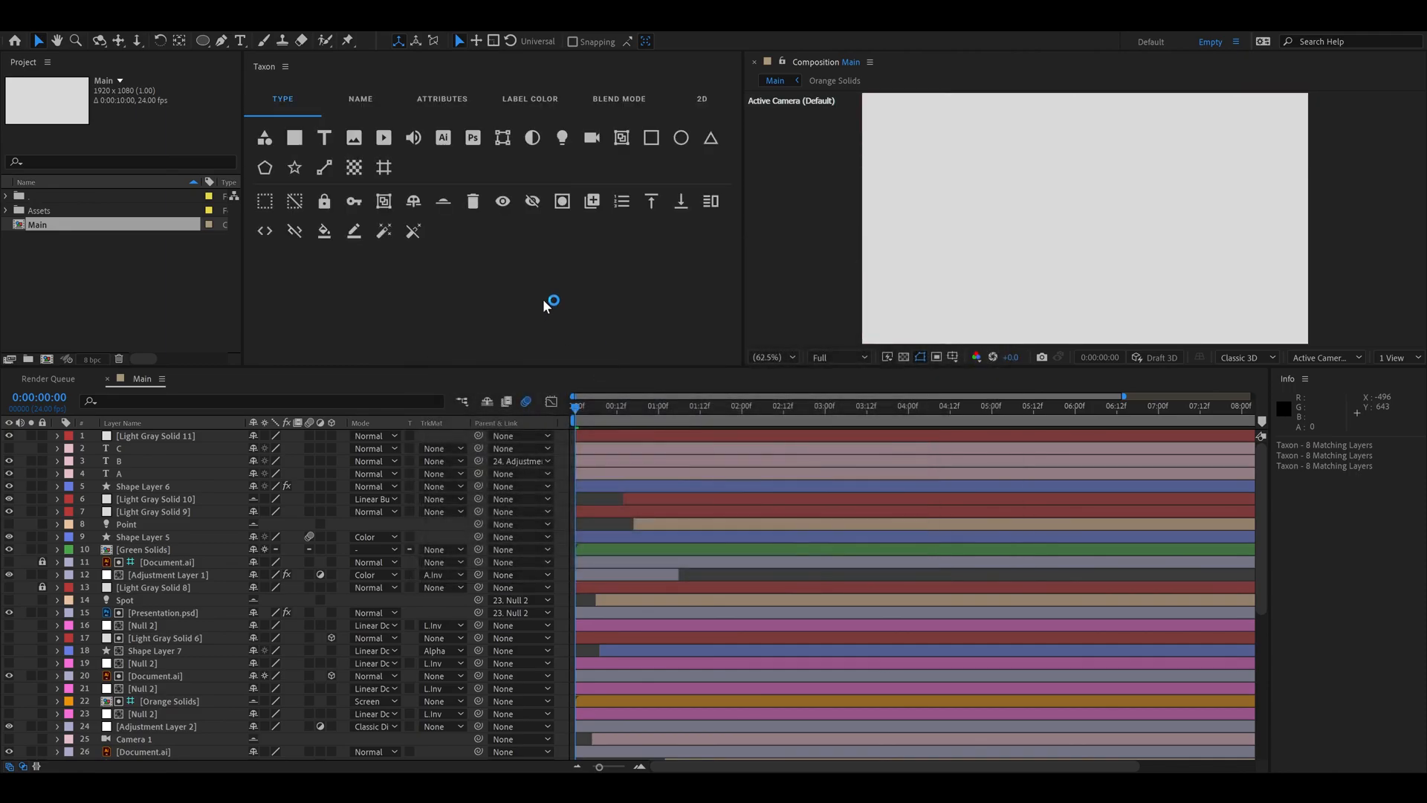